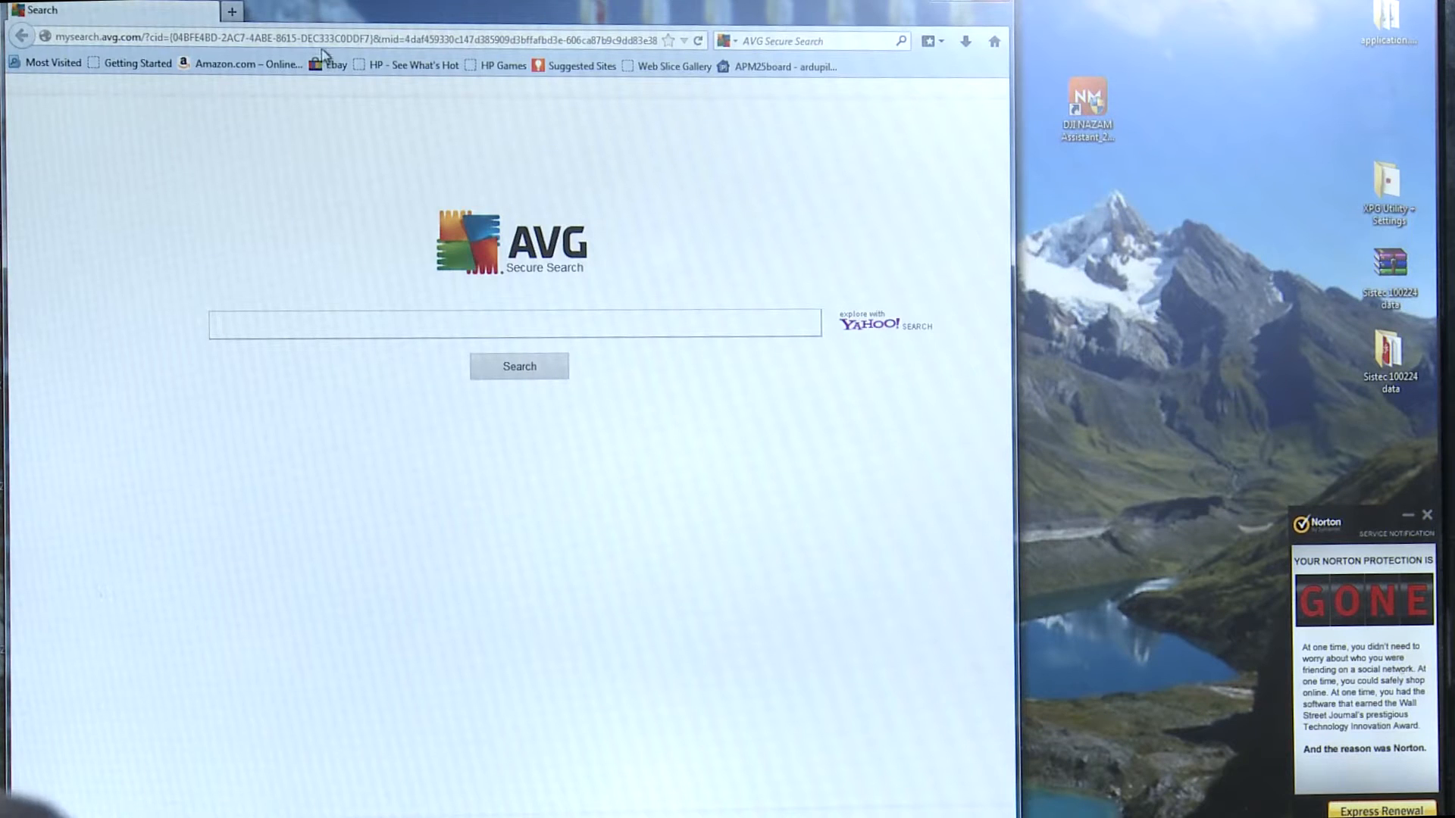
- Load dji-innovations.com and scroll its Products list toward the Naza-M V2 controller
left_click(352, 41)
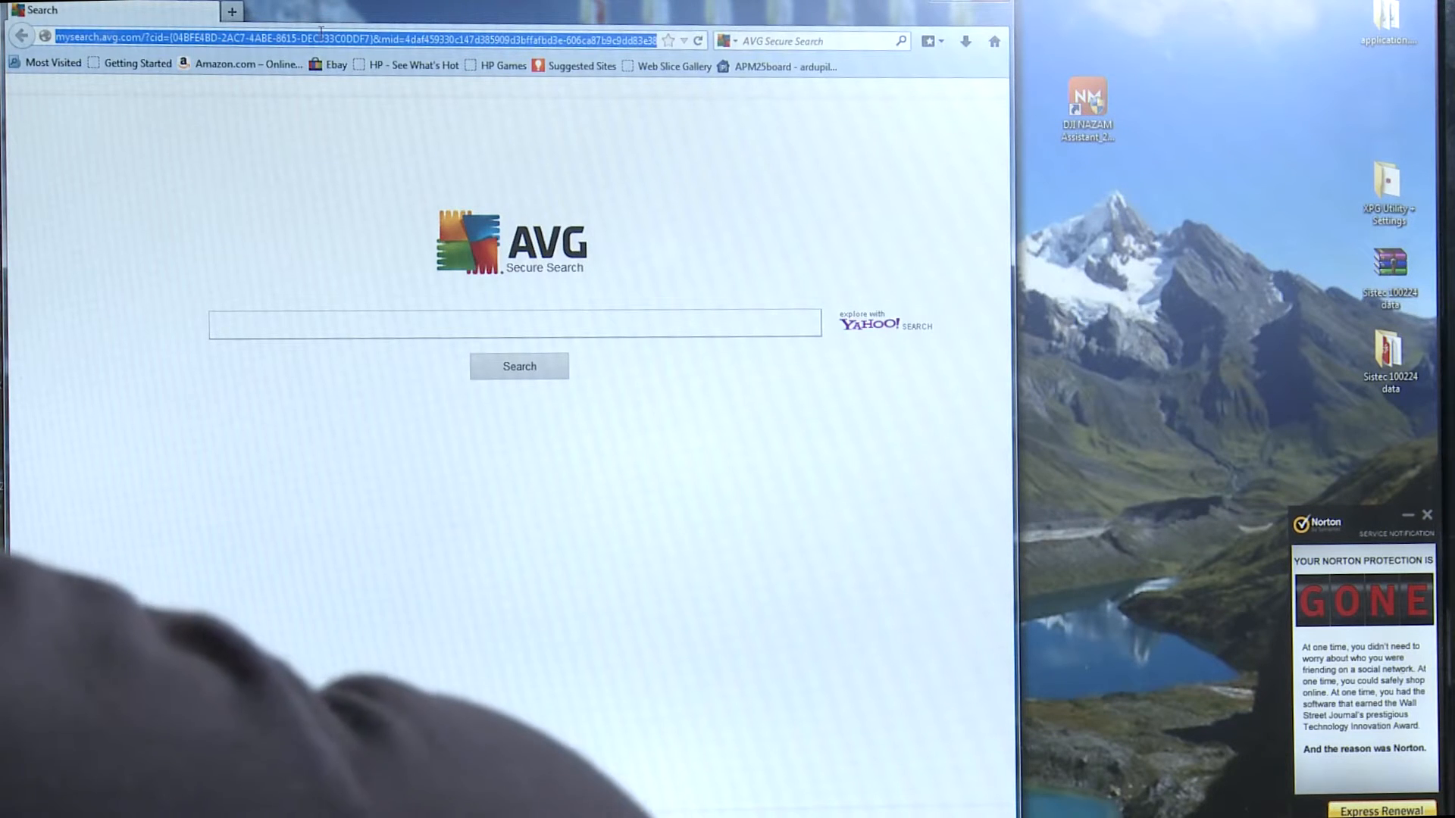
type("dji-innovations.com")
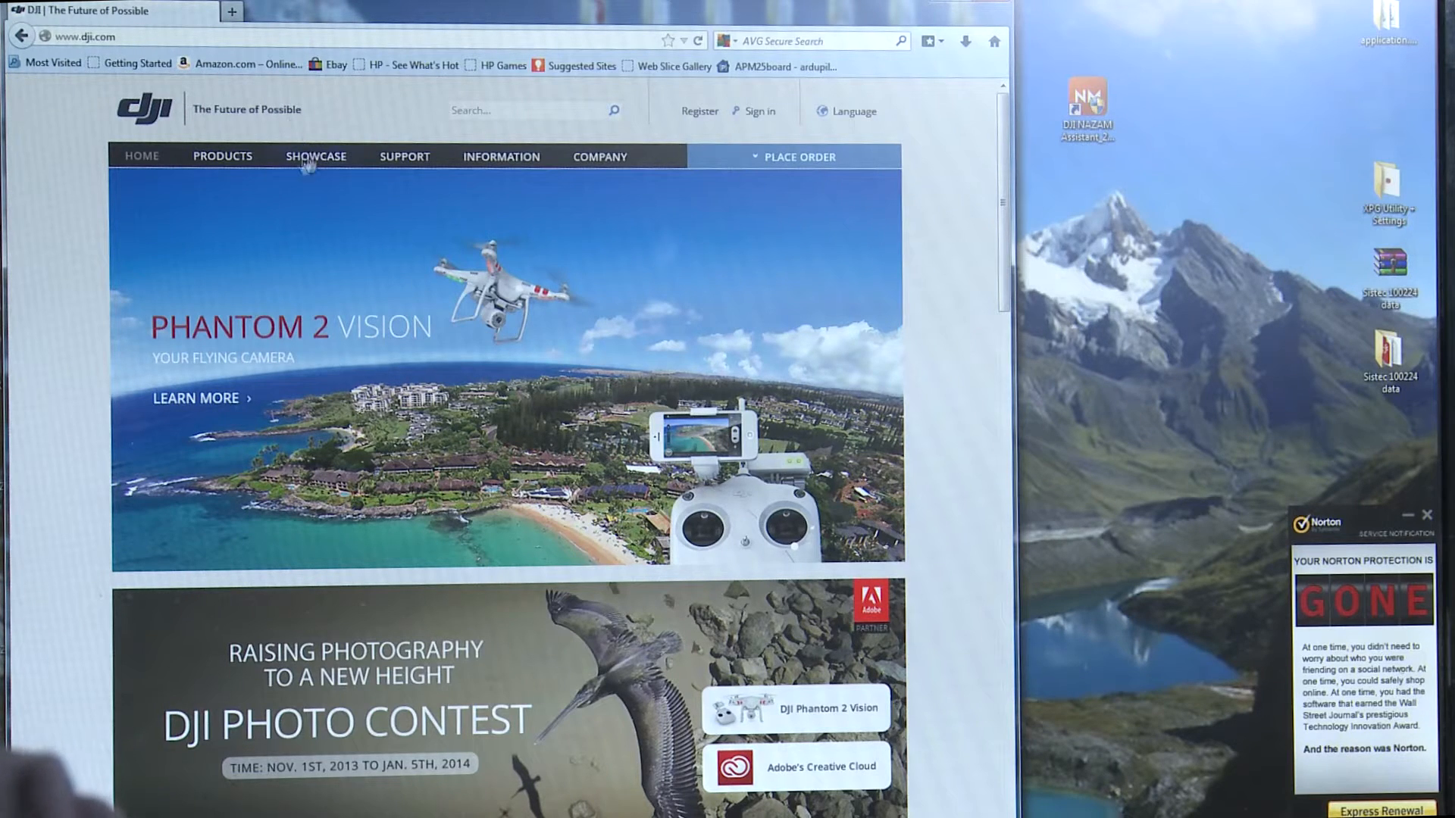
left_click(223, 156)
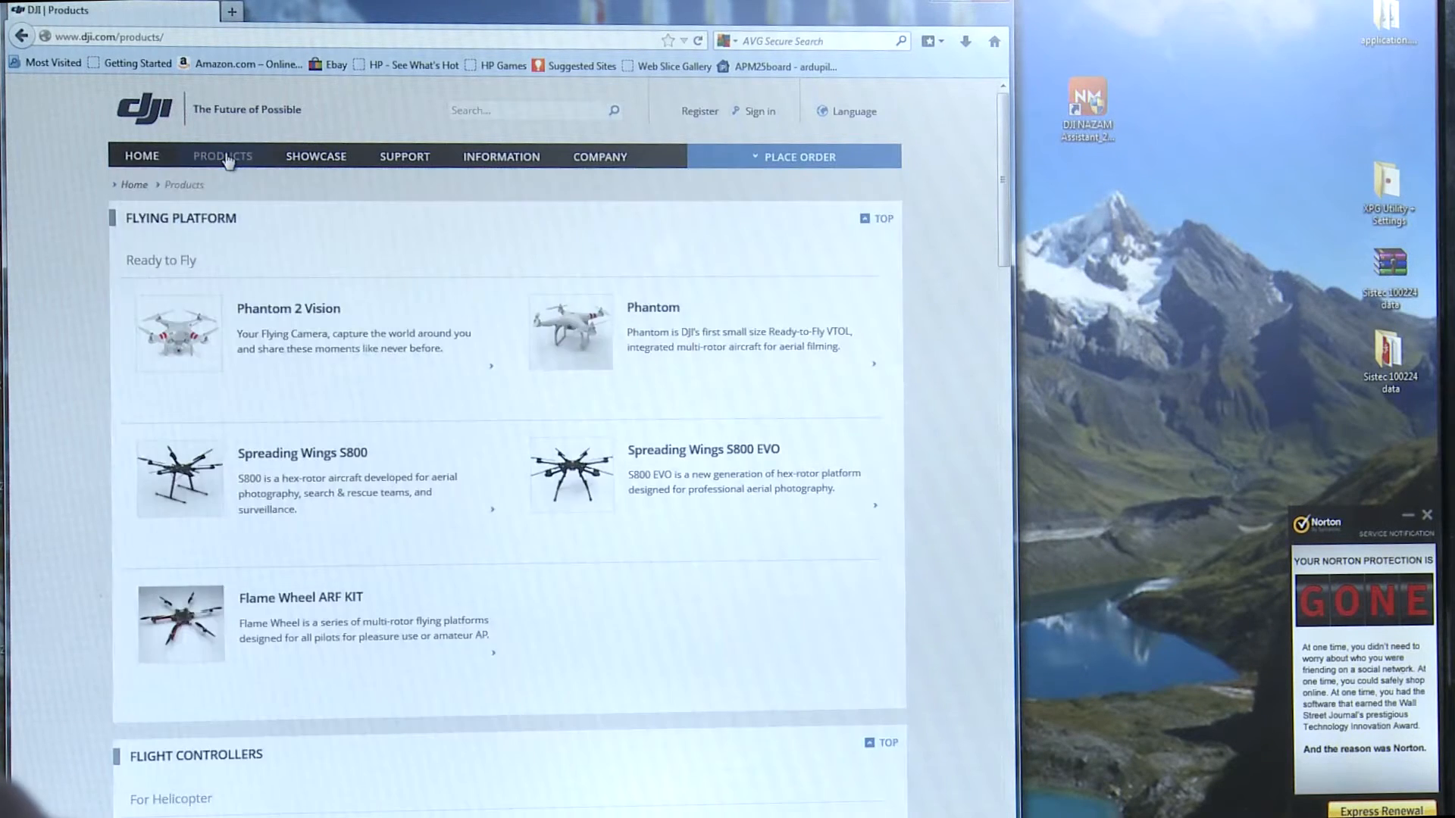
scroll("down", 3)
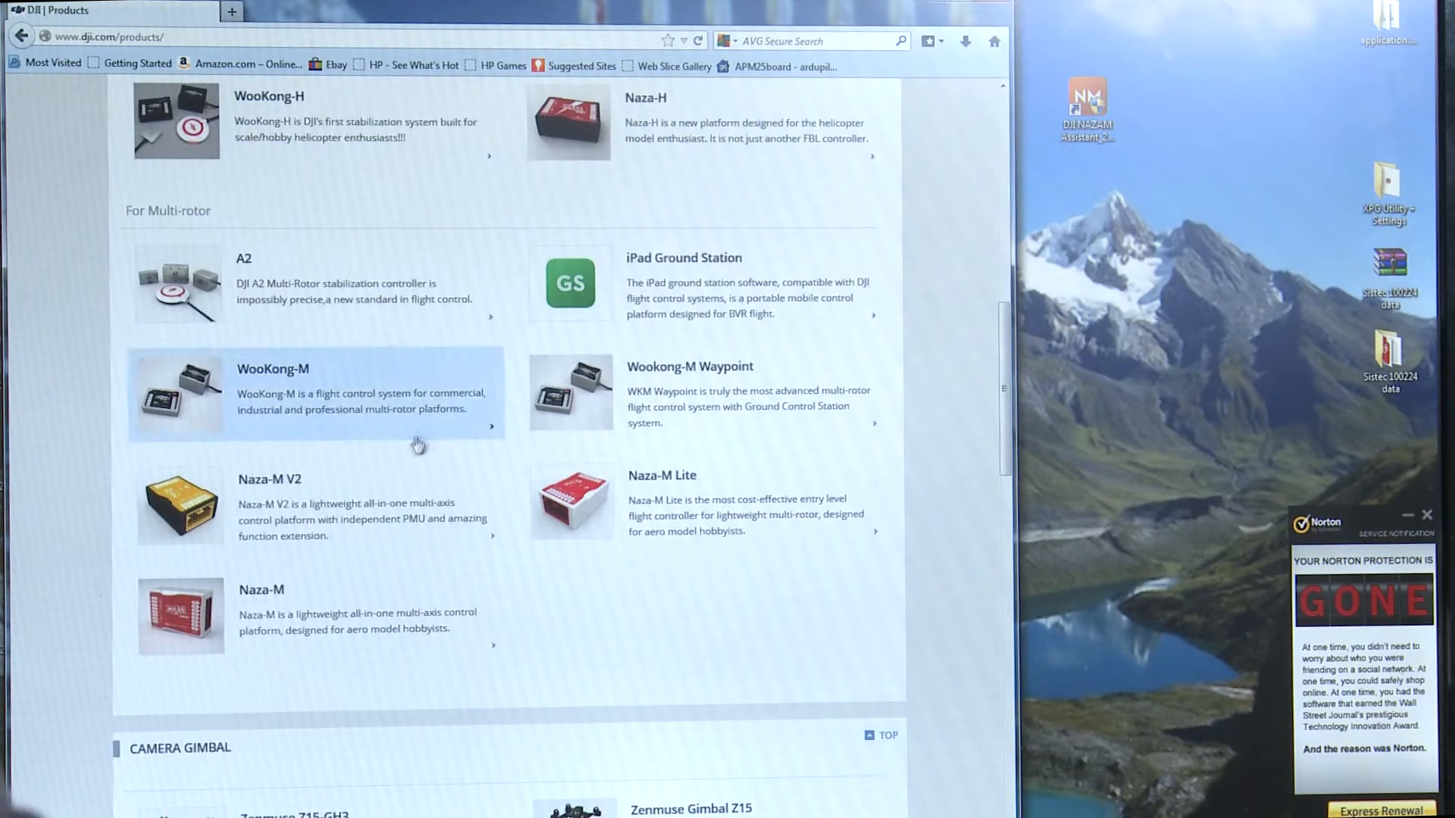
mouse_move(176, 505)
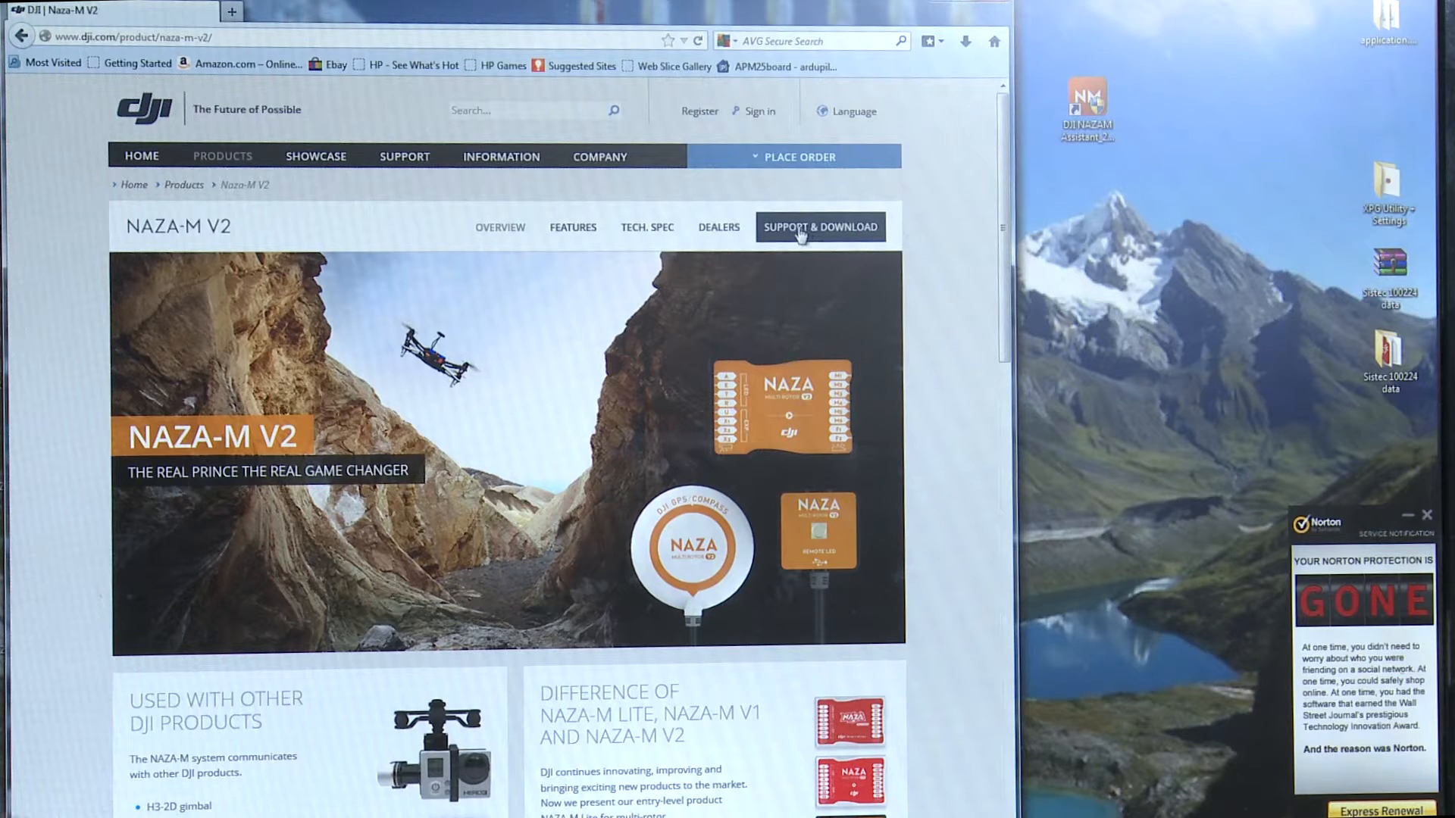
- Open Naza-M V2 Support & Download and scroll its Downloads list of software and drivers
left_click(820, 227)
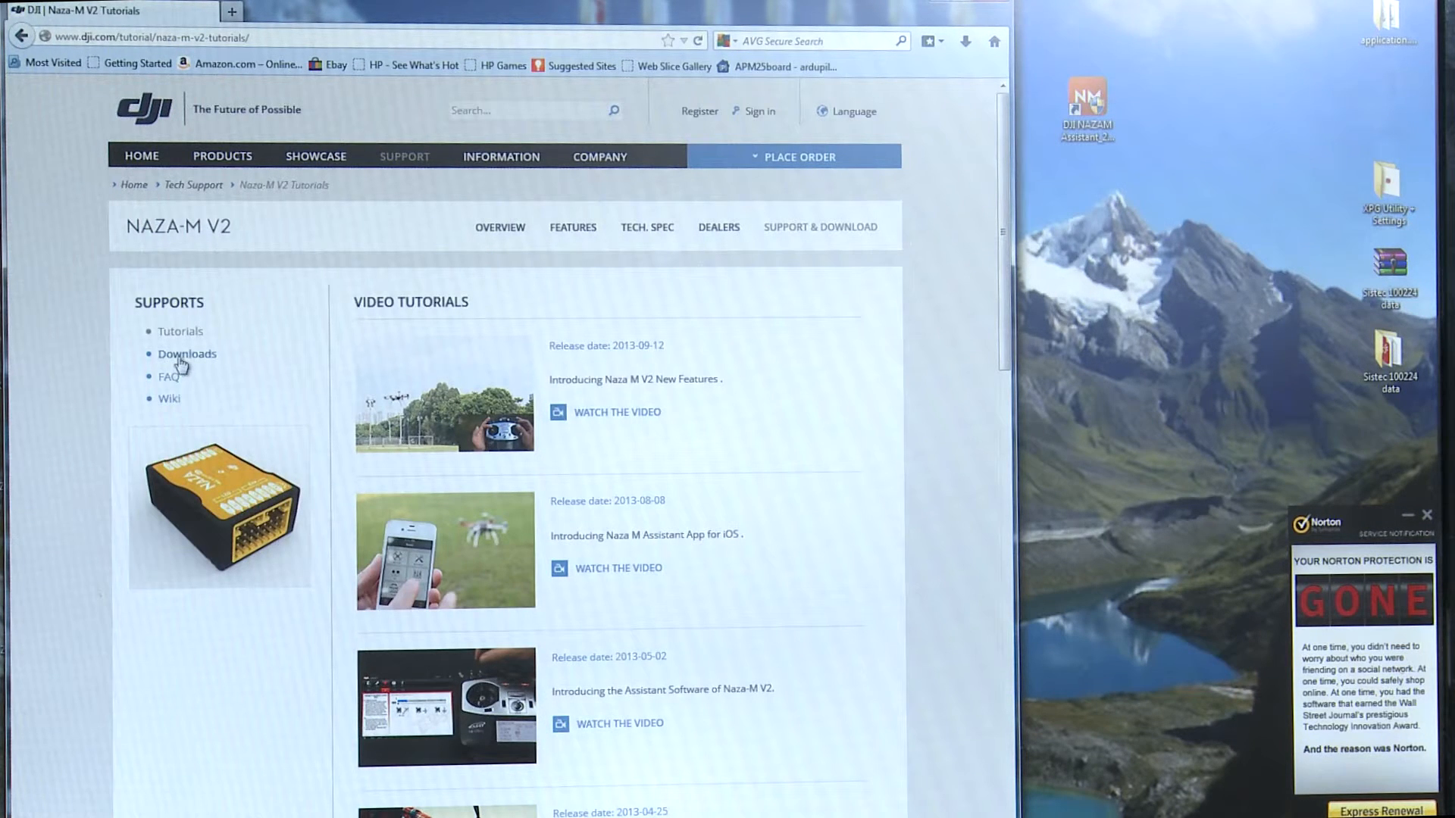
left_click(186, 354)
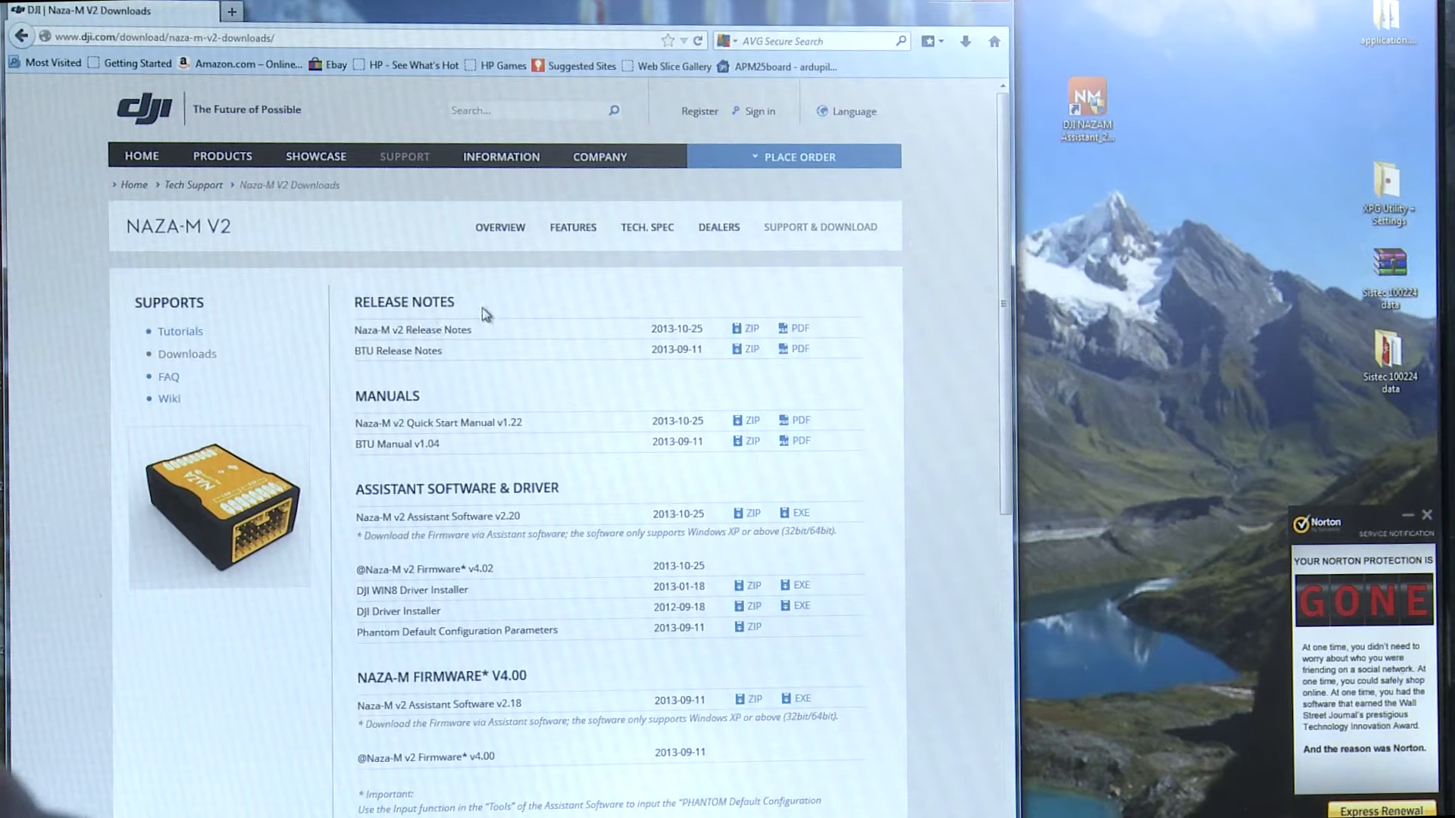
scroll("down", 3)
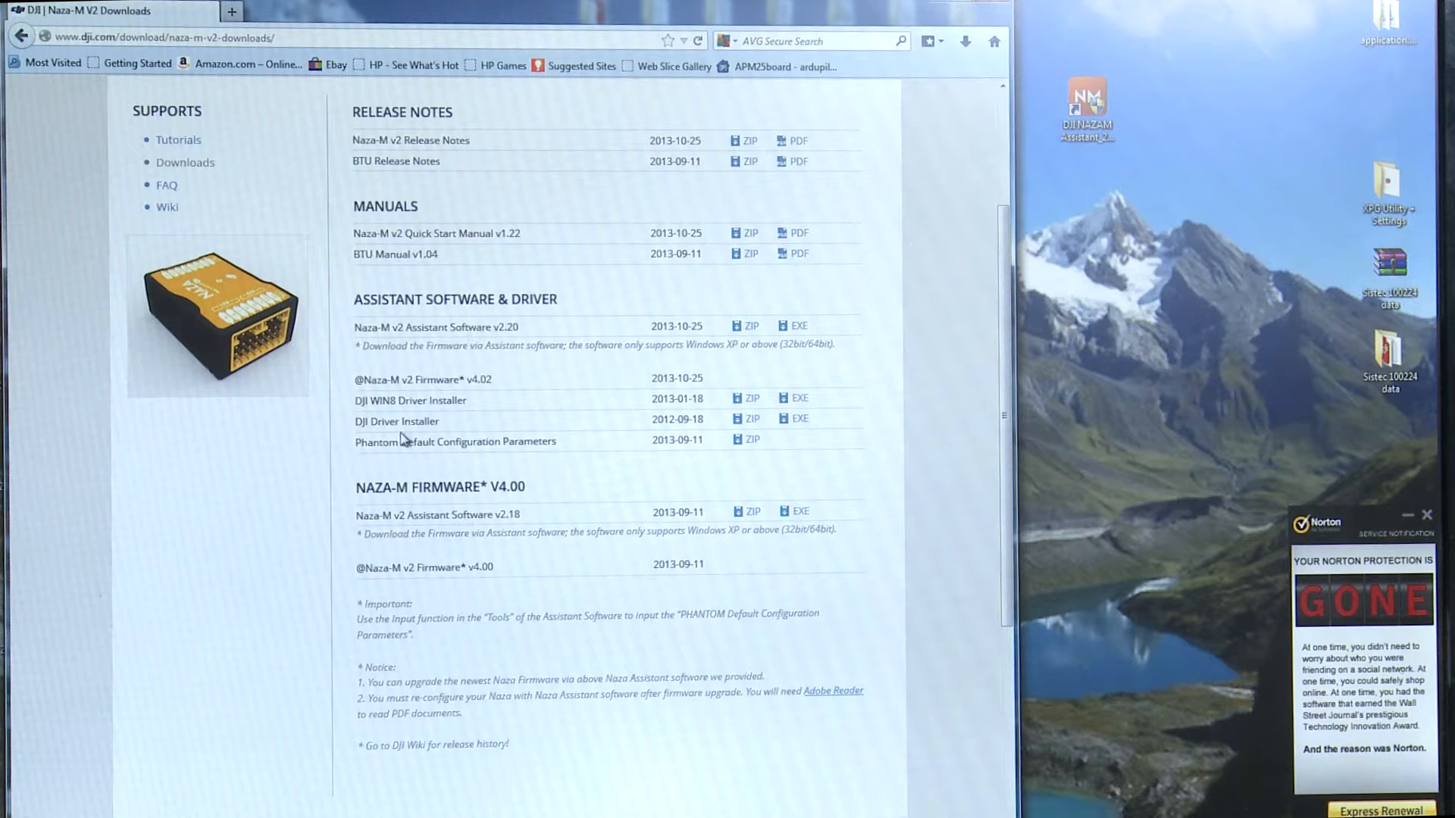
mouse_move(473, 404)
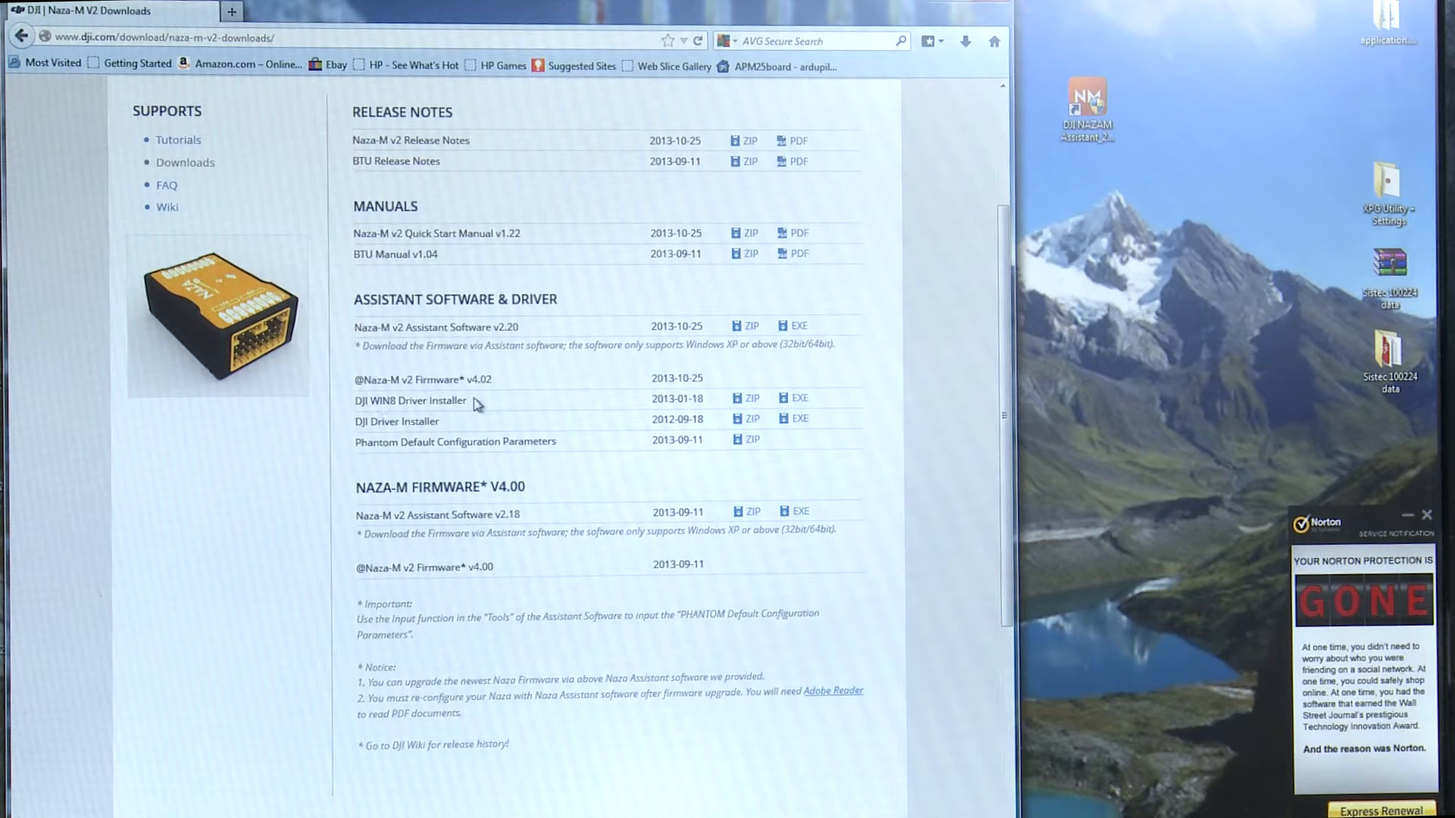
mouse_move(455, 429)
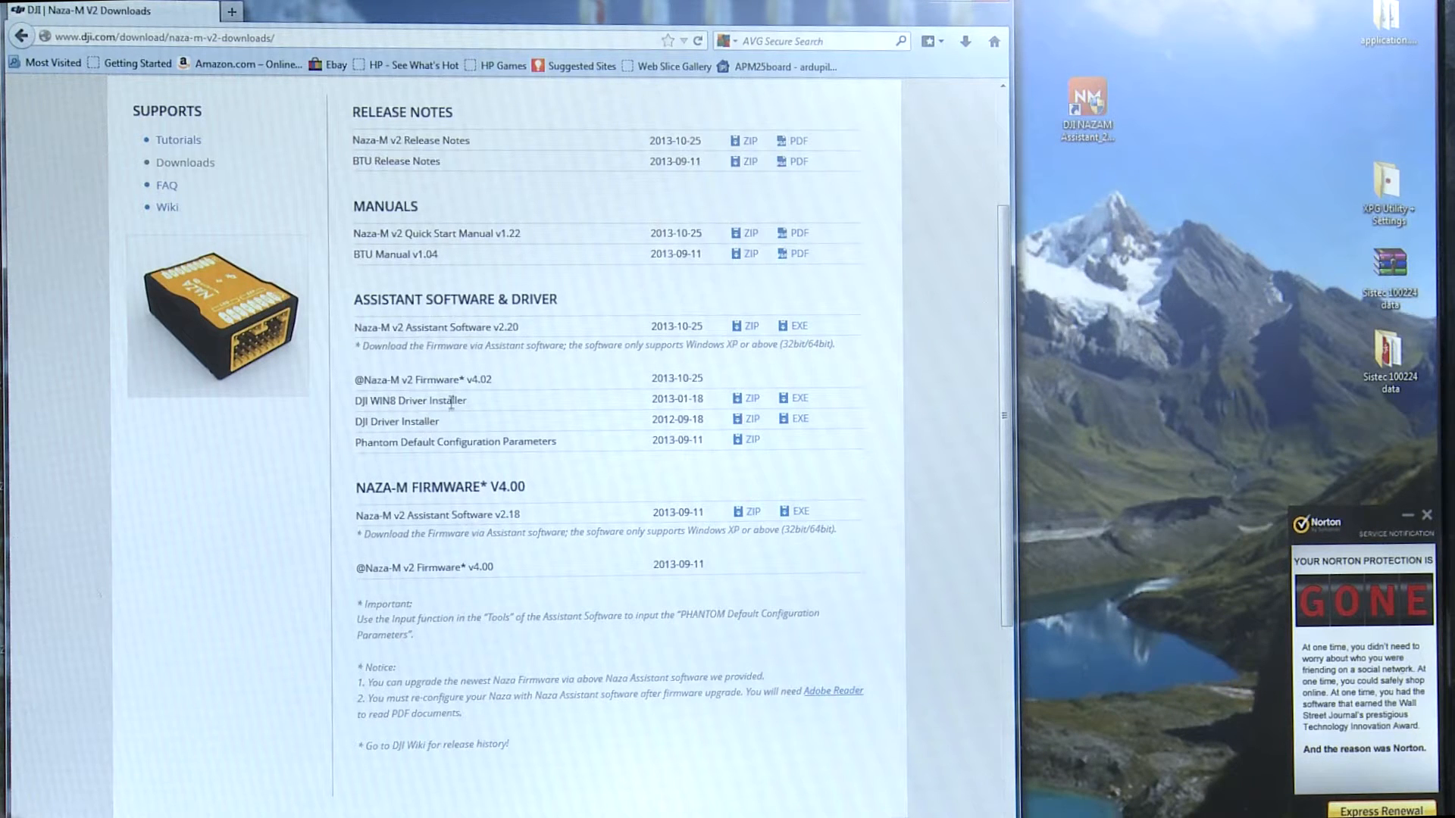
mouse_move(619, 406)
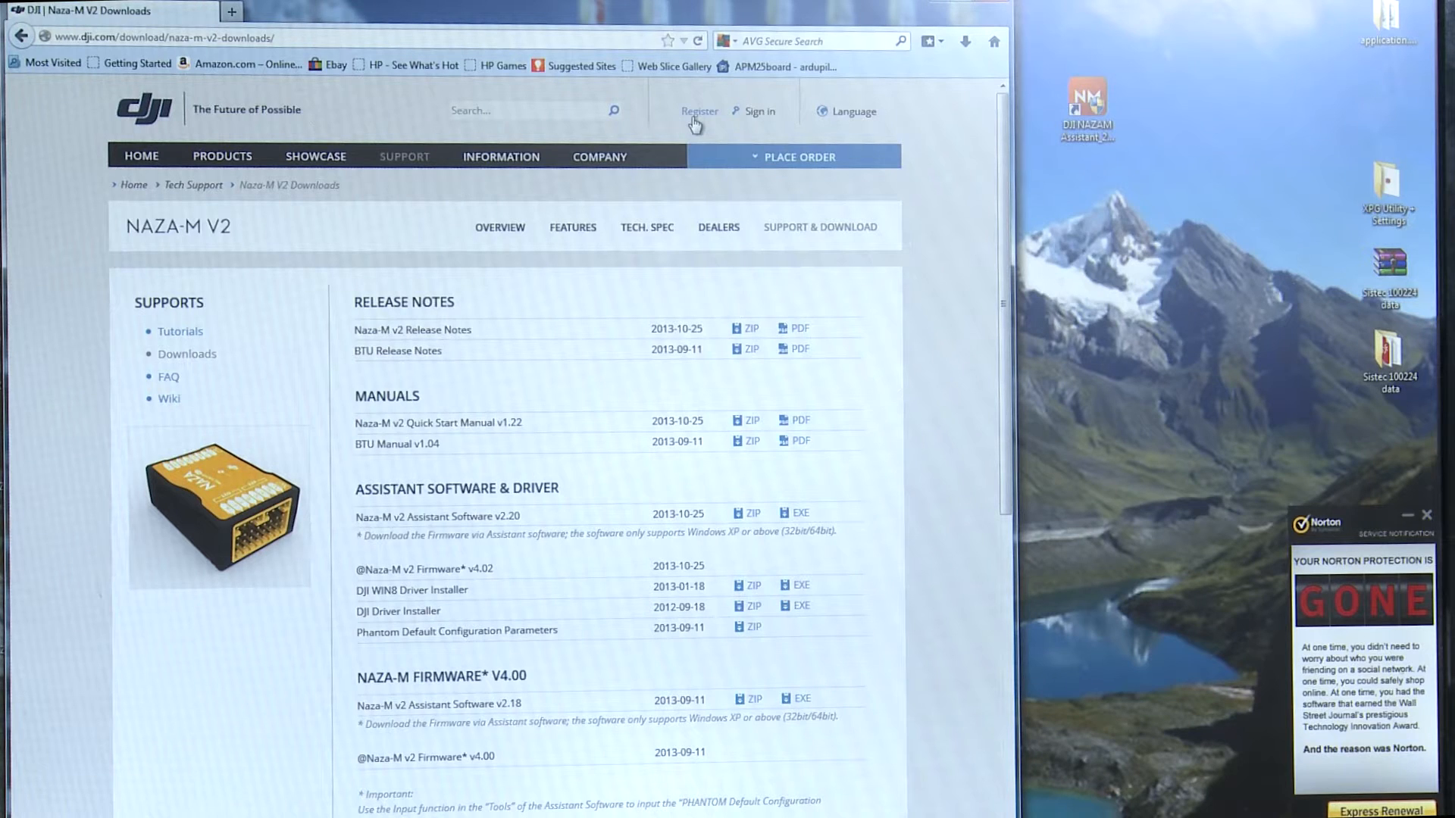
mouse_move(964, 278)
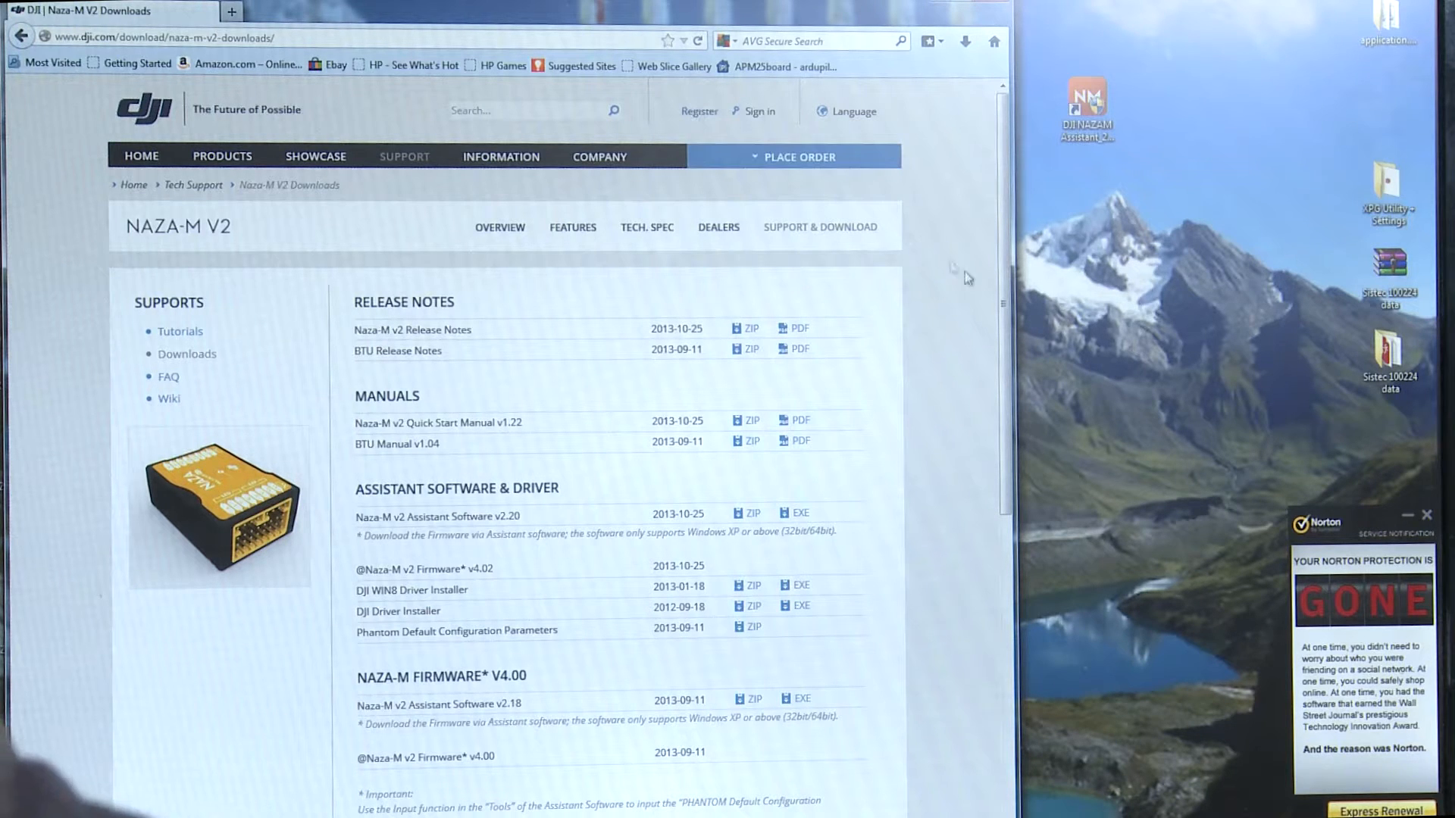
mouse_move(955, 314)
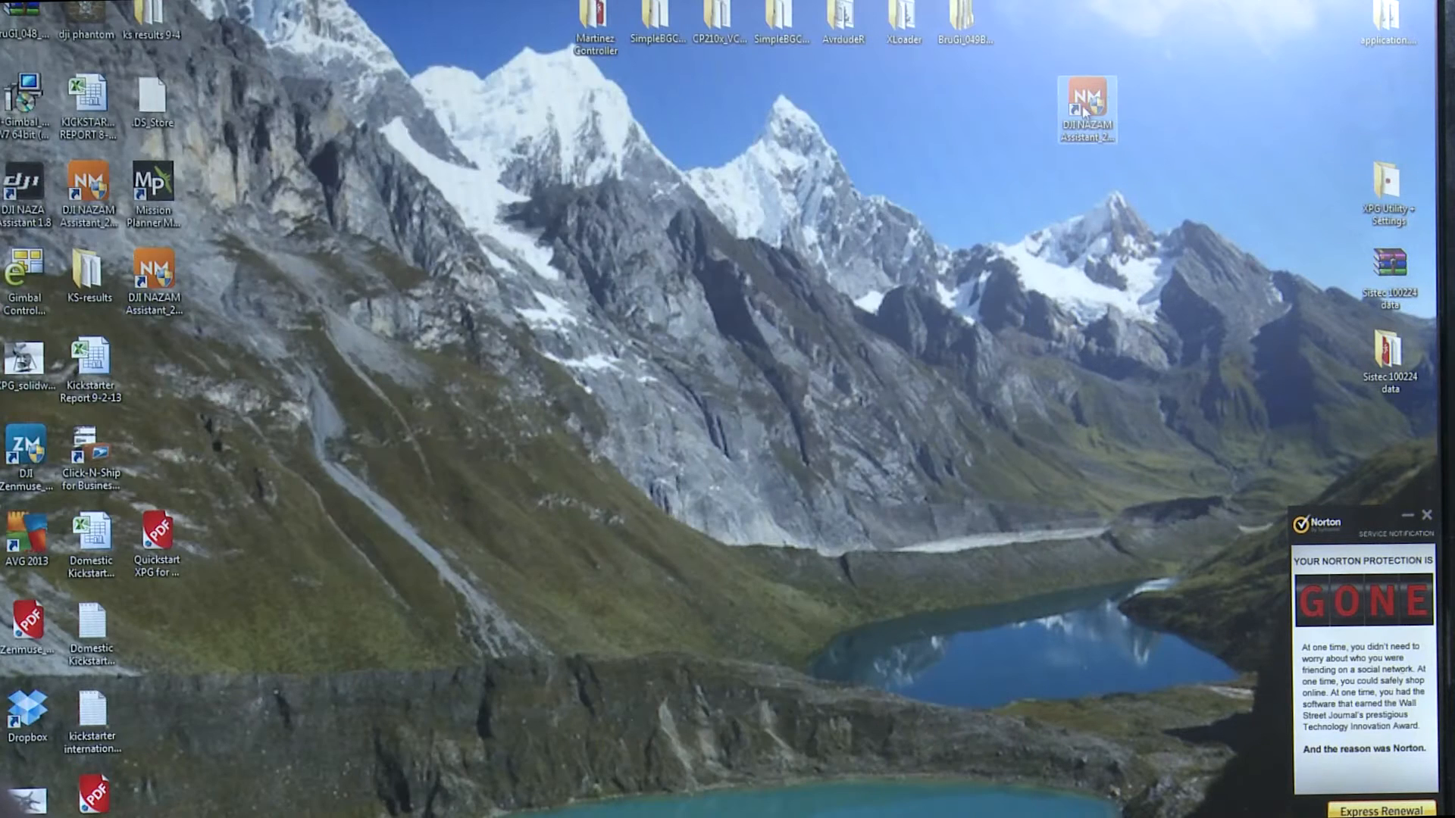
- Launch the DJI NAZA-M Assistant from its desktop icon and approve the UAC prompt
double_click(1085, 109)
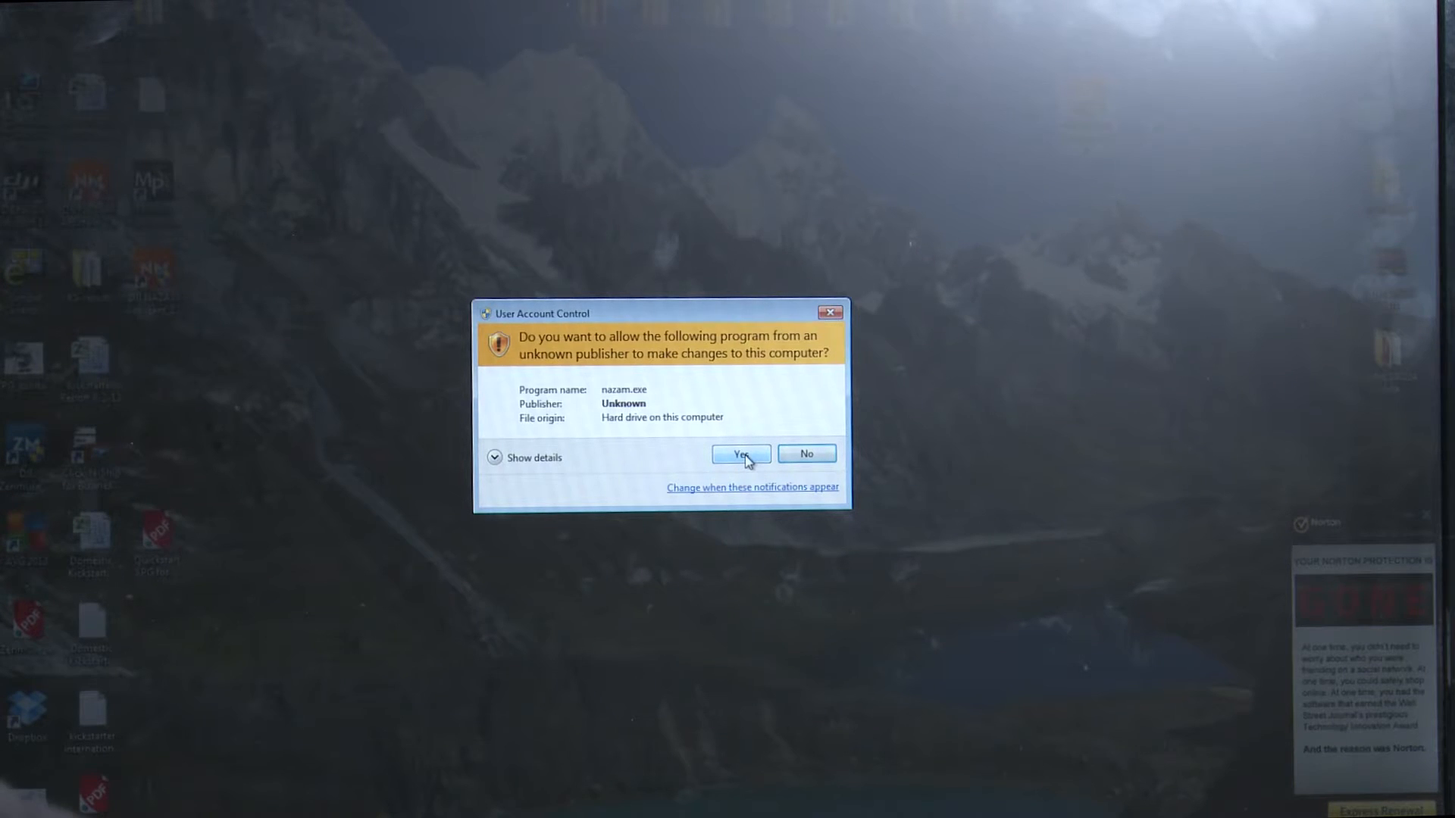
left_click(739, 454)
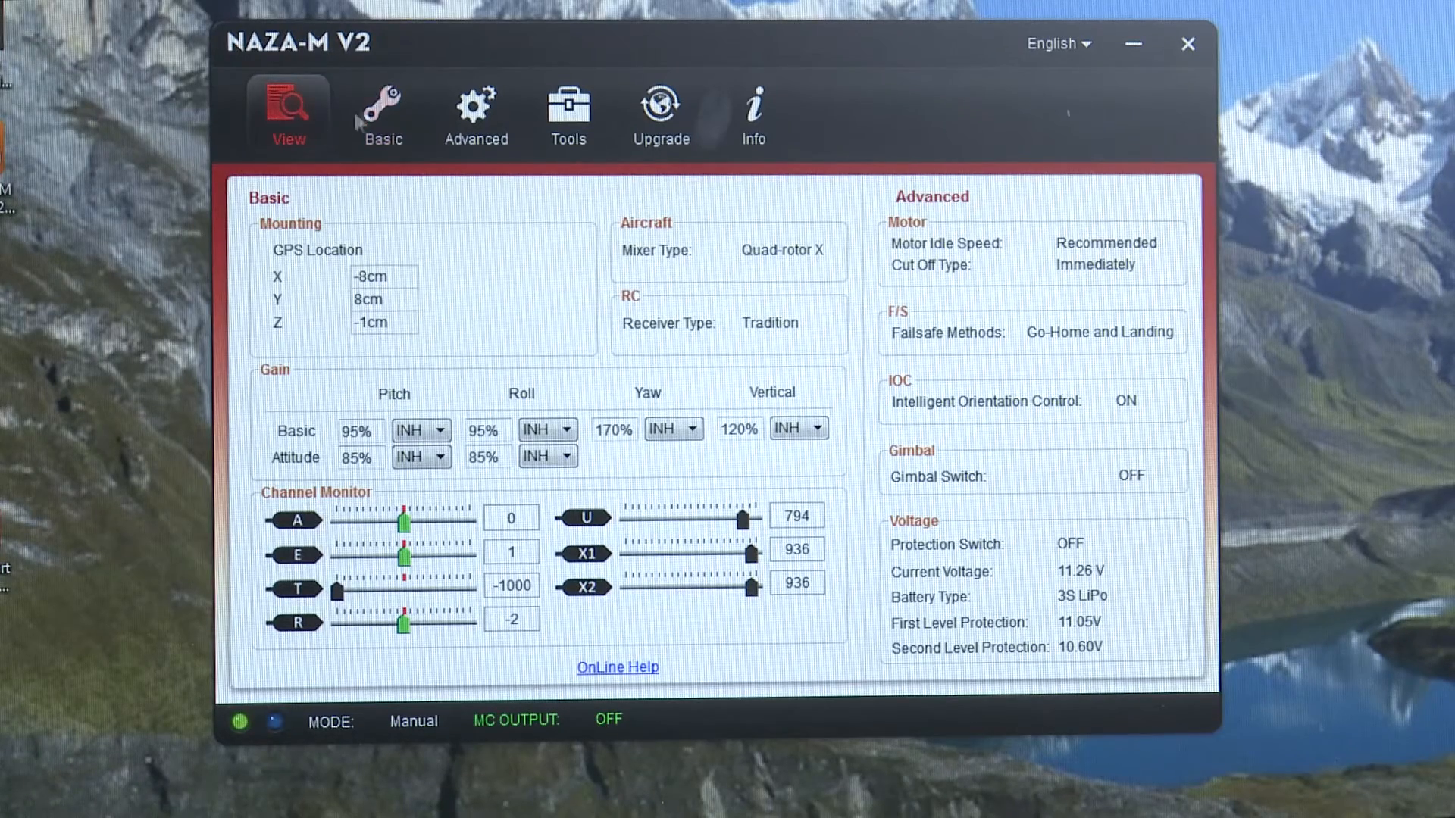
- Review the Basic tab's gains and Aircraft mixer type, then show the Mounting settings
left_click(381, 111)
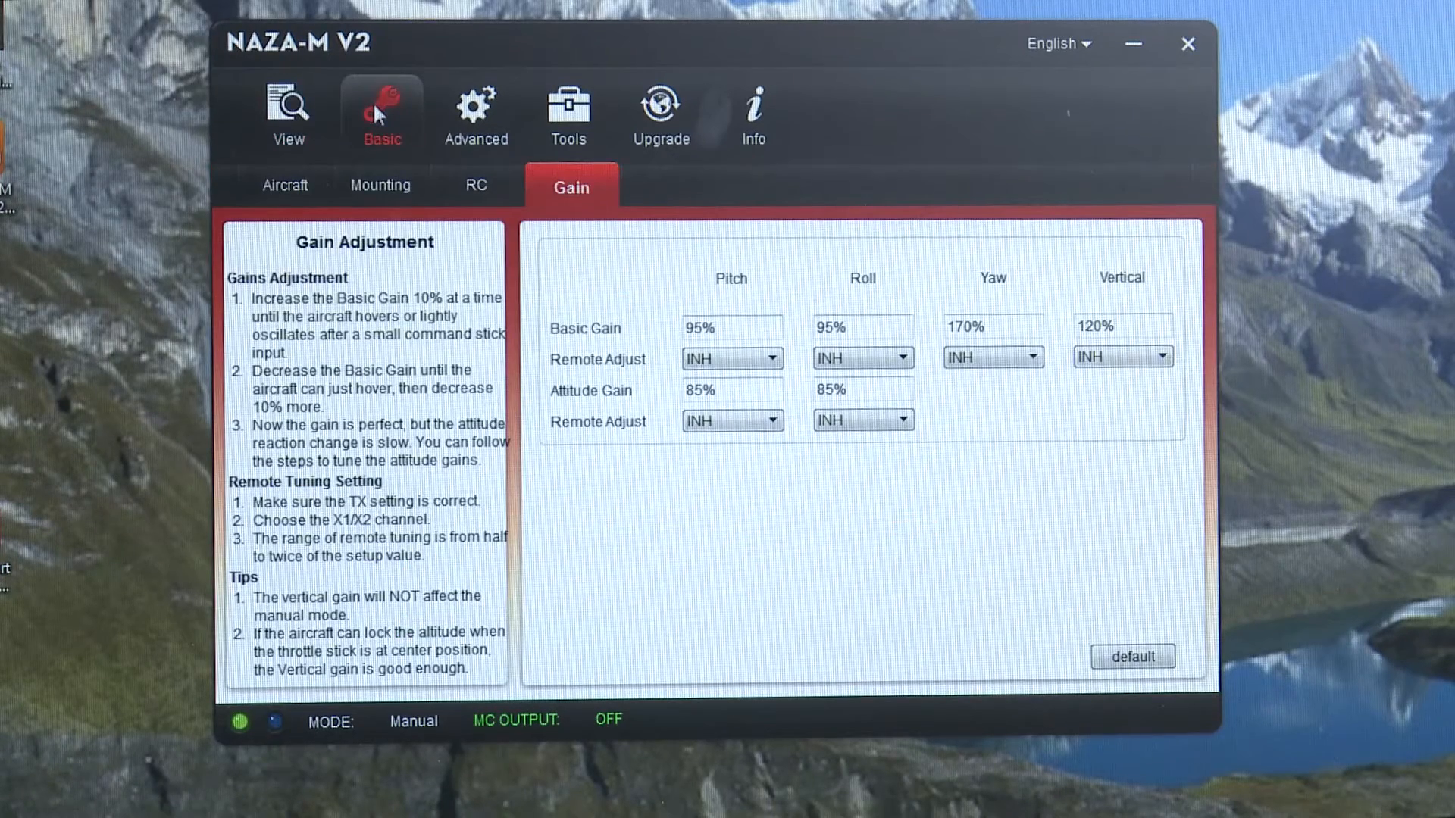
left_click(284, 185)
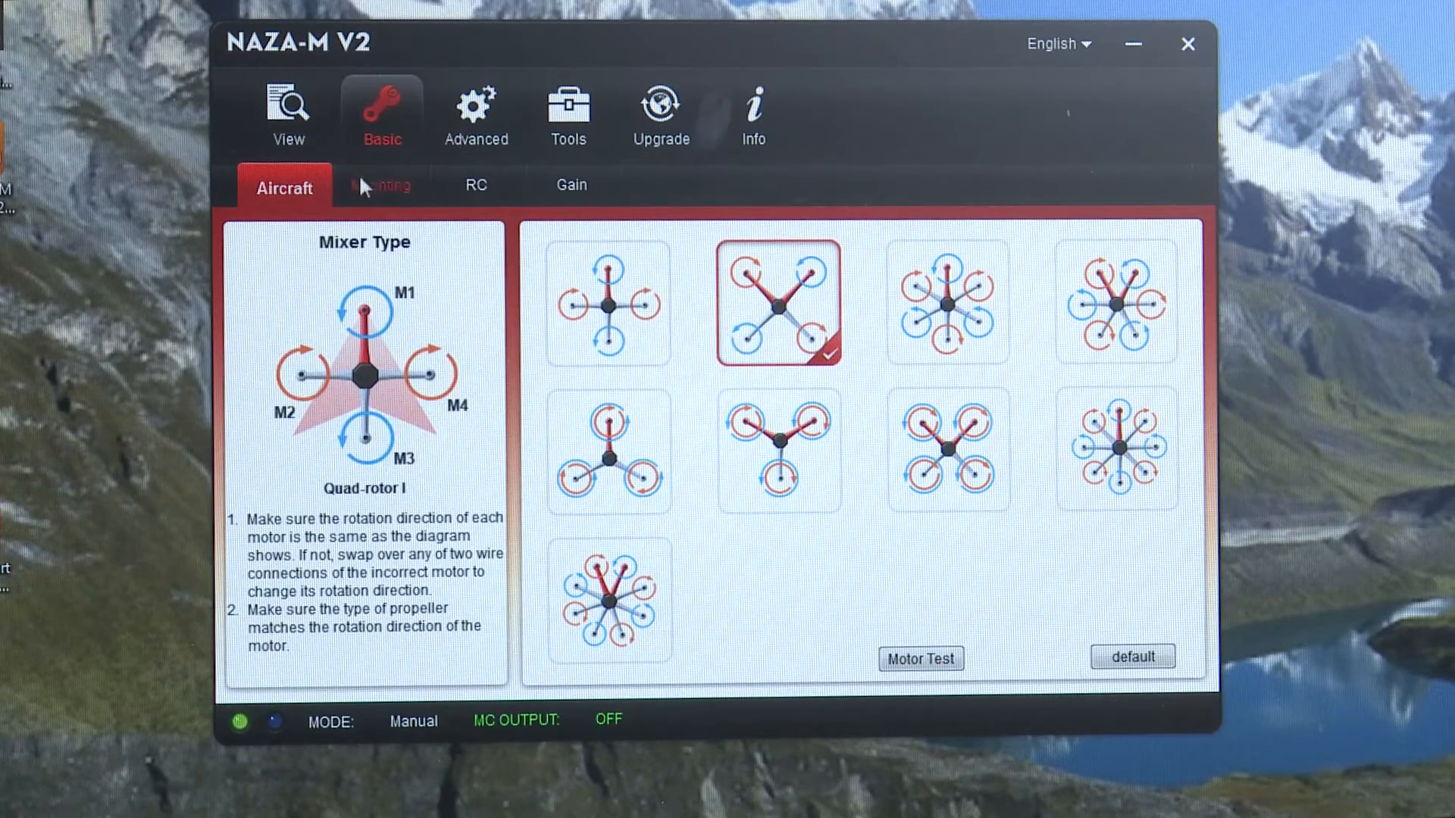
left_click(381, 185)
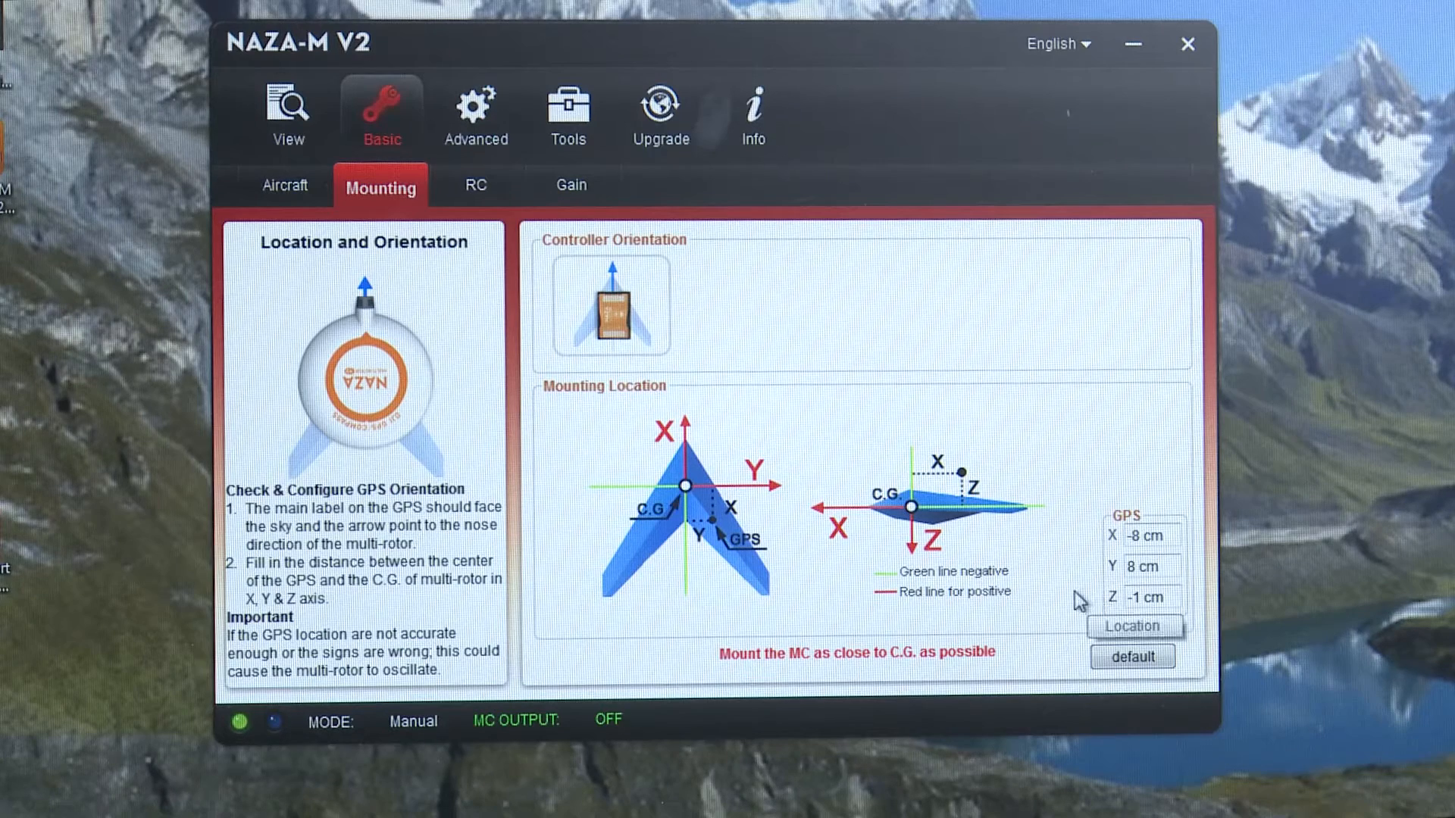
mouse_move(382, 400)
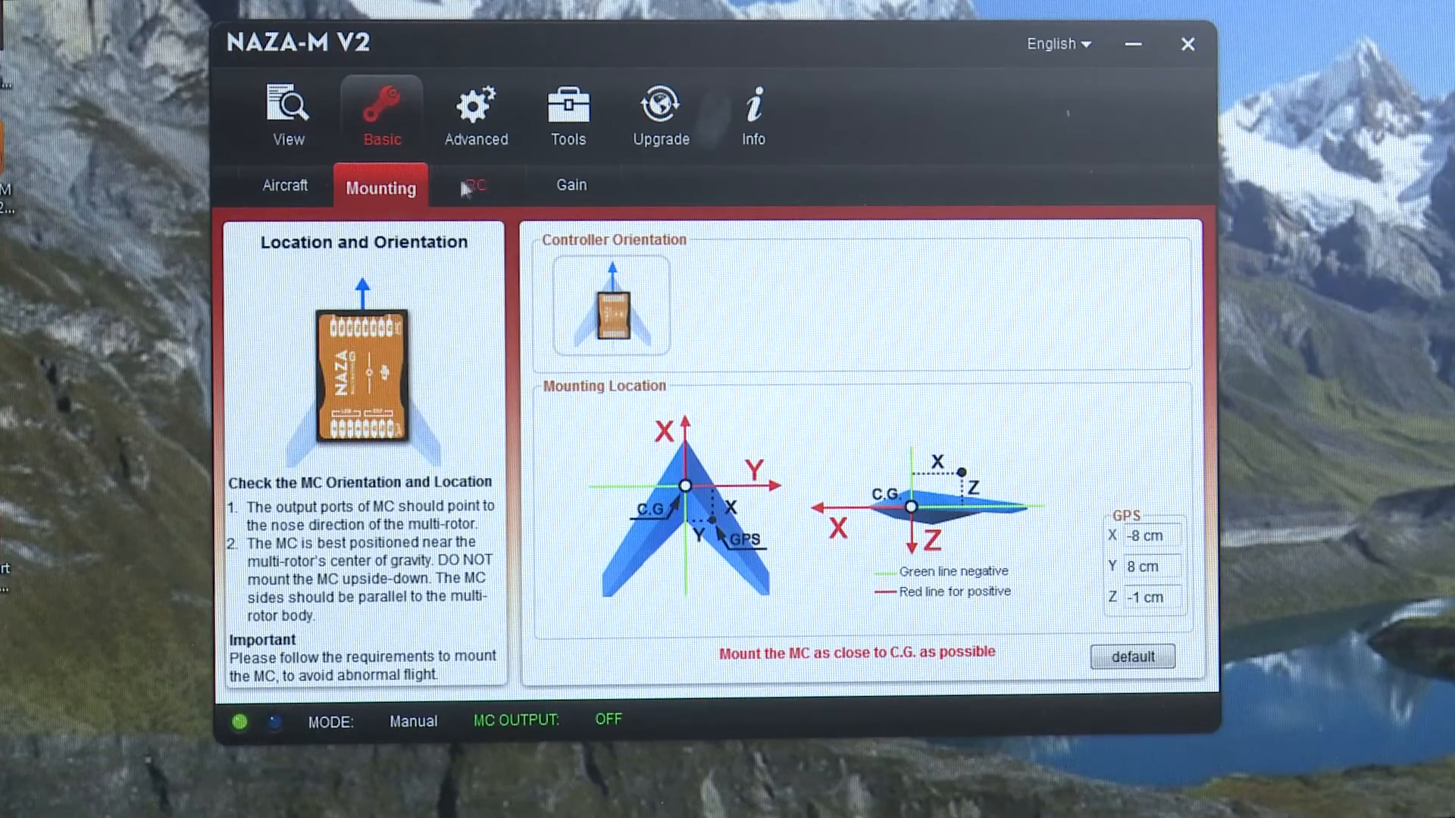
- Open the RC sub-tab and start the Command Sticks Calibration
left_click(474, 186)
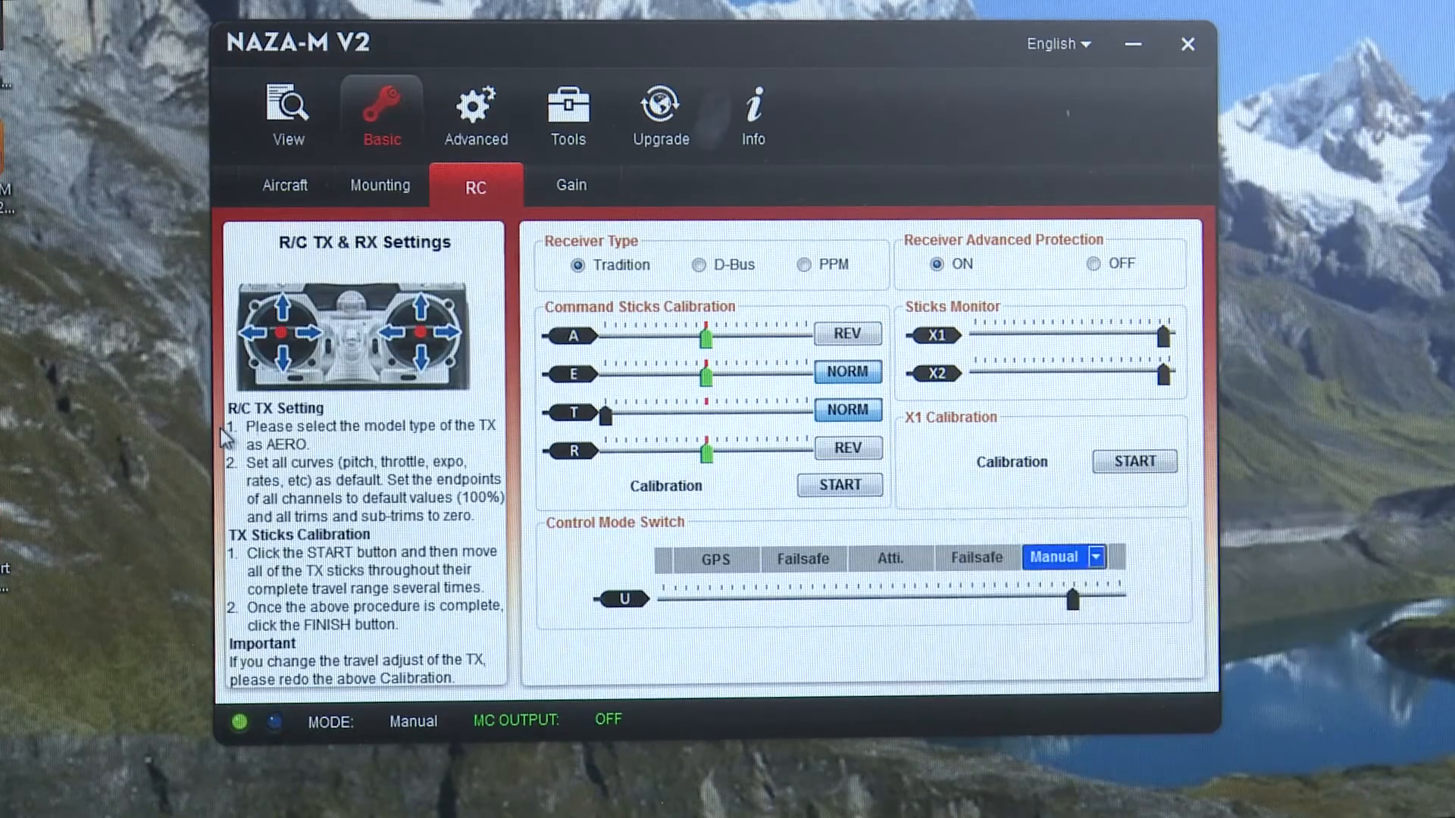
mouse_move(334, 406)
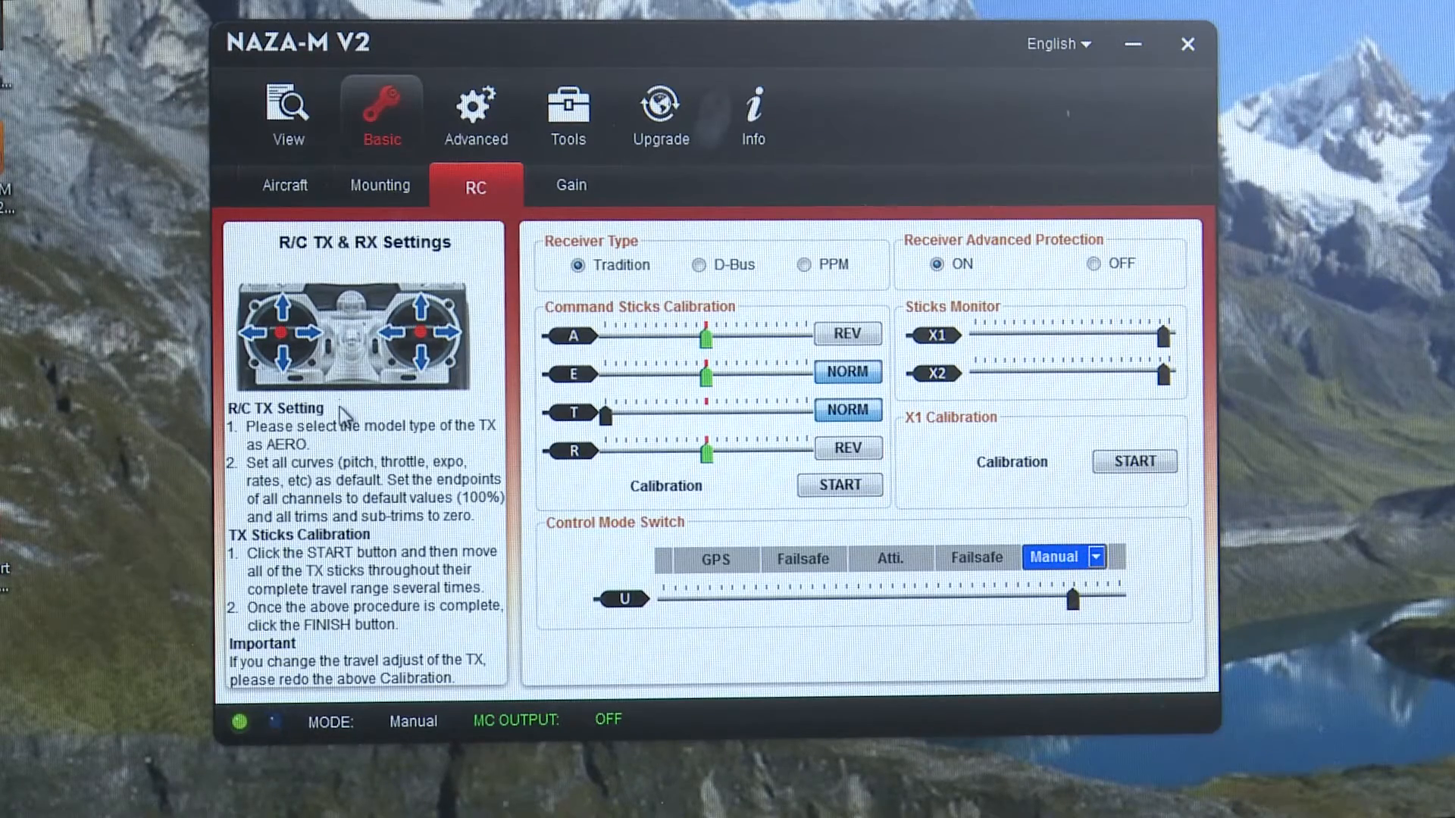
mouse_move(835, 484)
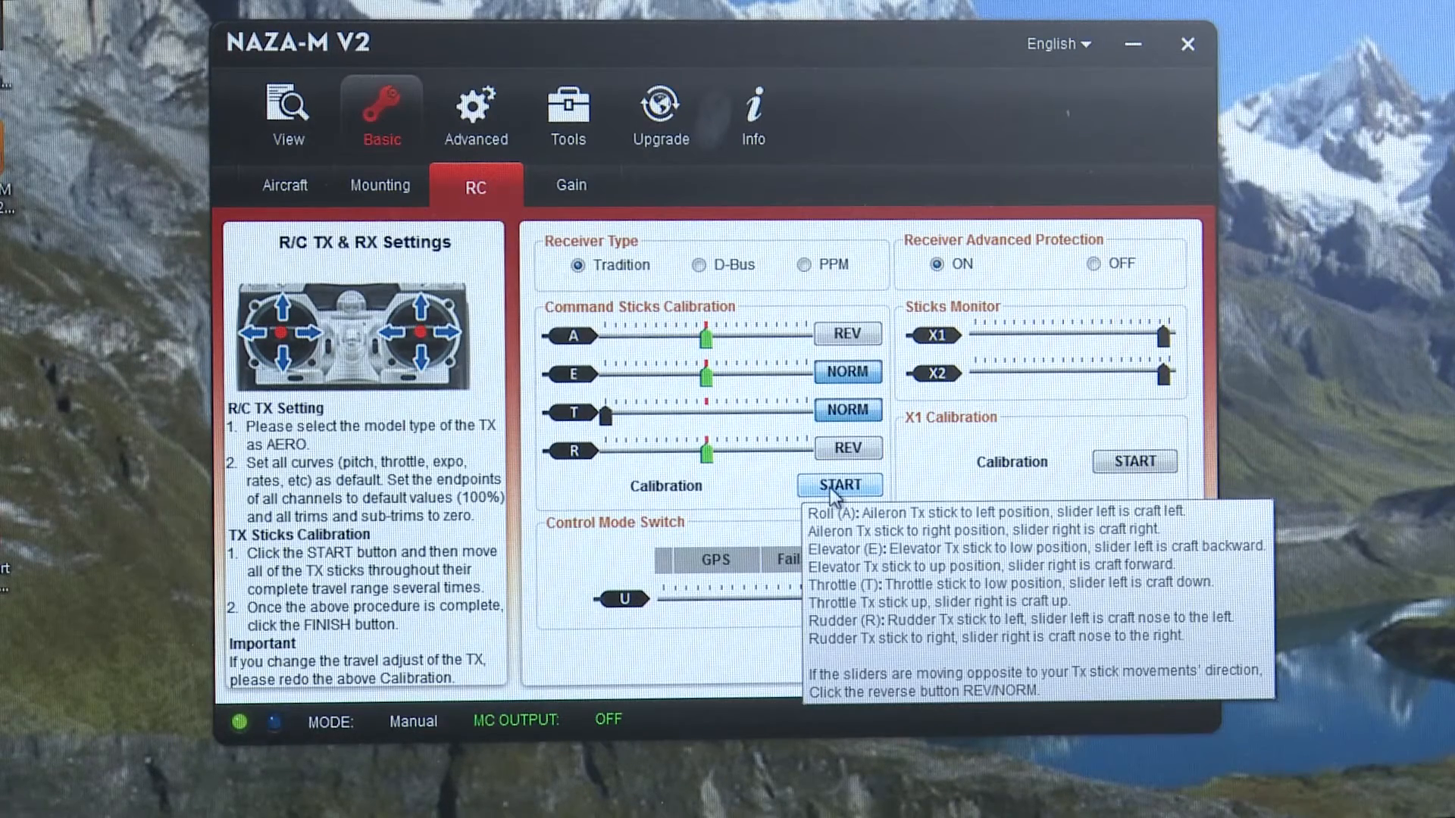
mouse_move(893, 430)
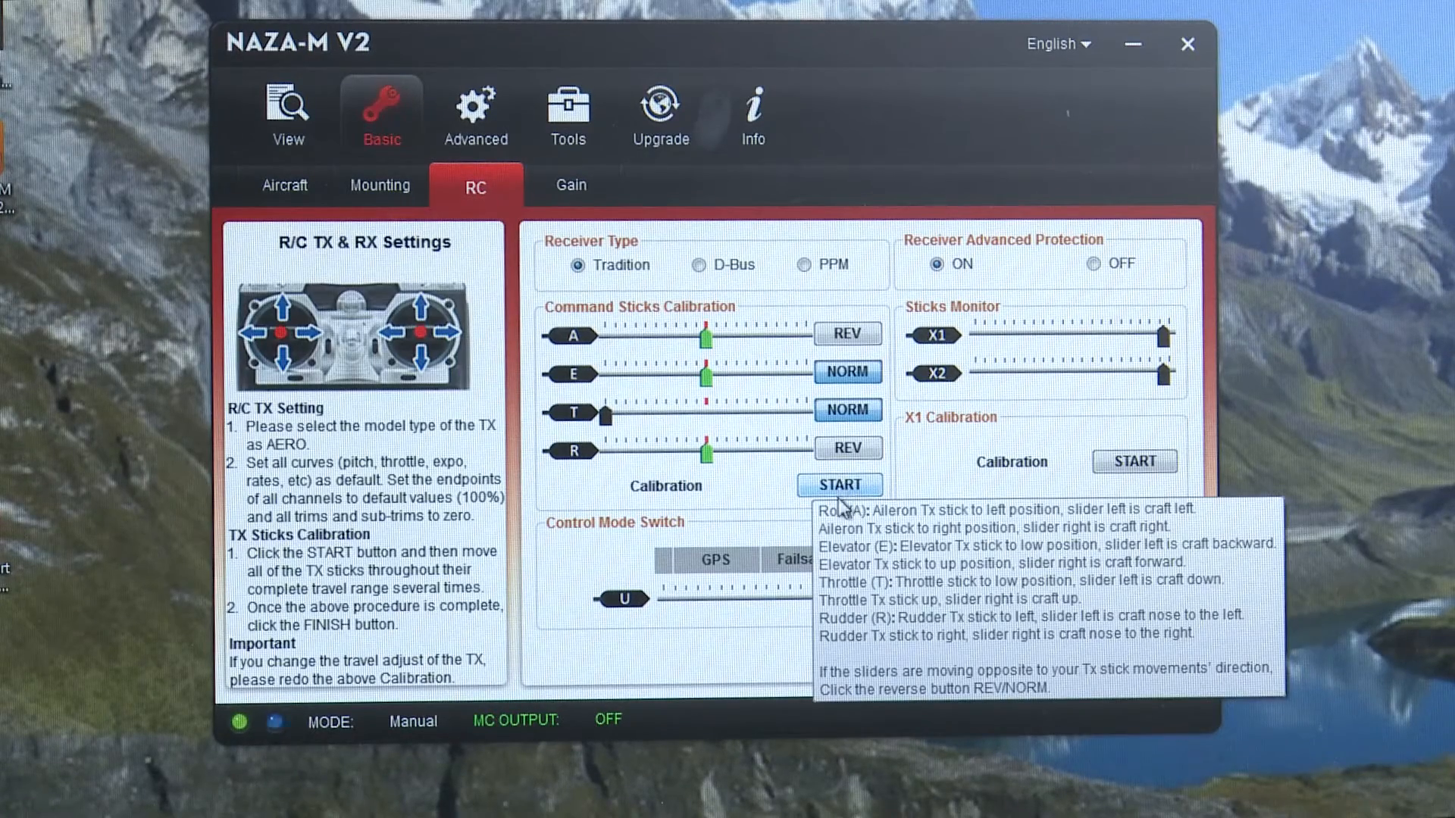
left_click(838, 485)
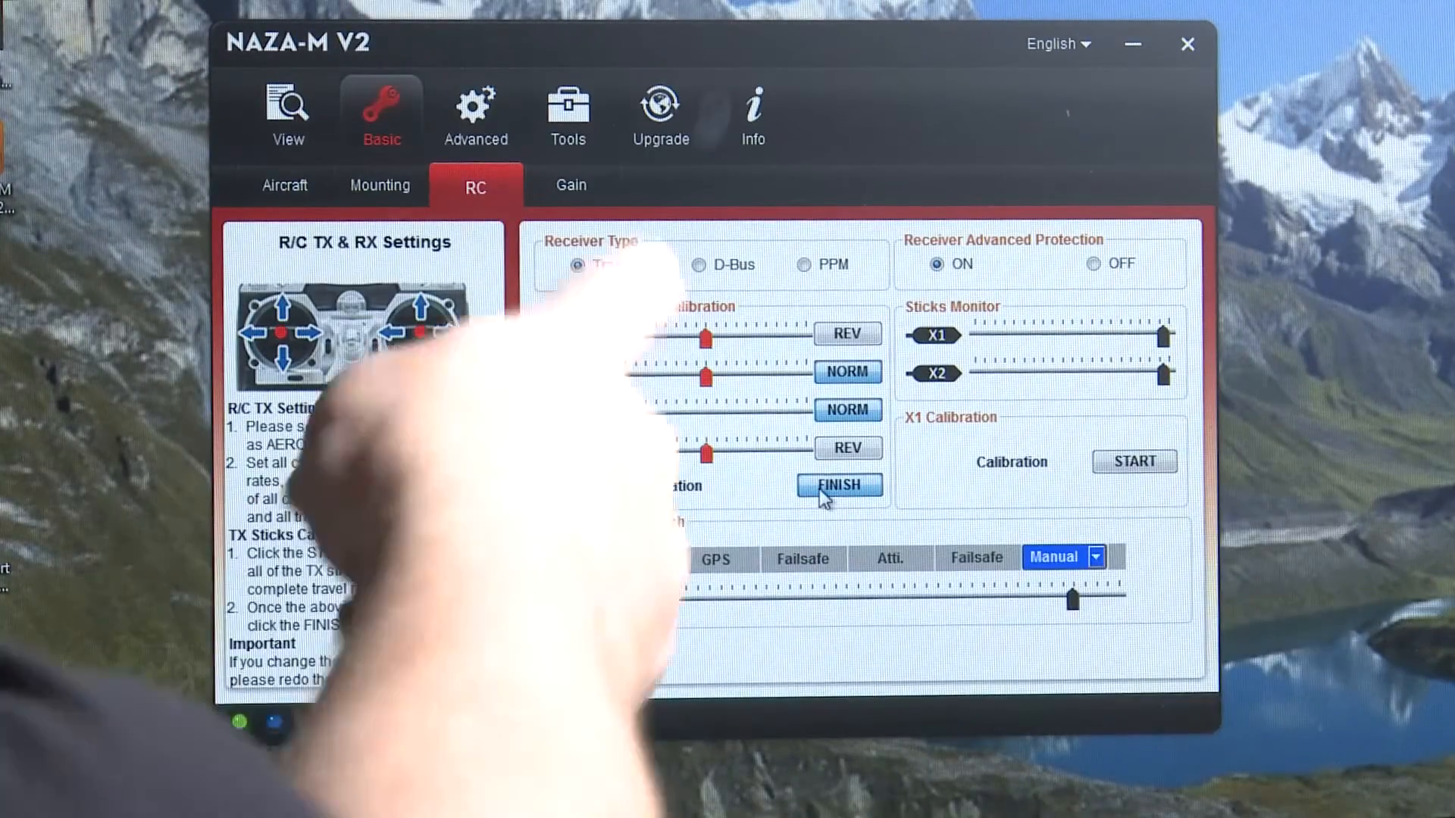
- Finish the command sticks calibration and dismiss the stick-centering notice
left_click(836, 485)
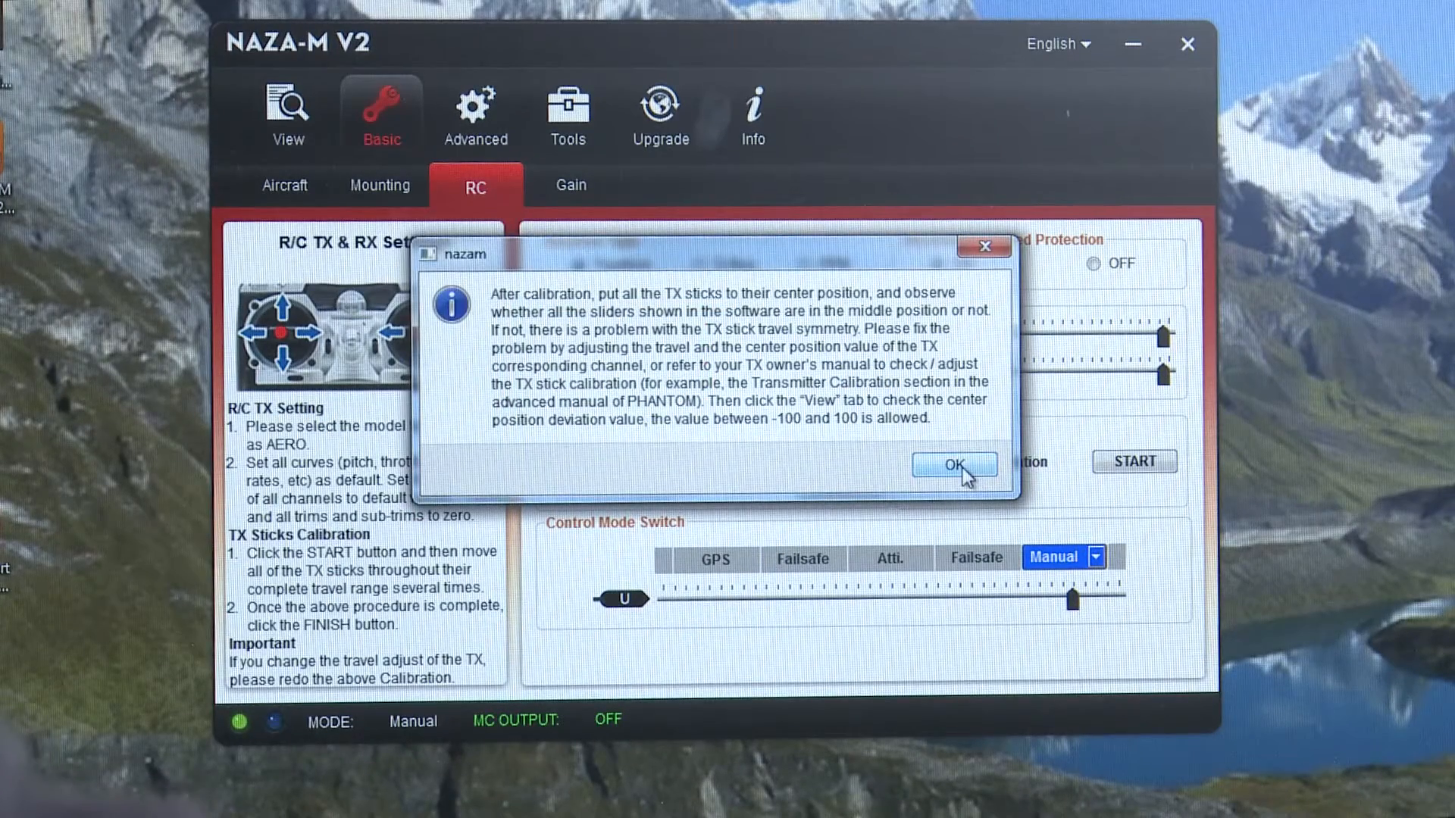
left_click(954, 464)
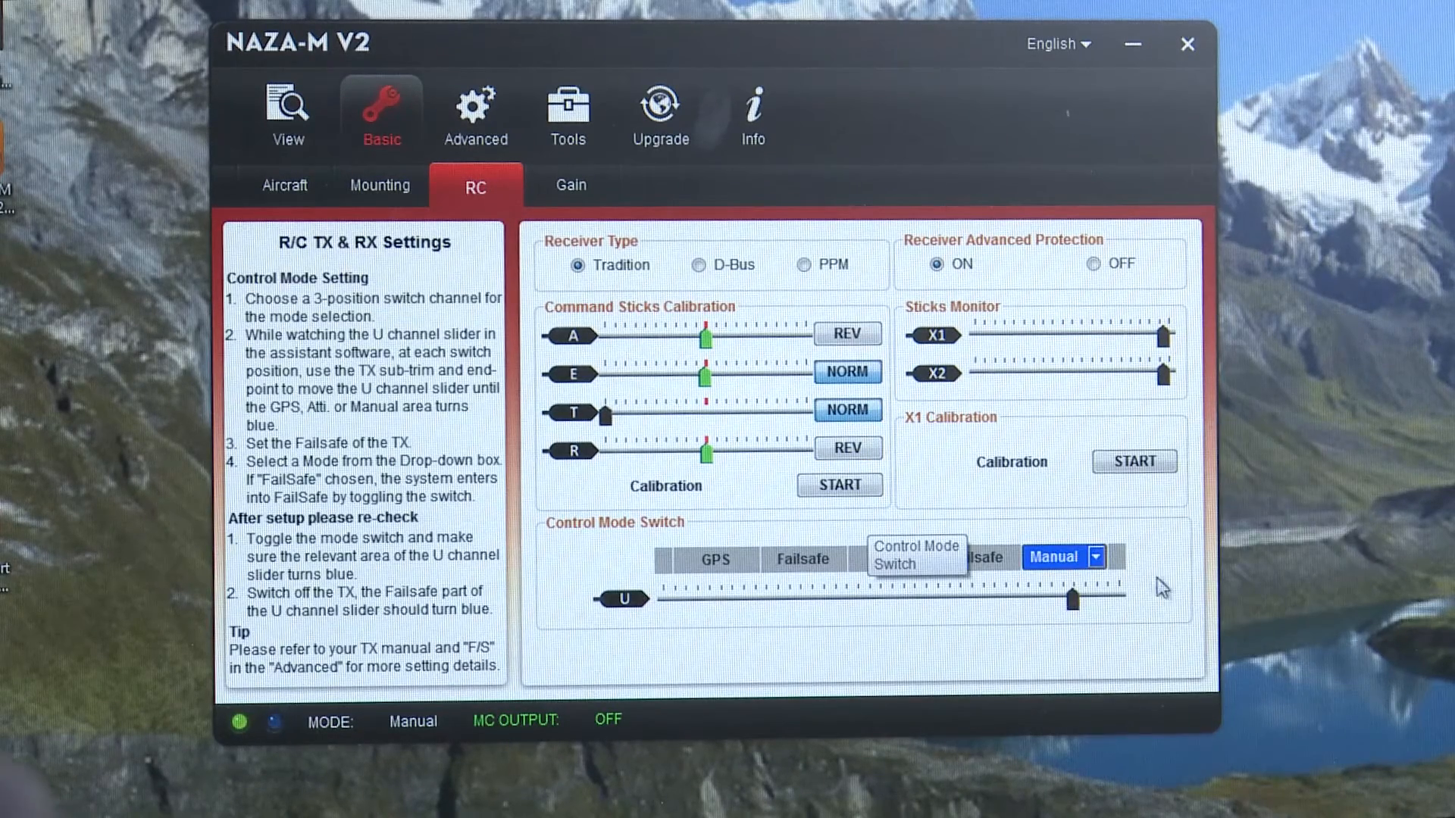
mouse_move(881, 570)
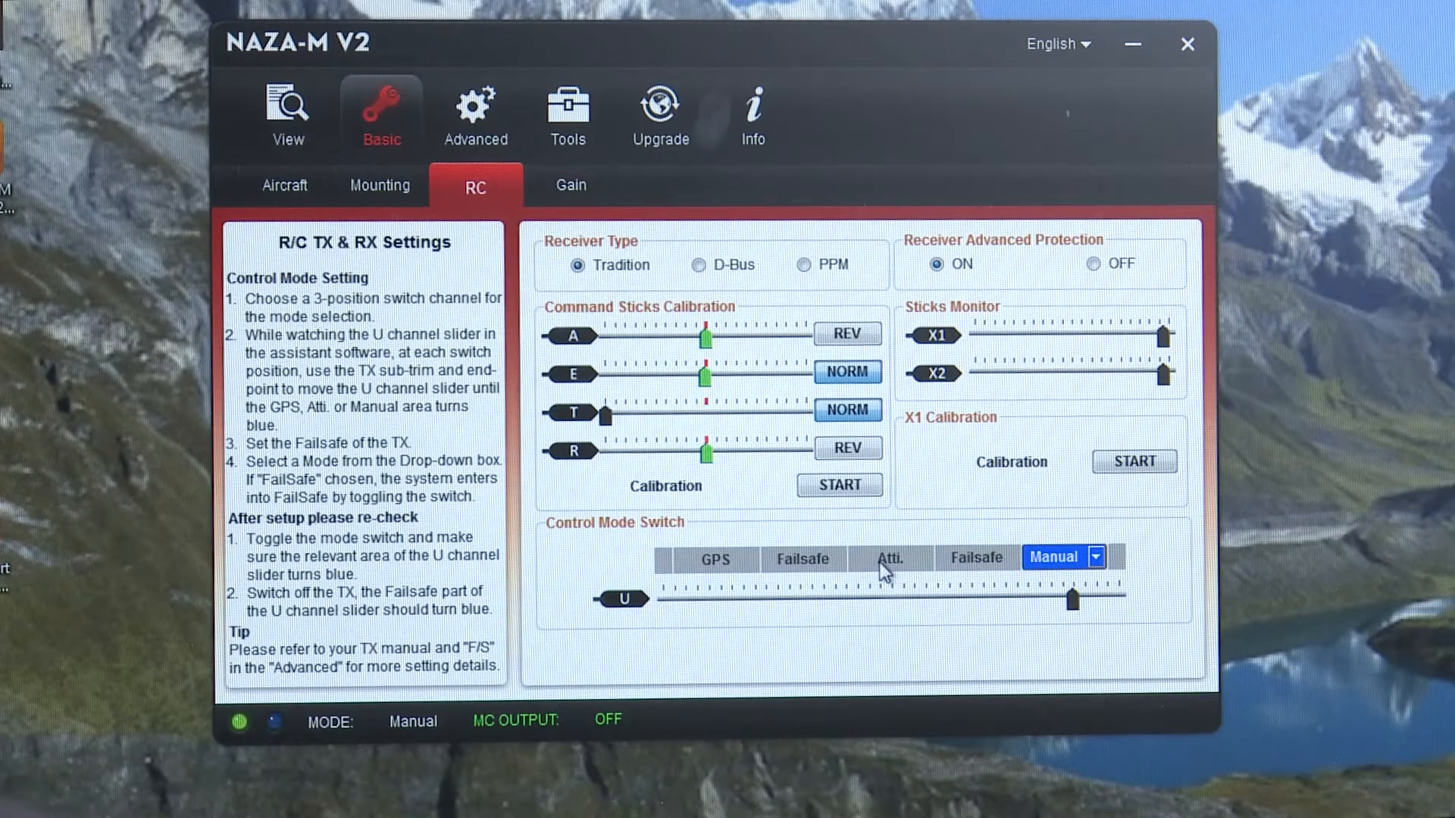
- Check the control mode switch options at Atti and Manual, then open Advanced flight limits
left_click(1094, 557)
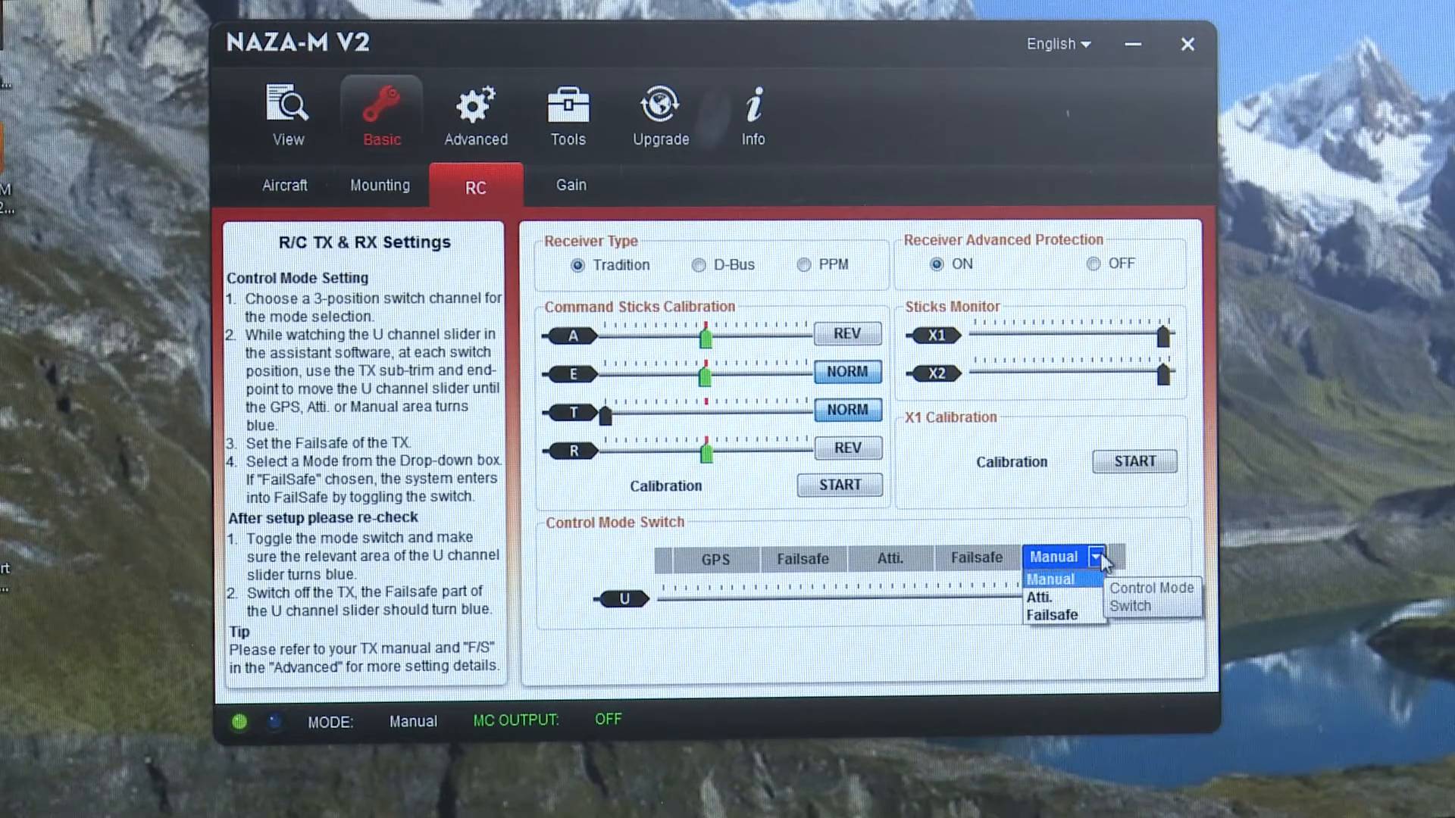
left_click(1039, 596)
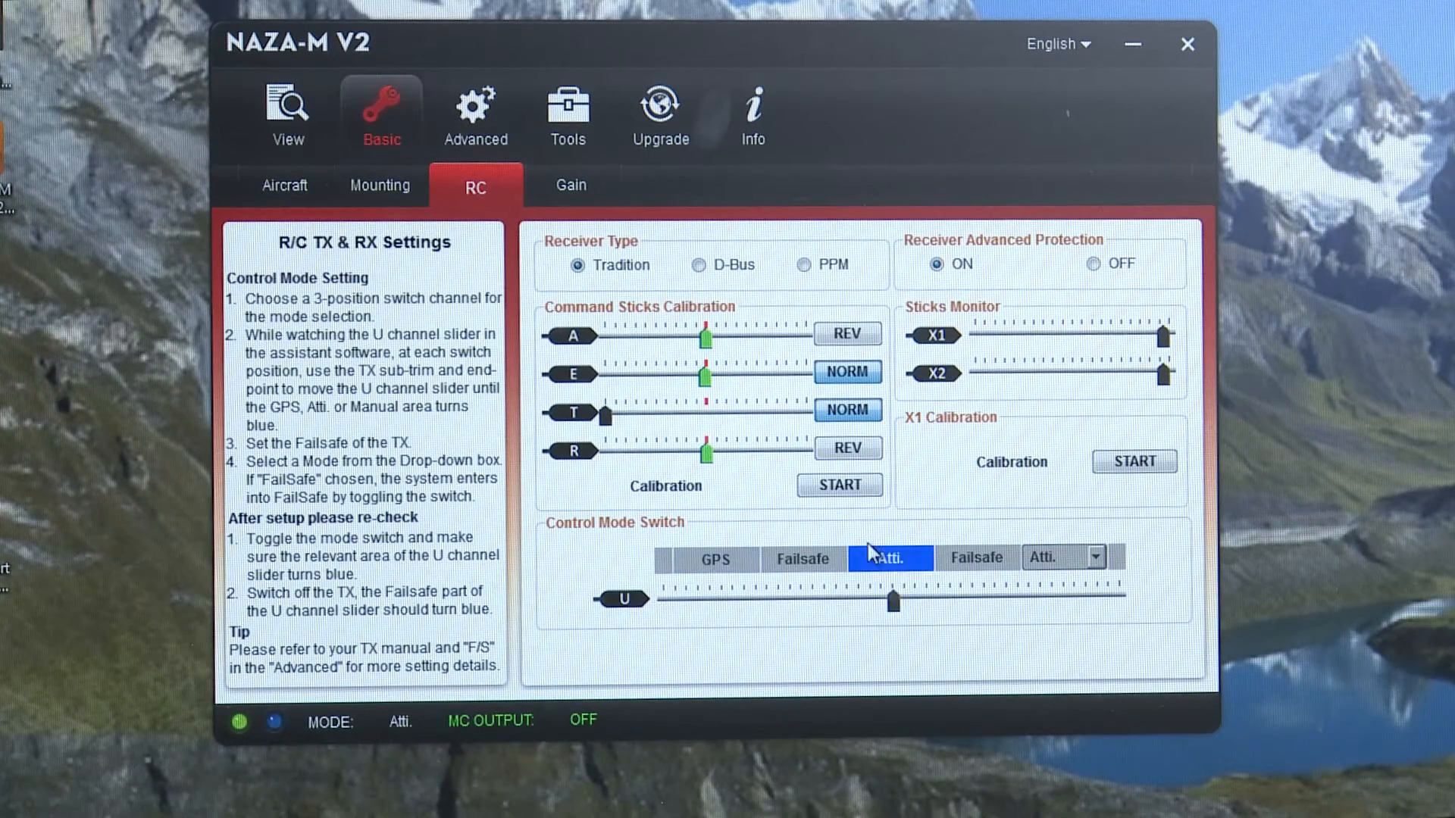
left_click(1092, 557)
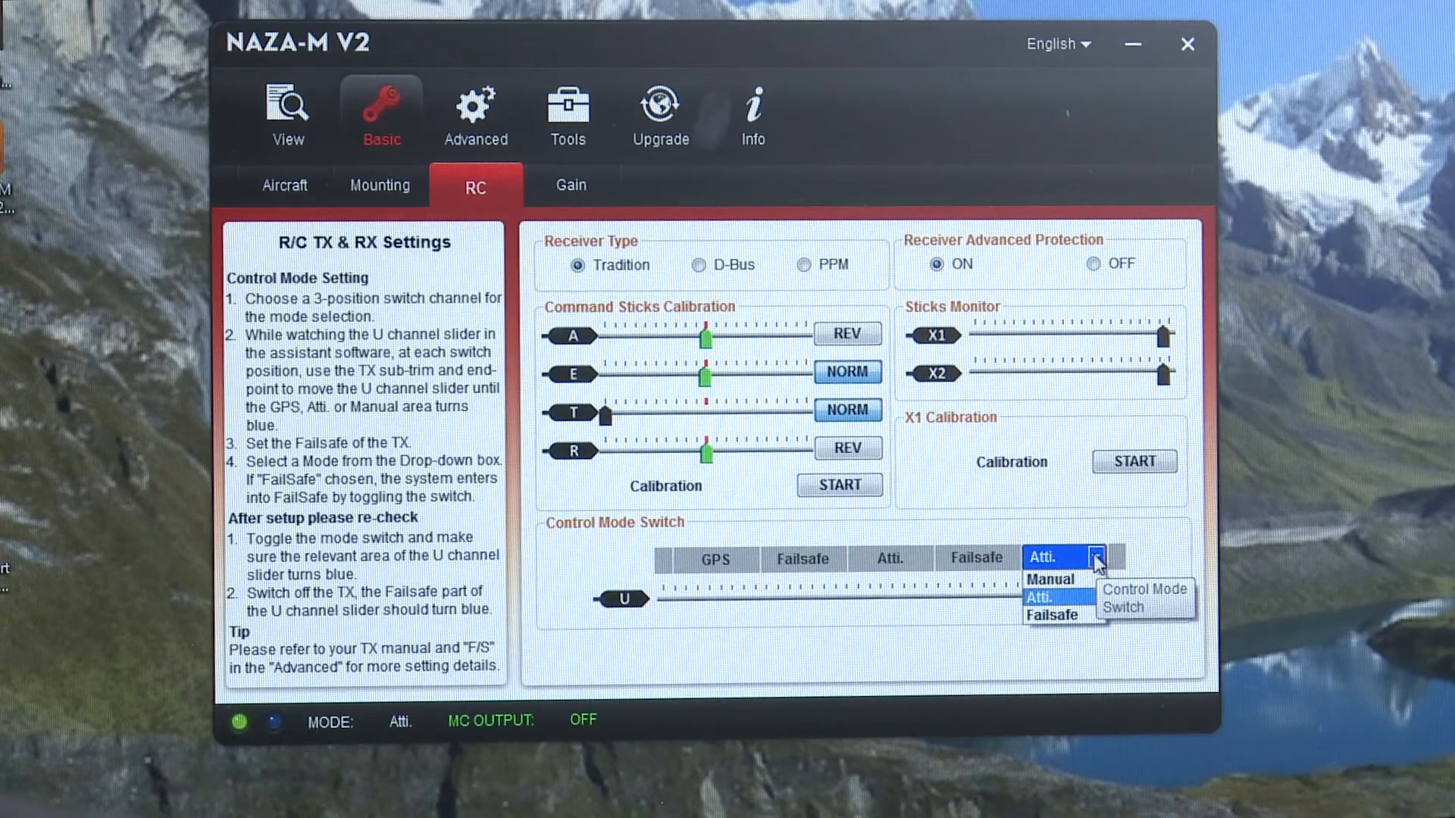
left_click(1049, 579)
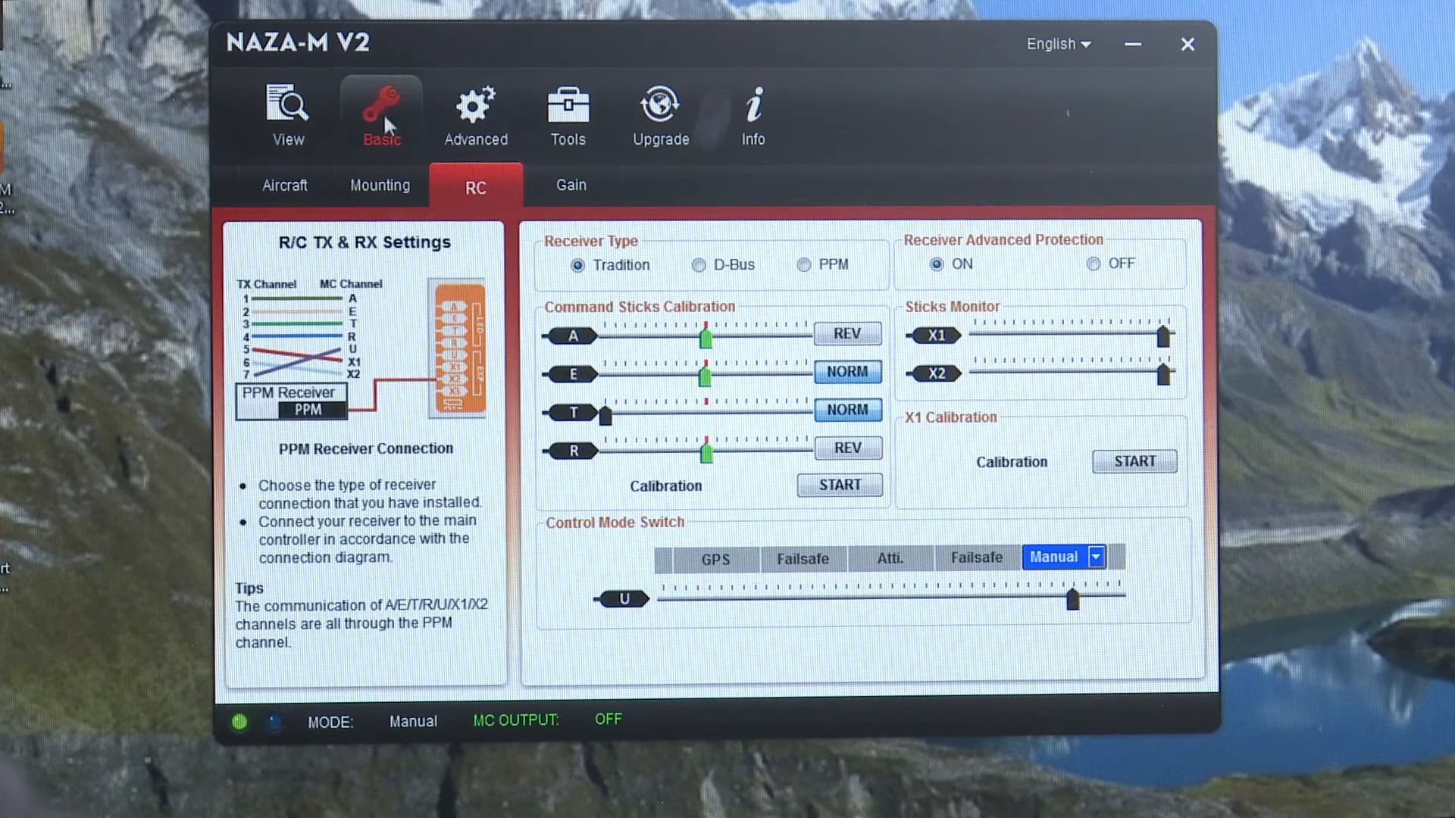
mouse_move(476, 111)
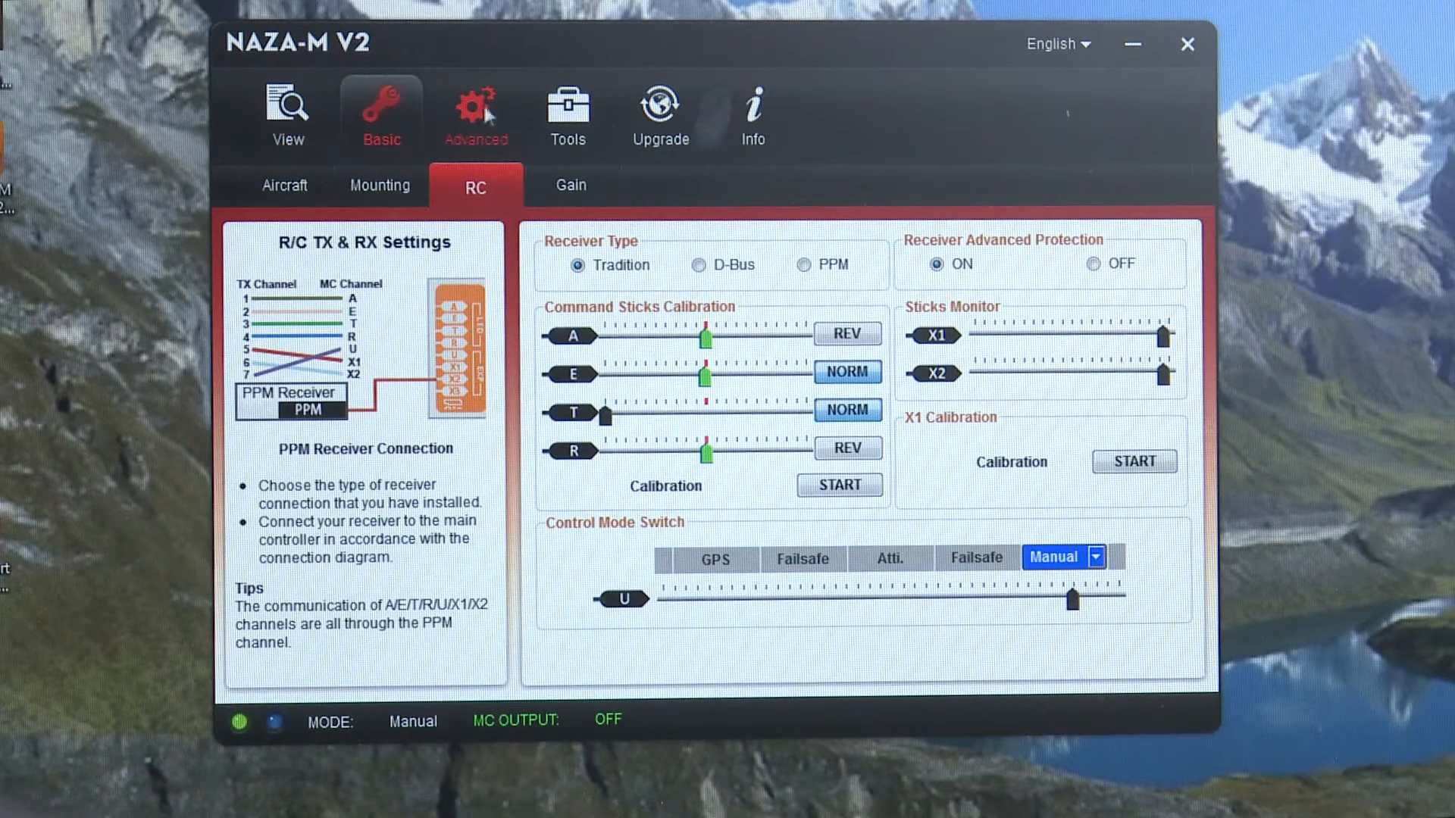
left_click(474, 111)
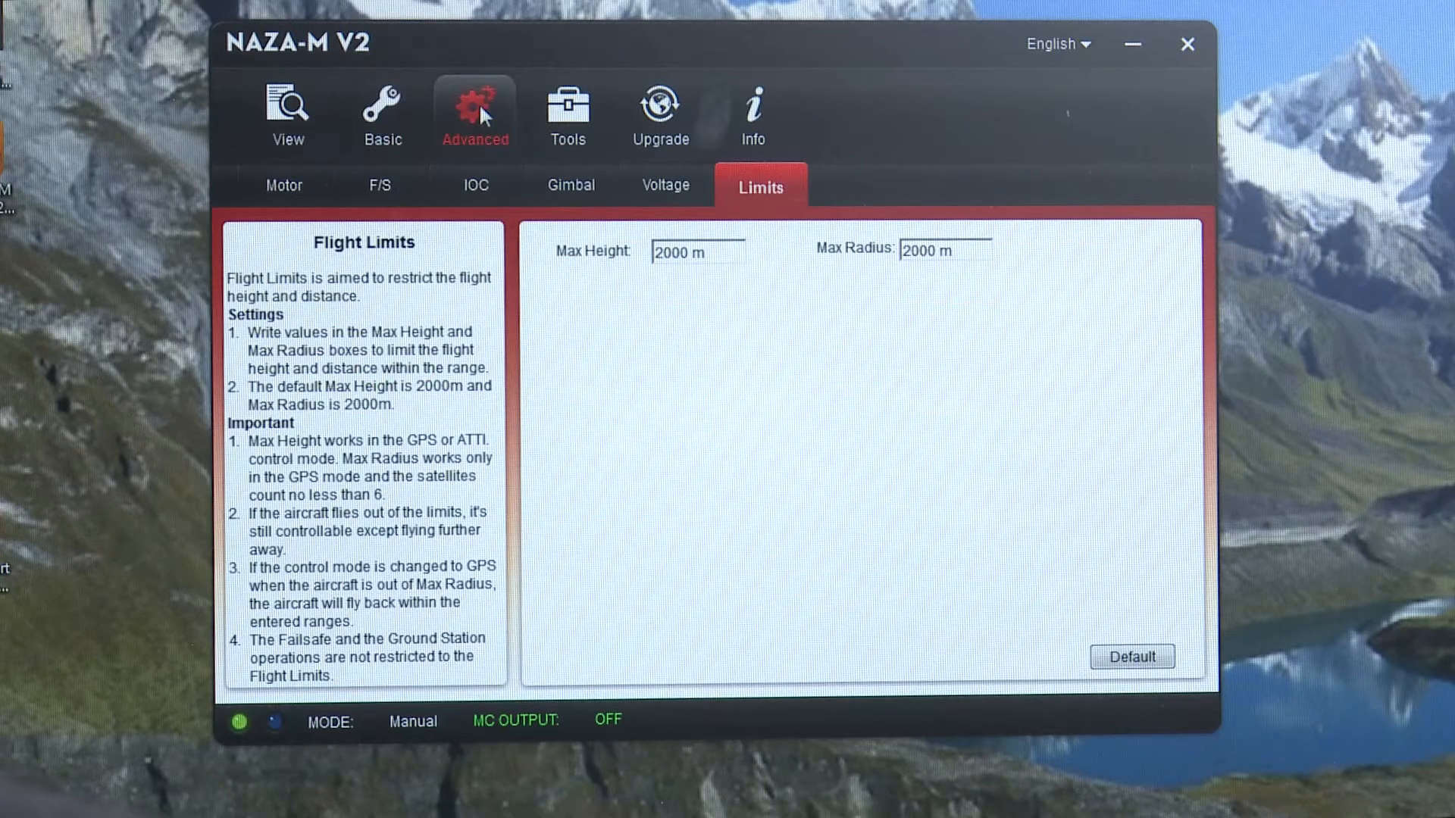
left_click(284, 185)
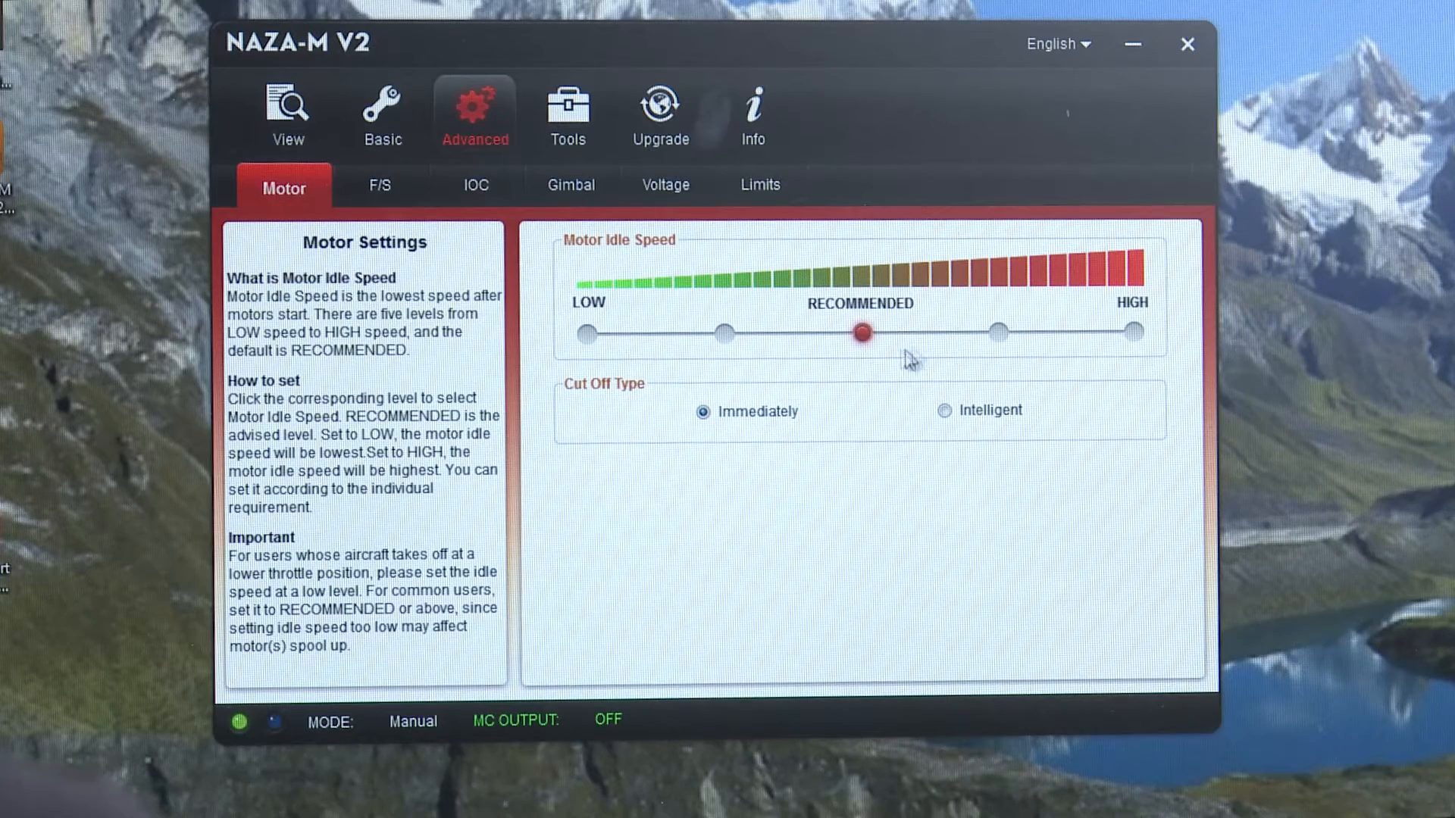
mouse_move(882, 350)
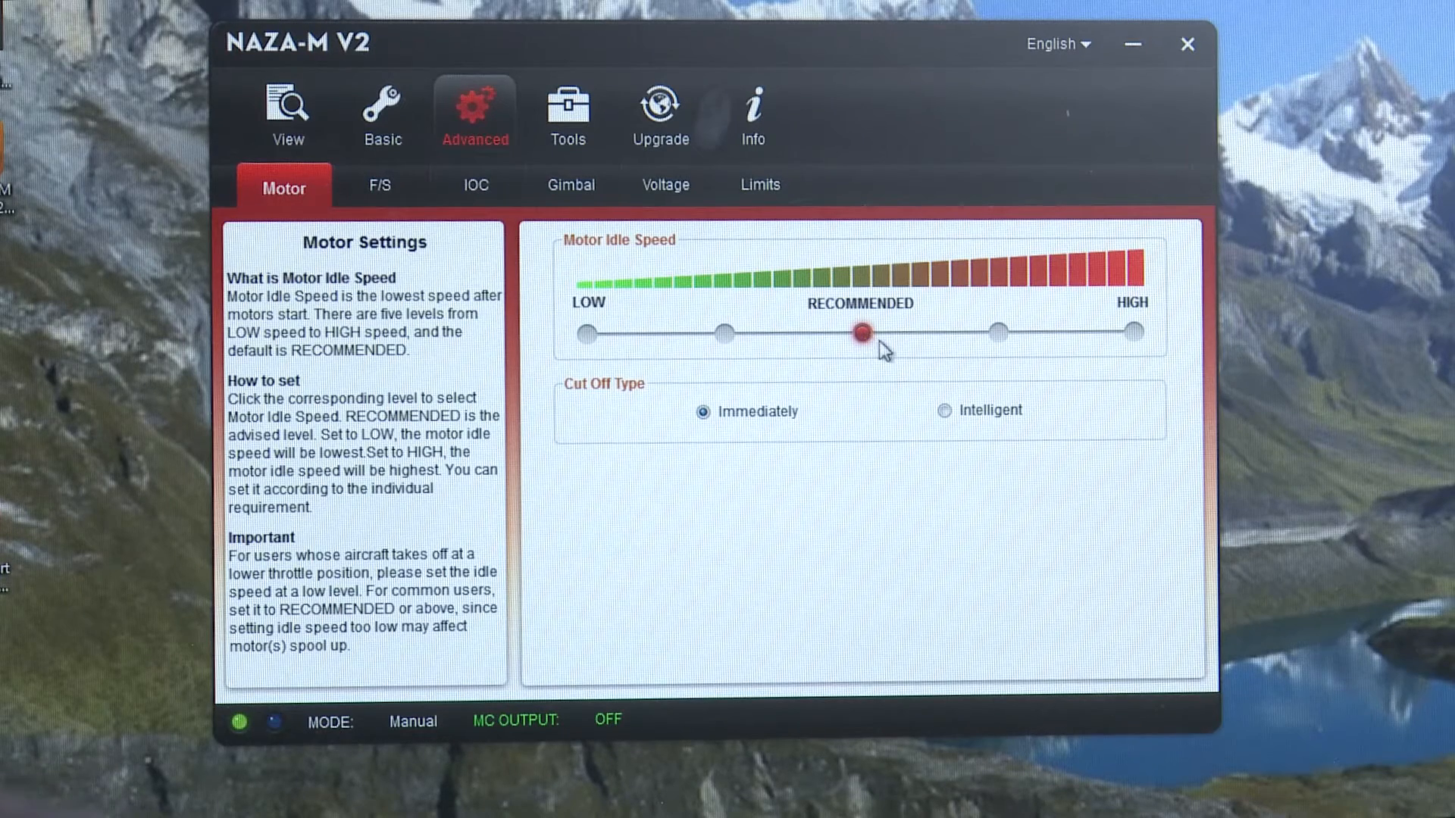
left_click(380, 186)
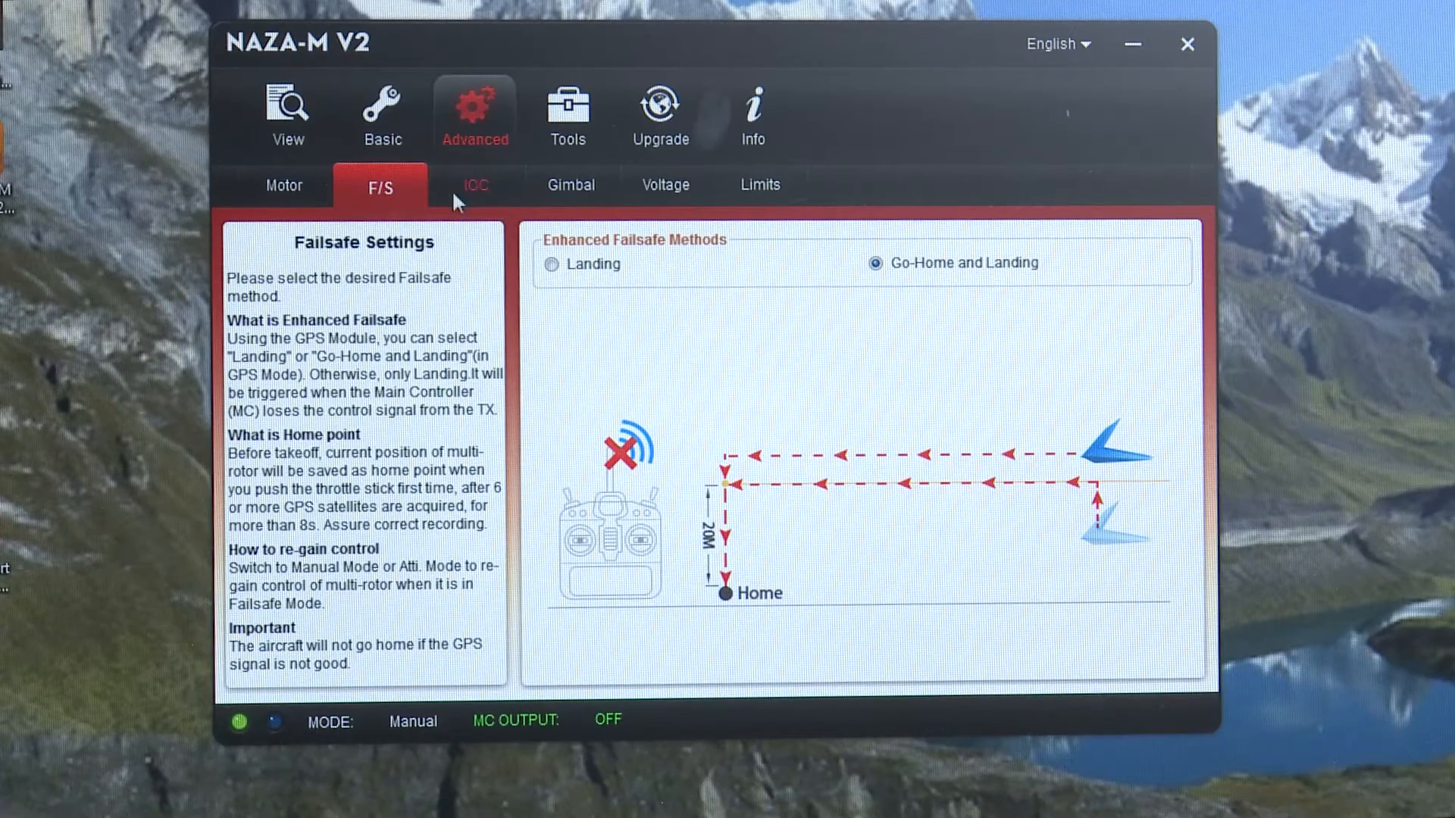
left_click(475, 185)
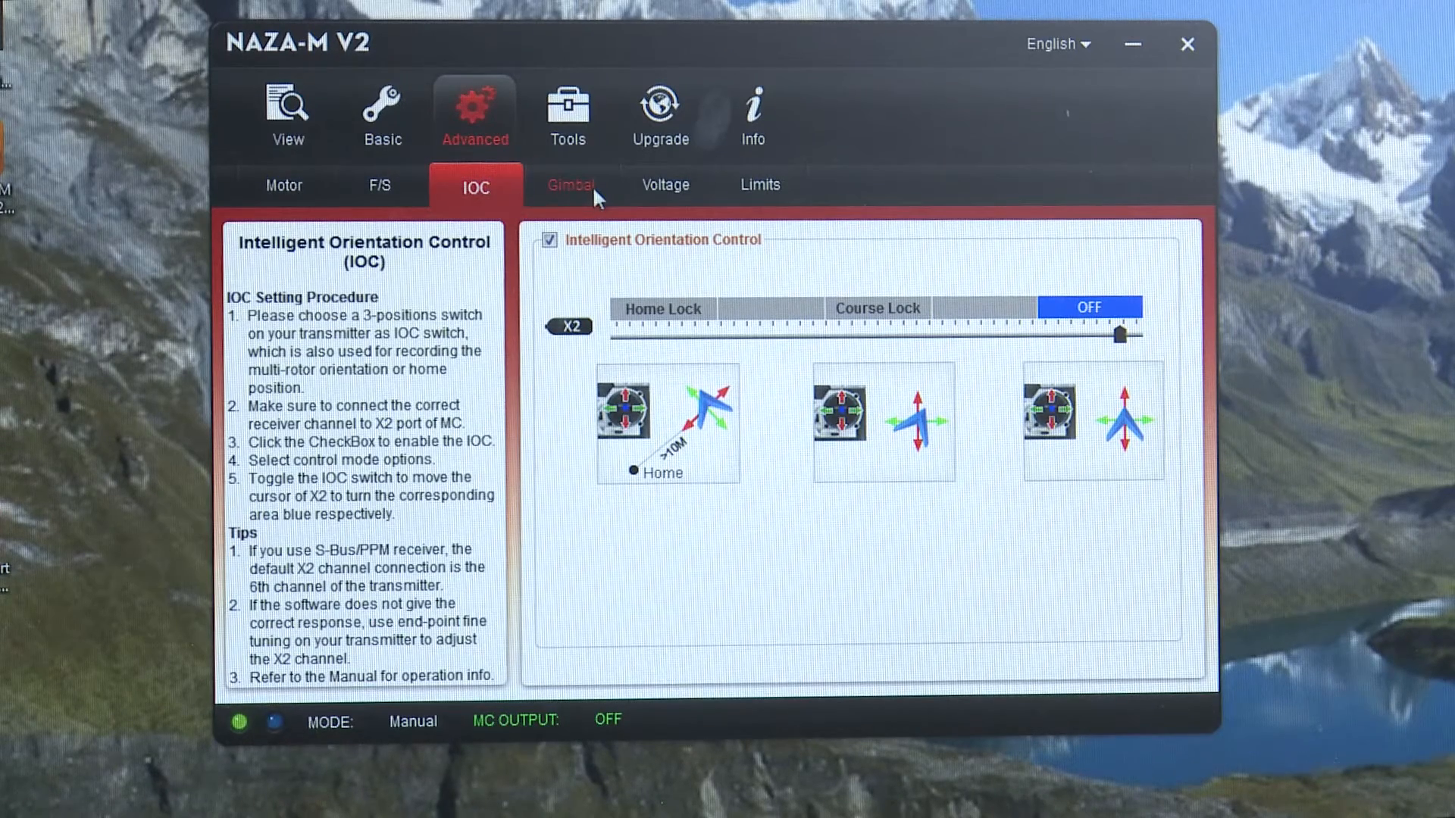
mouse_move(585, 179)
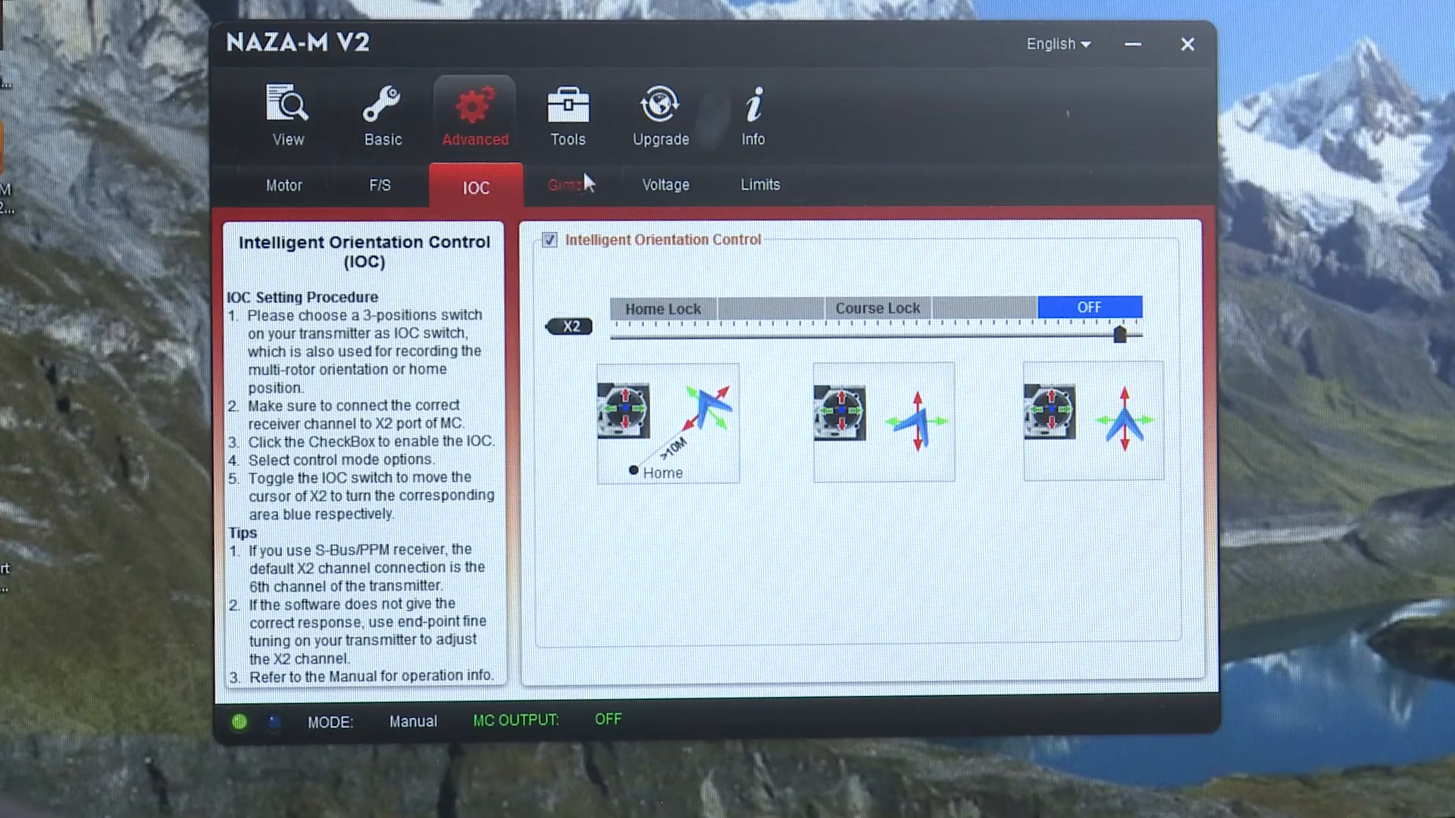
left_click(571, 185)
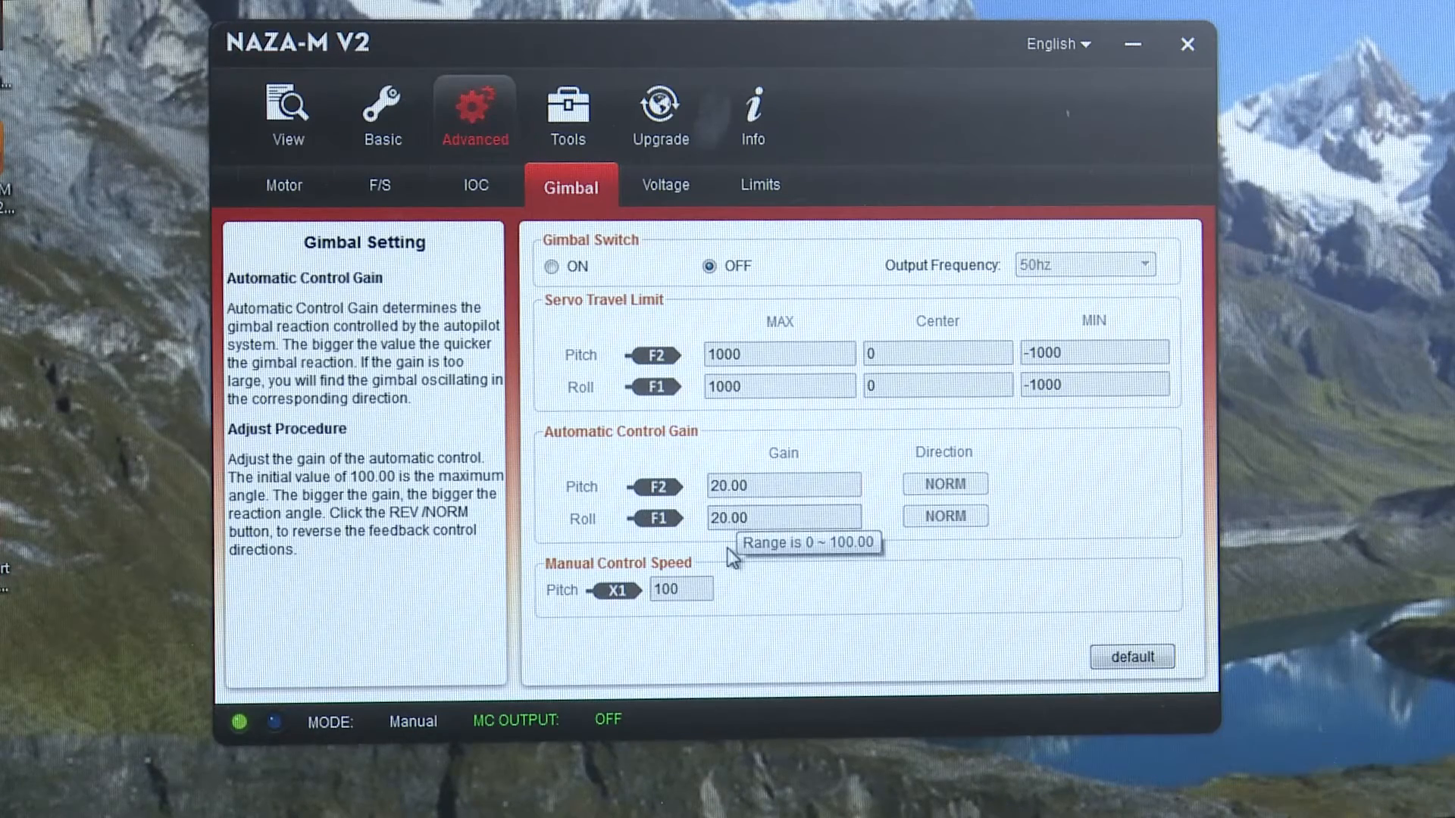
mouse_move(780, 405)
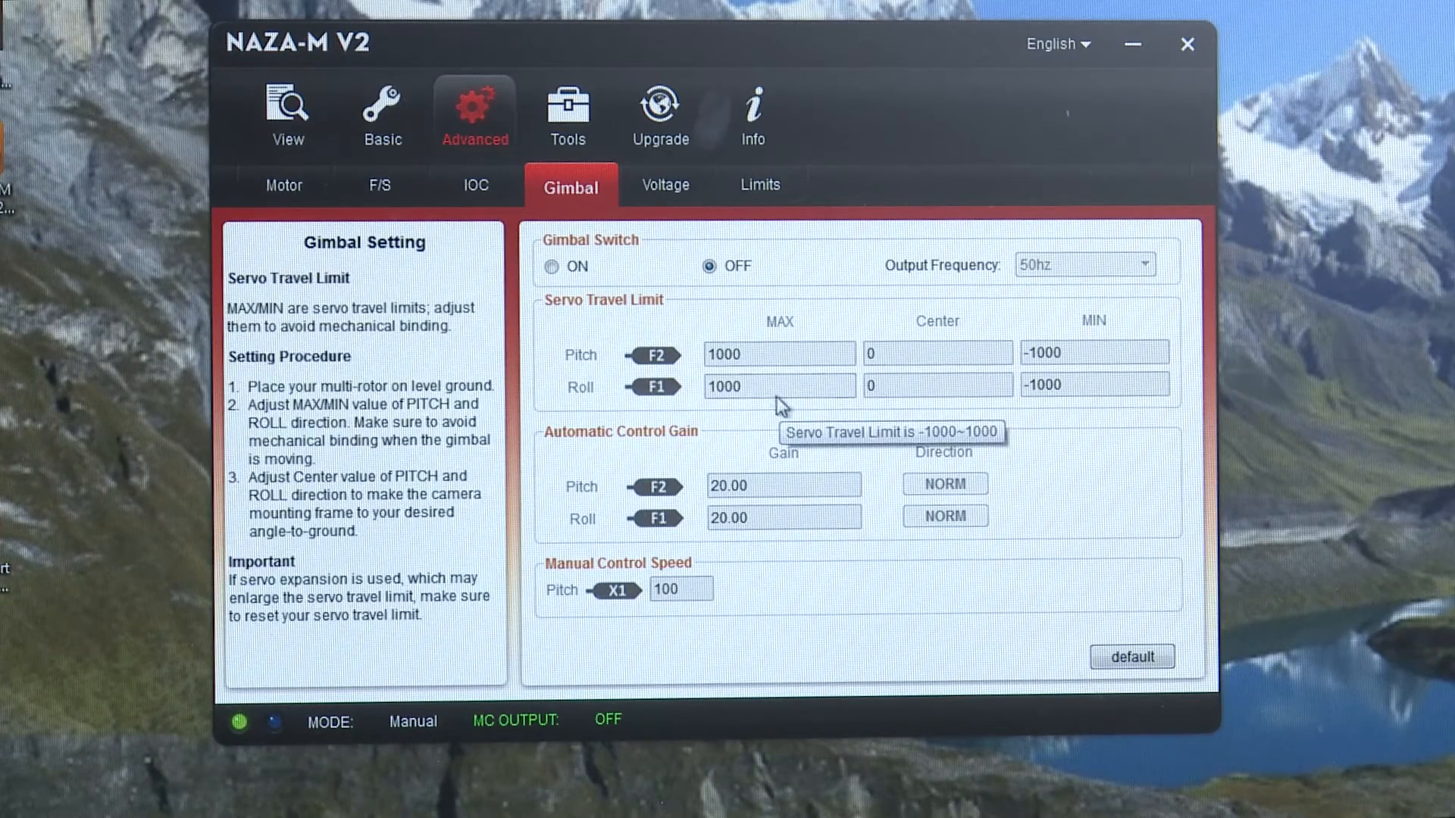
left_click(666, 185)
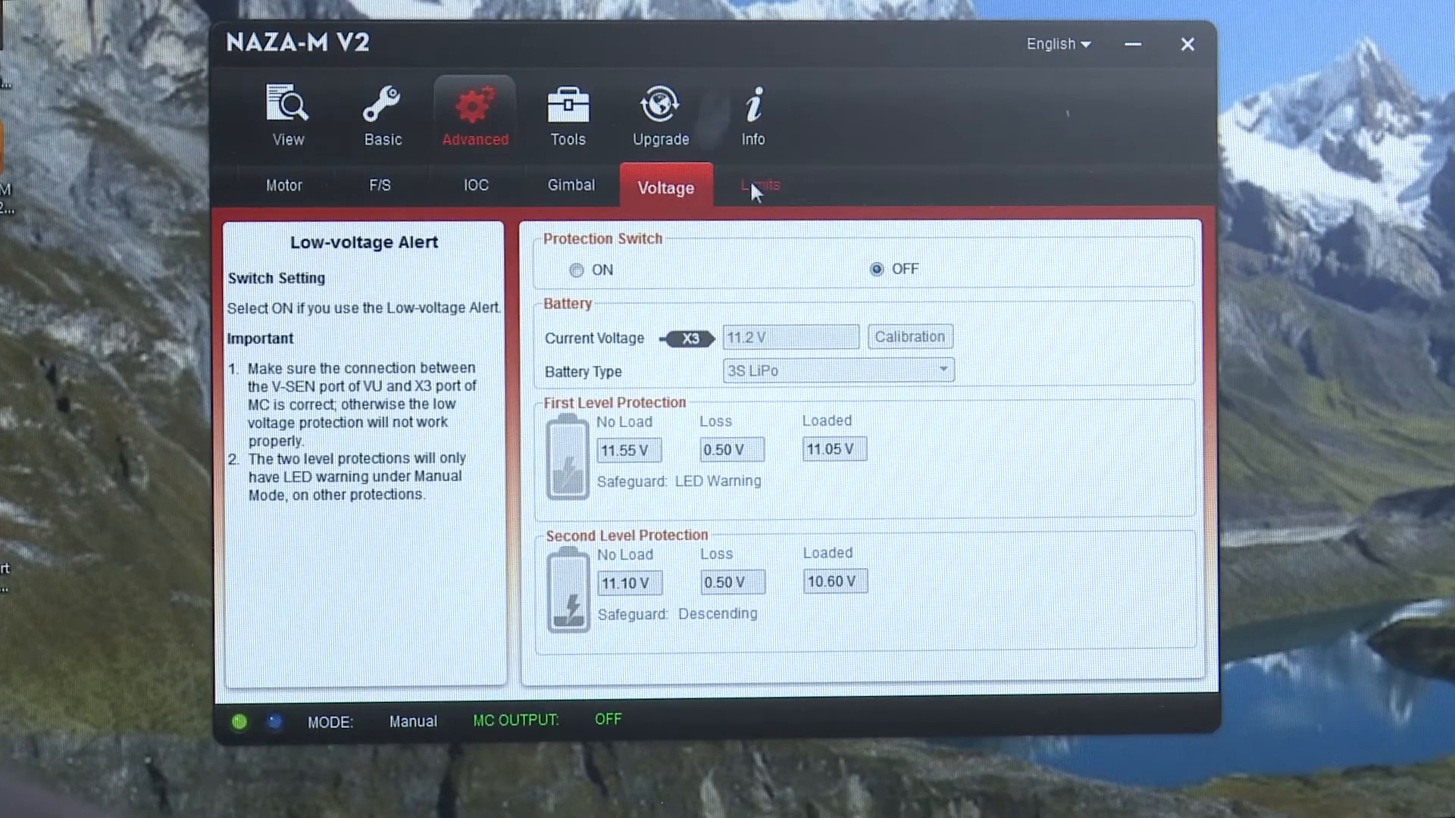
left_click(759, 185)
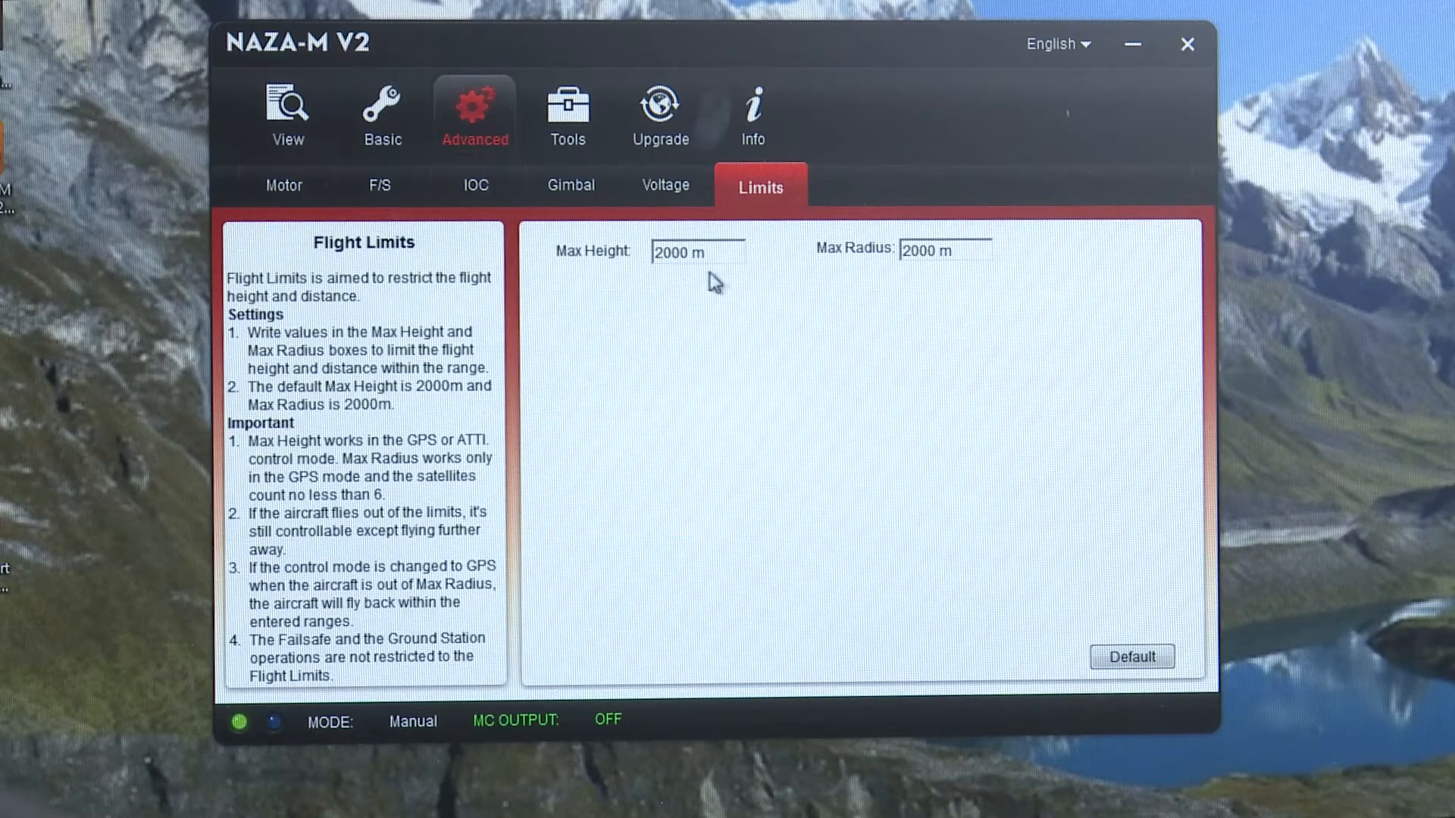
mouse_move(880, 290)
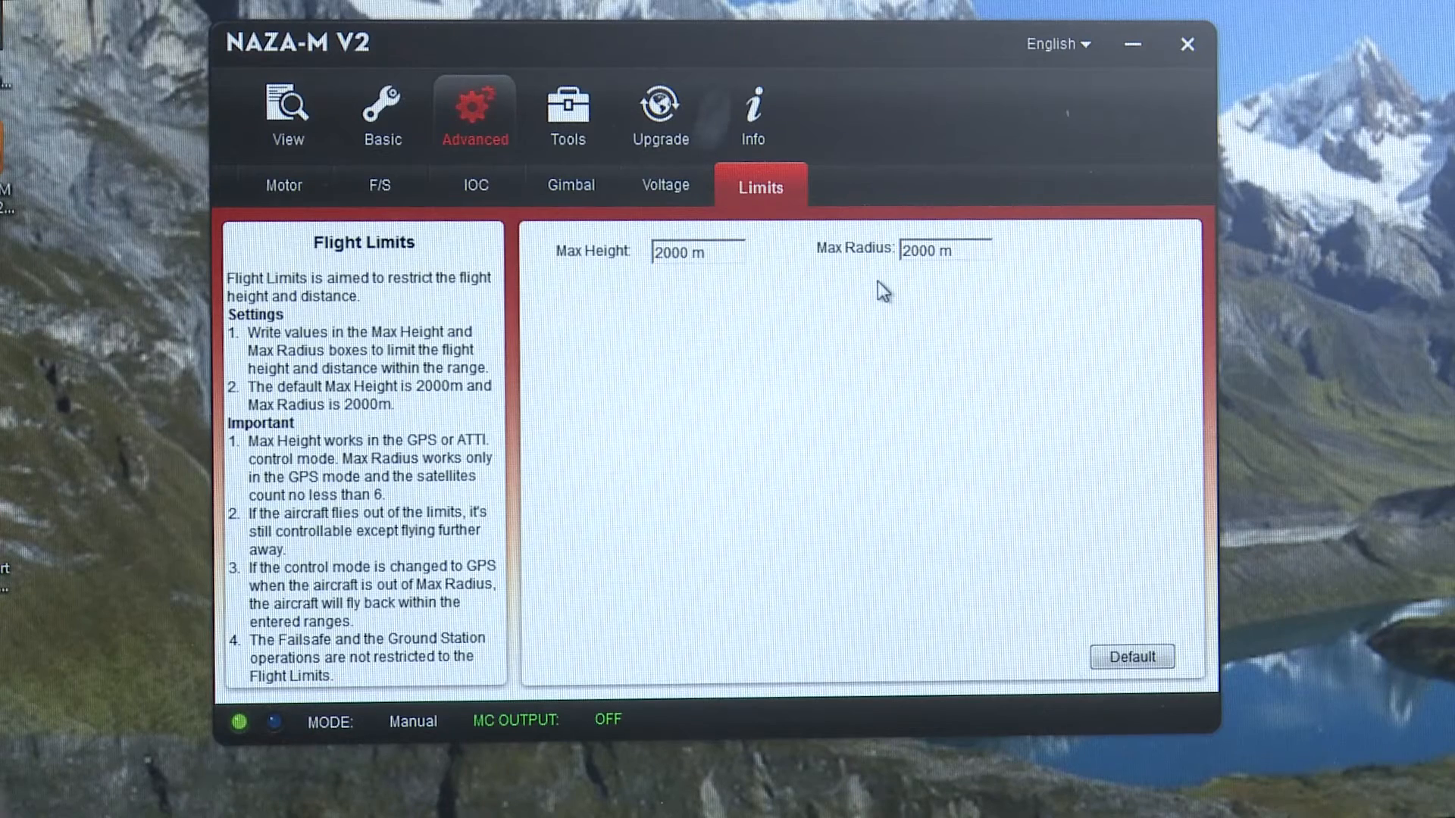
mouse_move(895, 135)
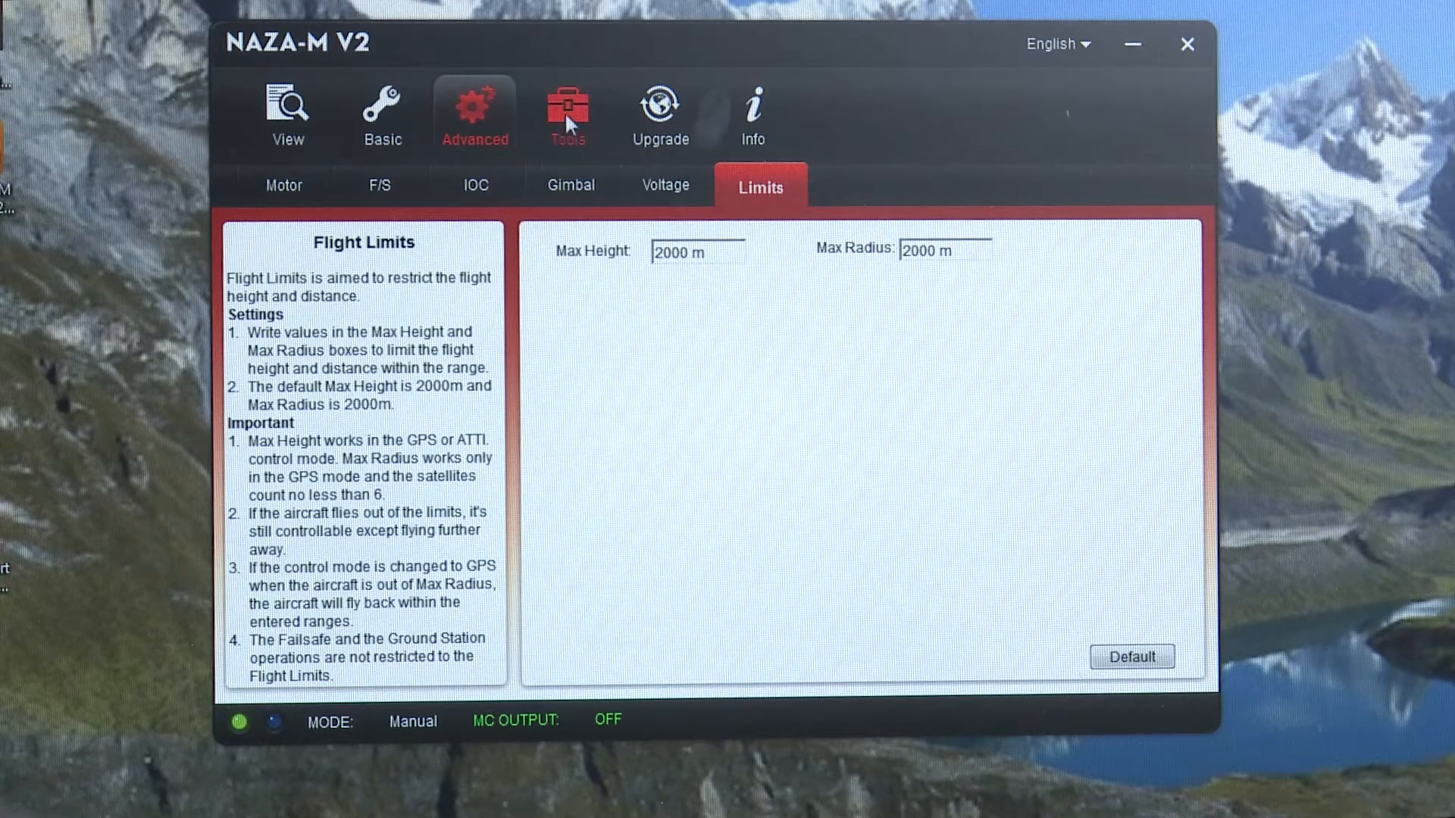
- In Tools, compare the Basic and Advanced IMU tabs and run a confirmed Basic Cali
left_click(567, 112)
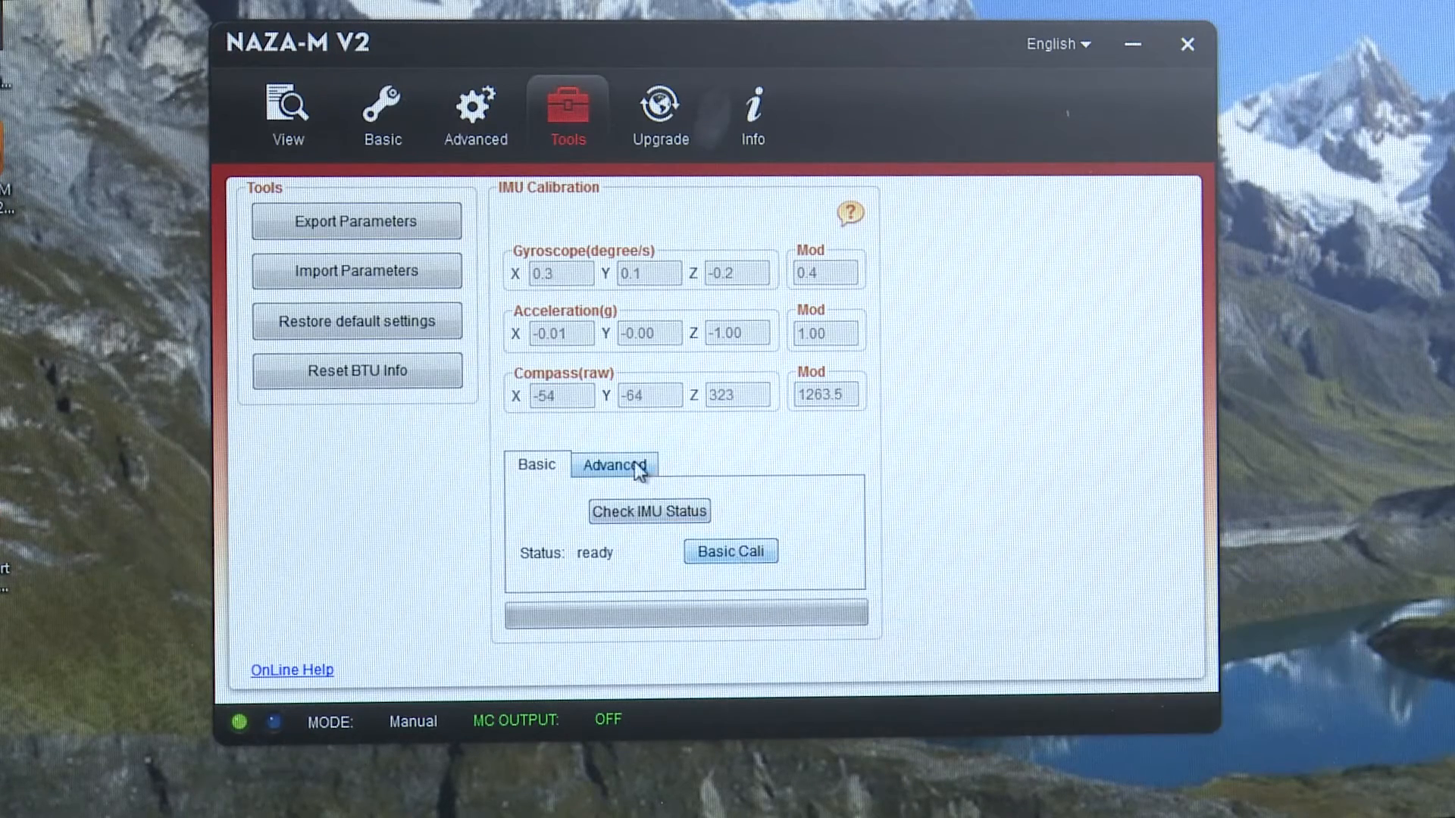
left_click(537, 464)
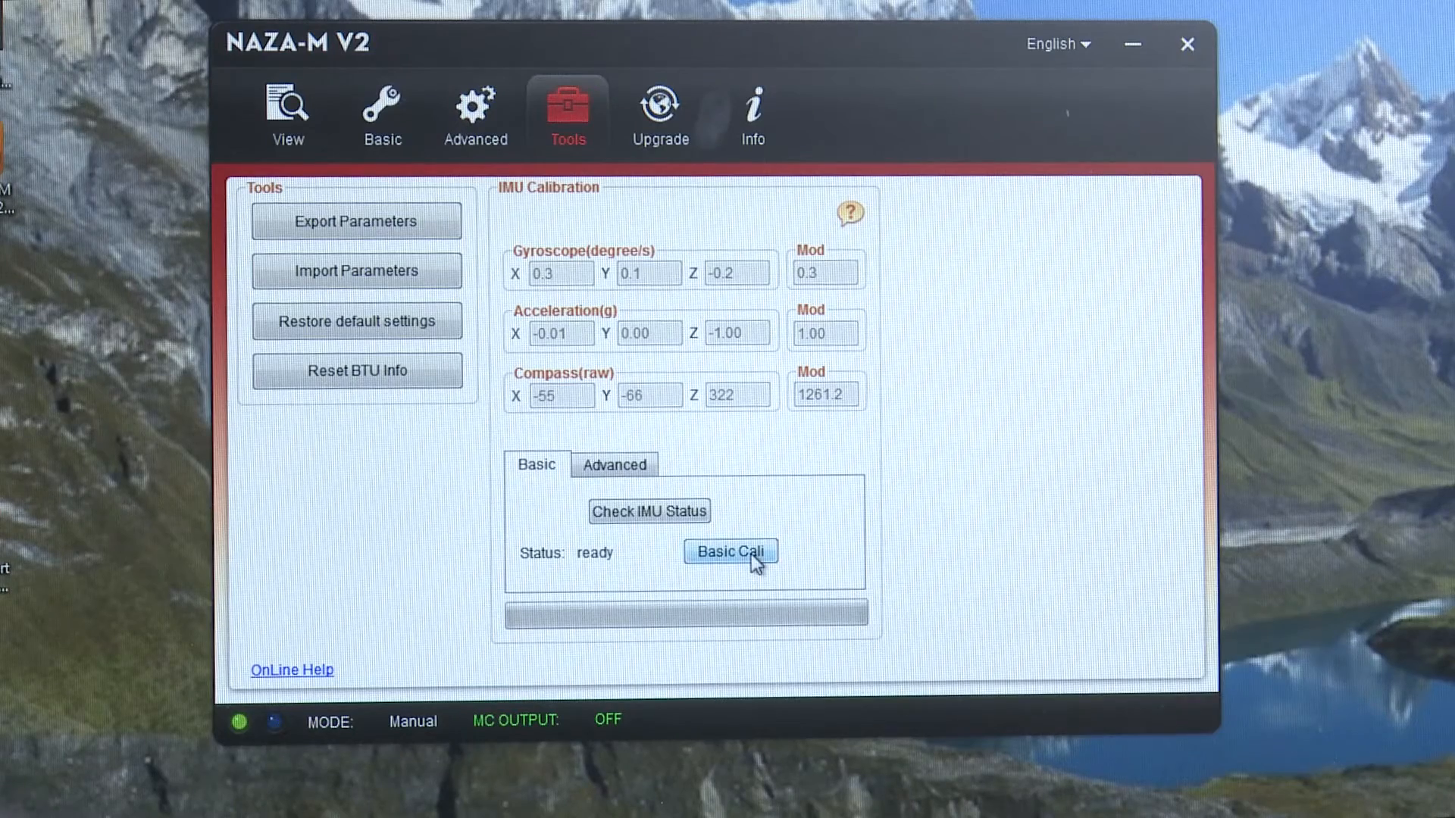
left_click(614, 464)
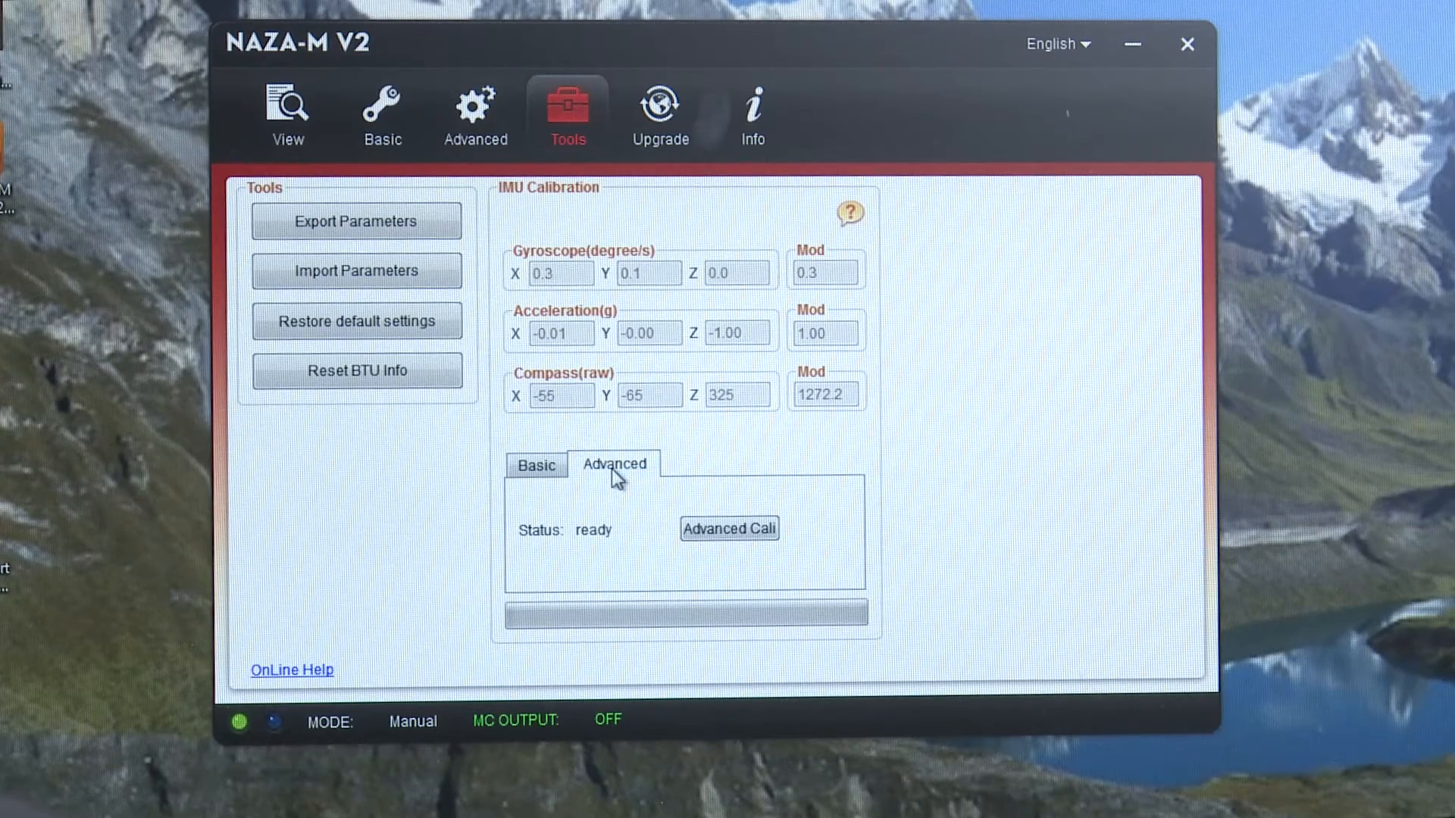
left_click(537, 464)
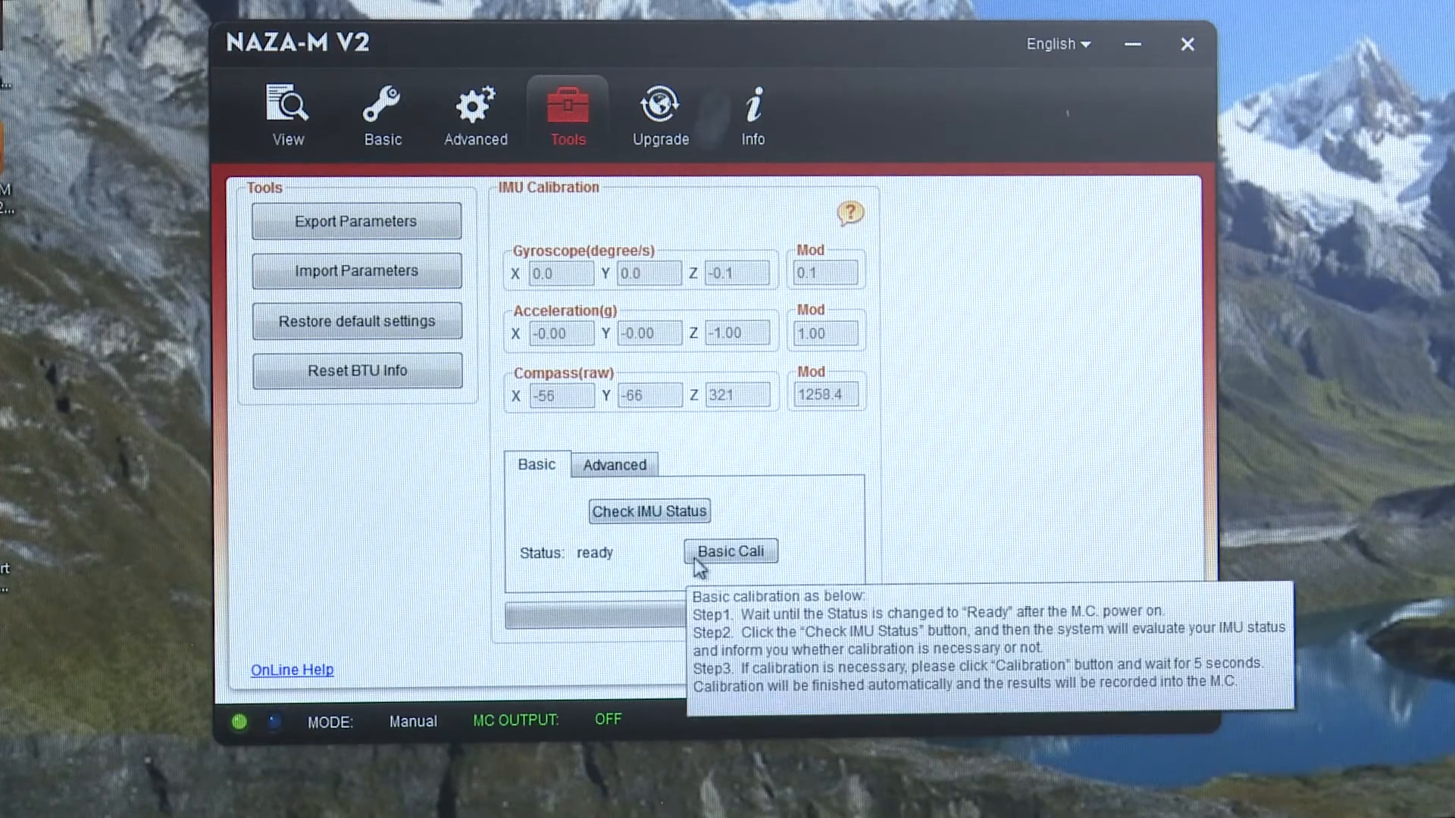
left_click(613, 464)
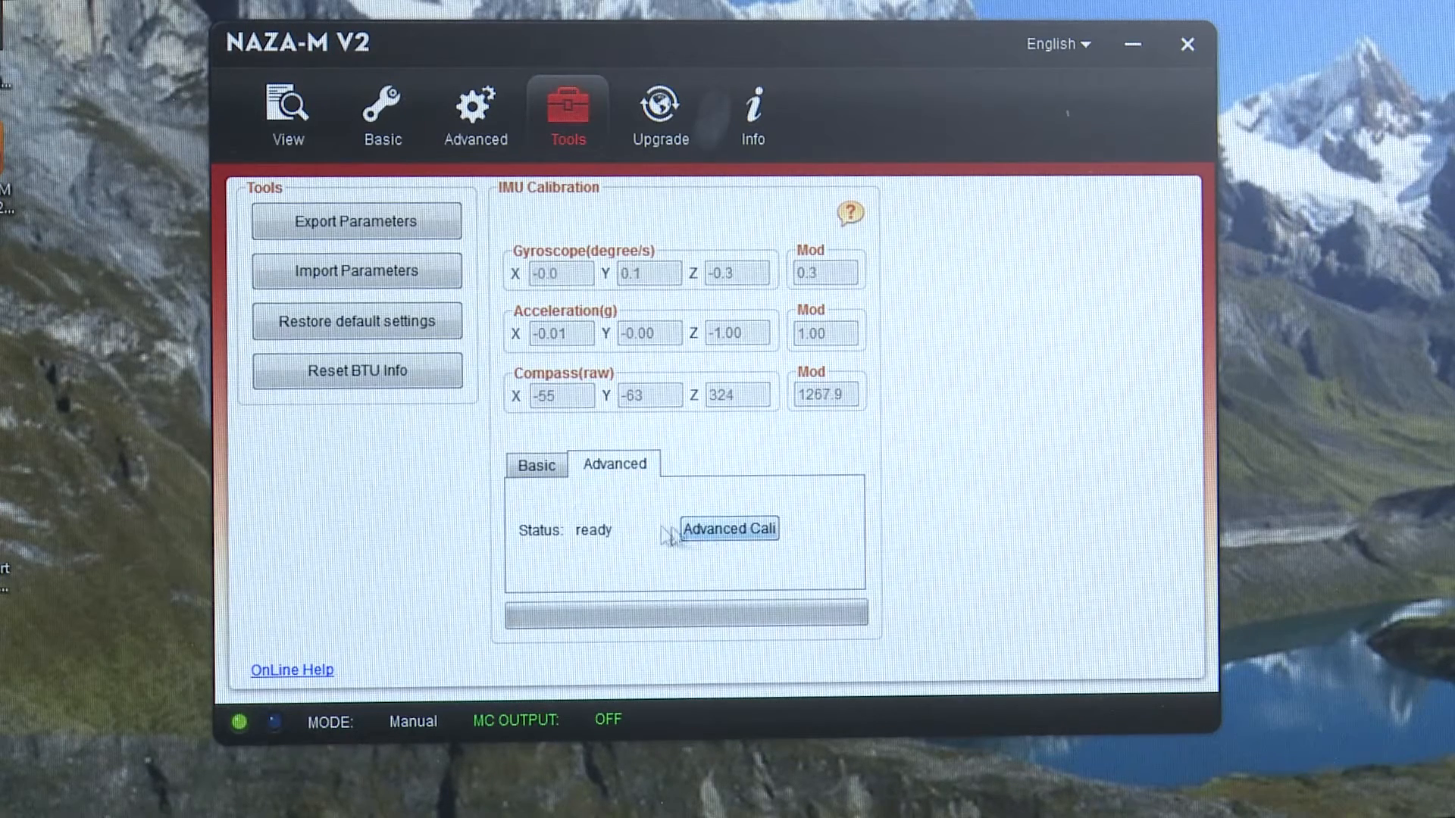
left_click(536, 464)
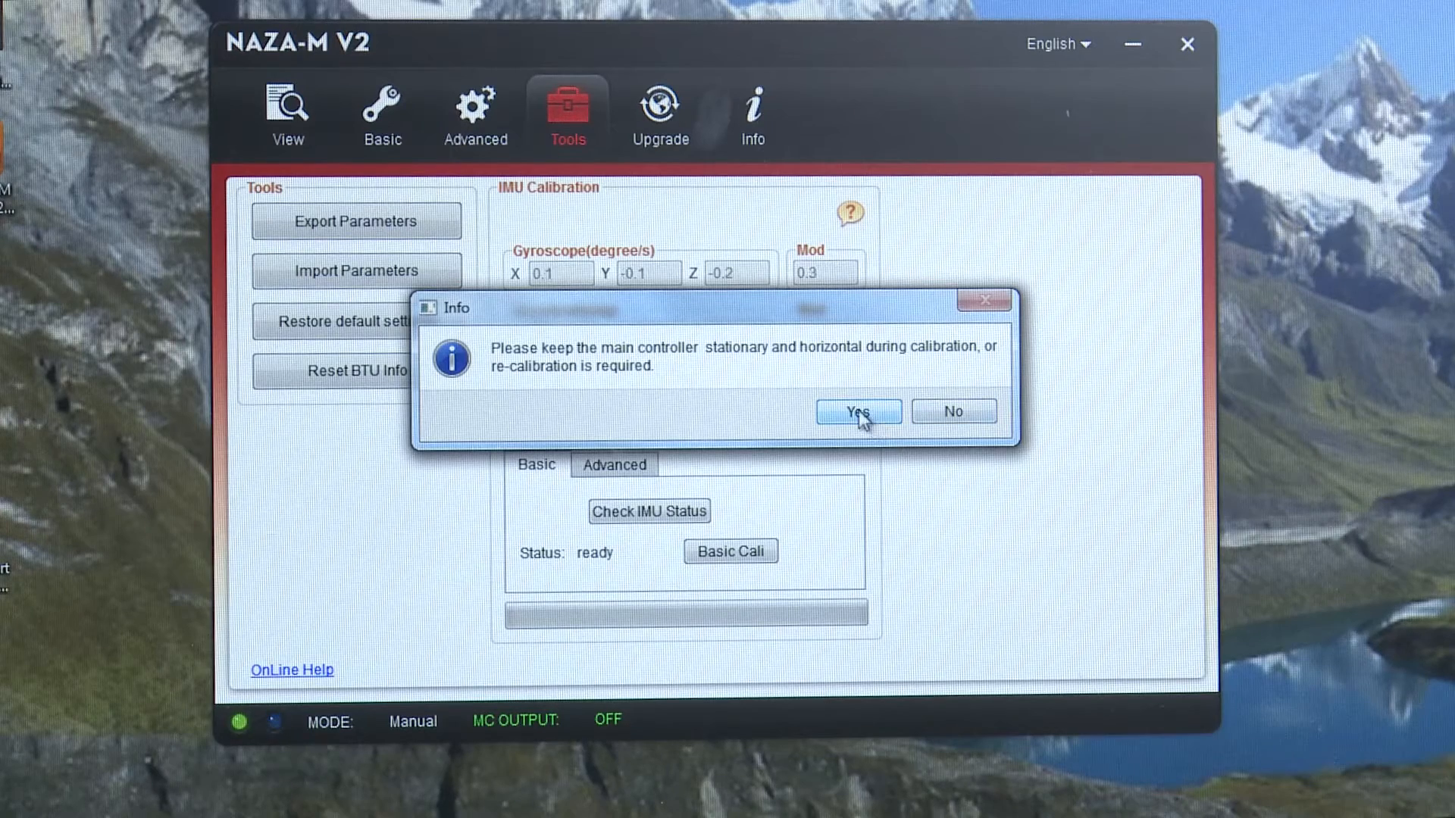
left_click(855, 411)
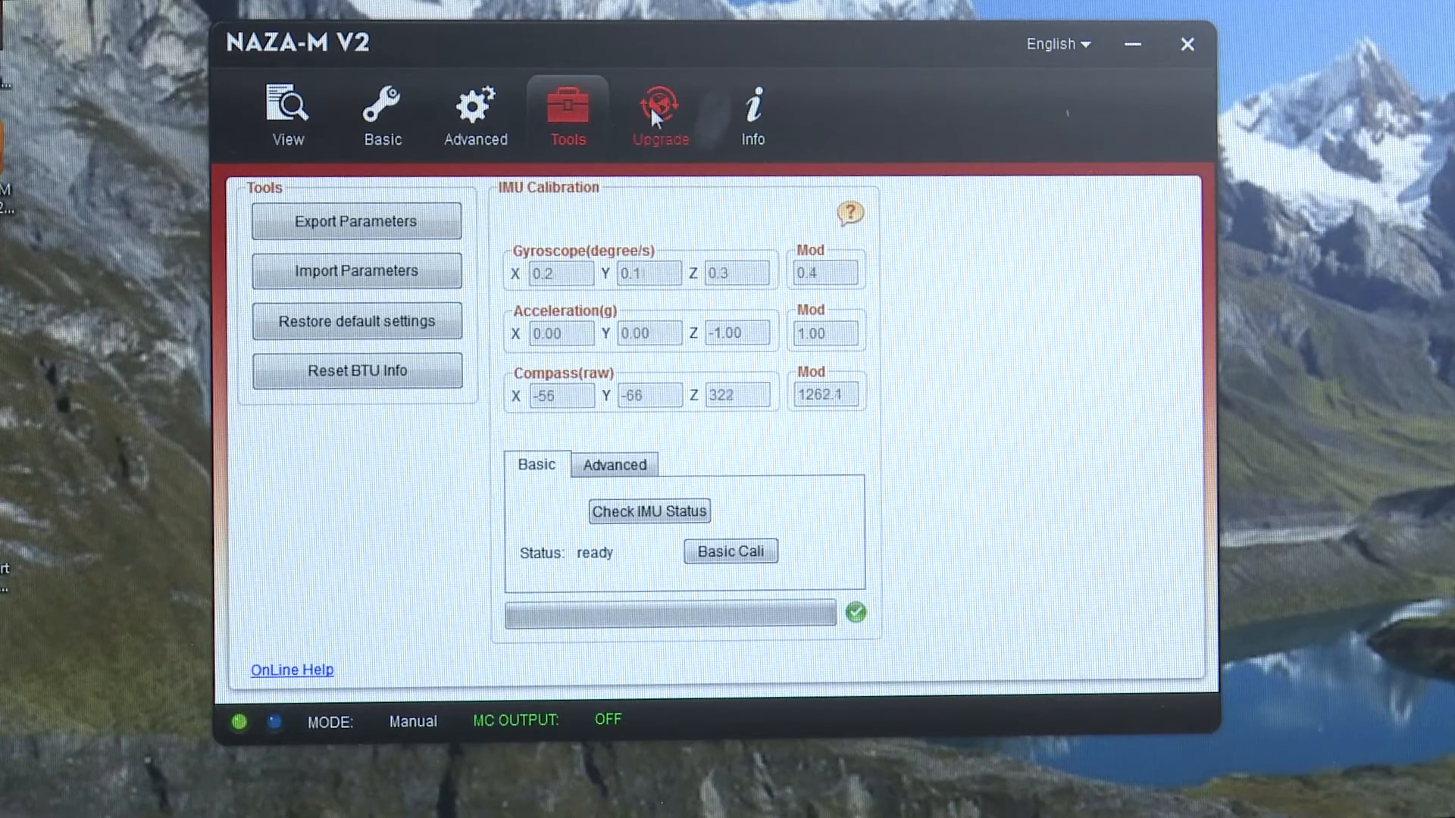
- Check module firmware versions under Upgrade and license details under Info, then return to View
left_click(660, 112)
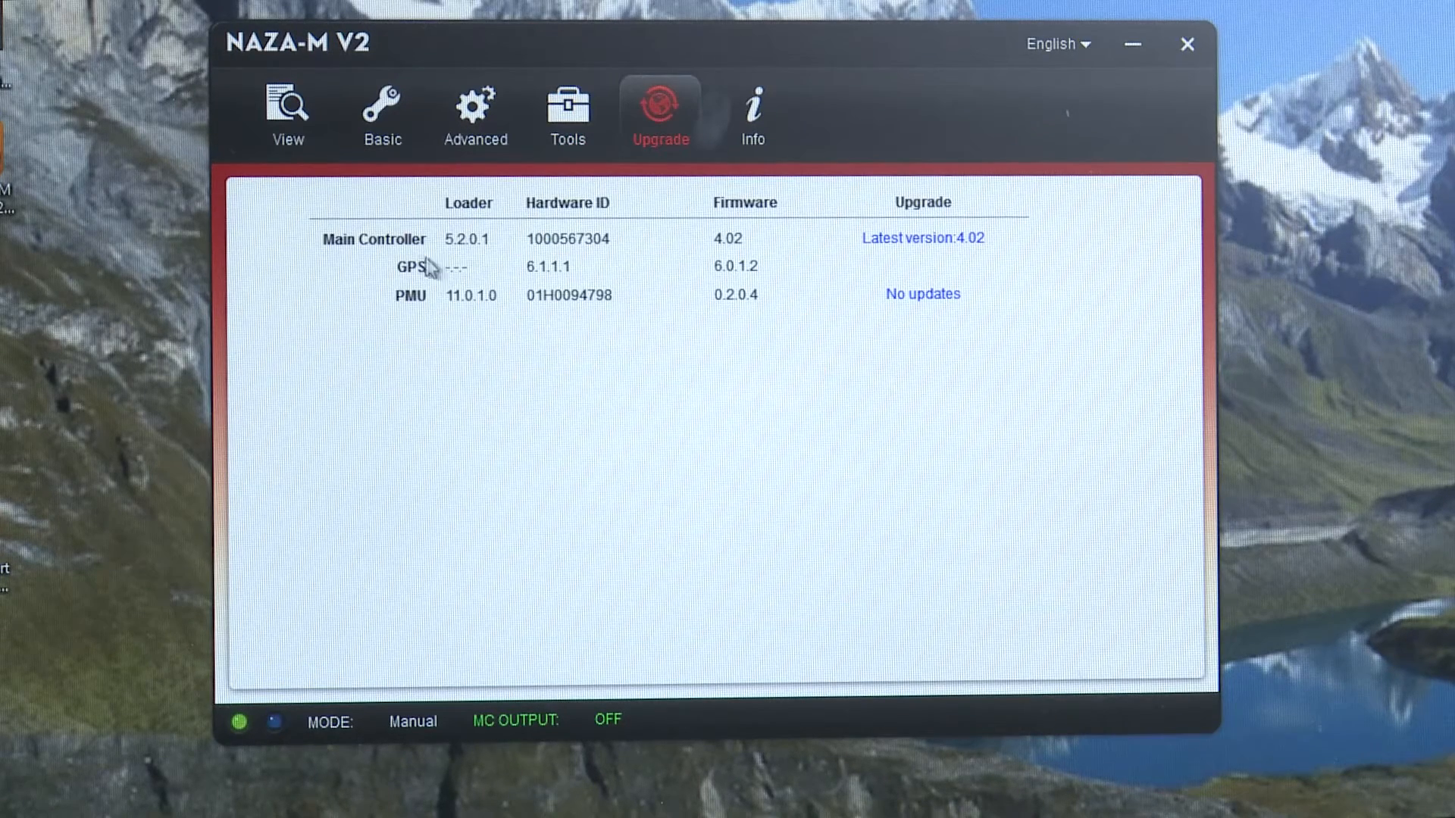
mouse_move(417, 302)
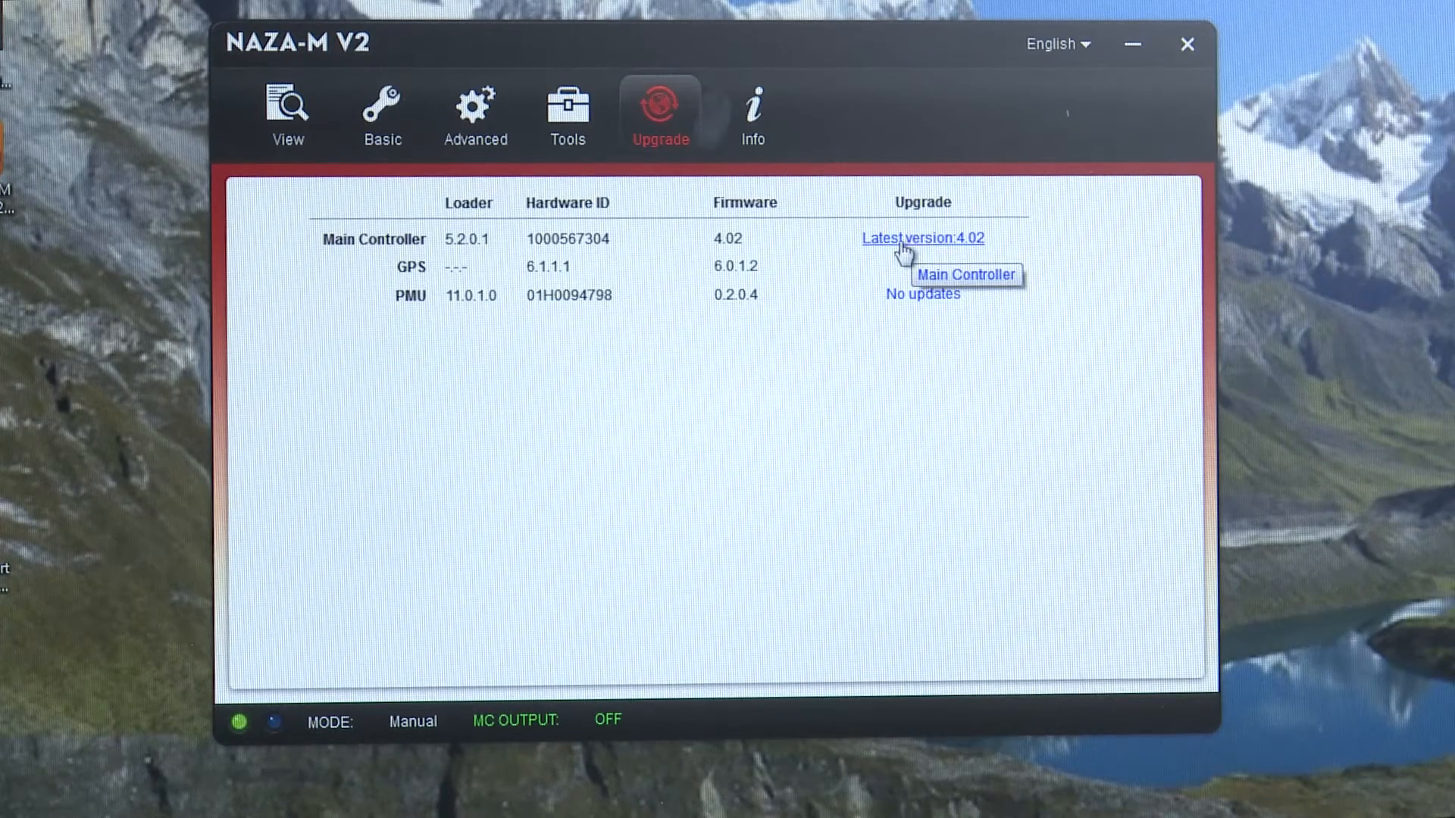
left_click(752, 116)
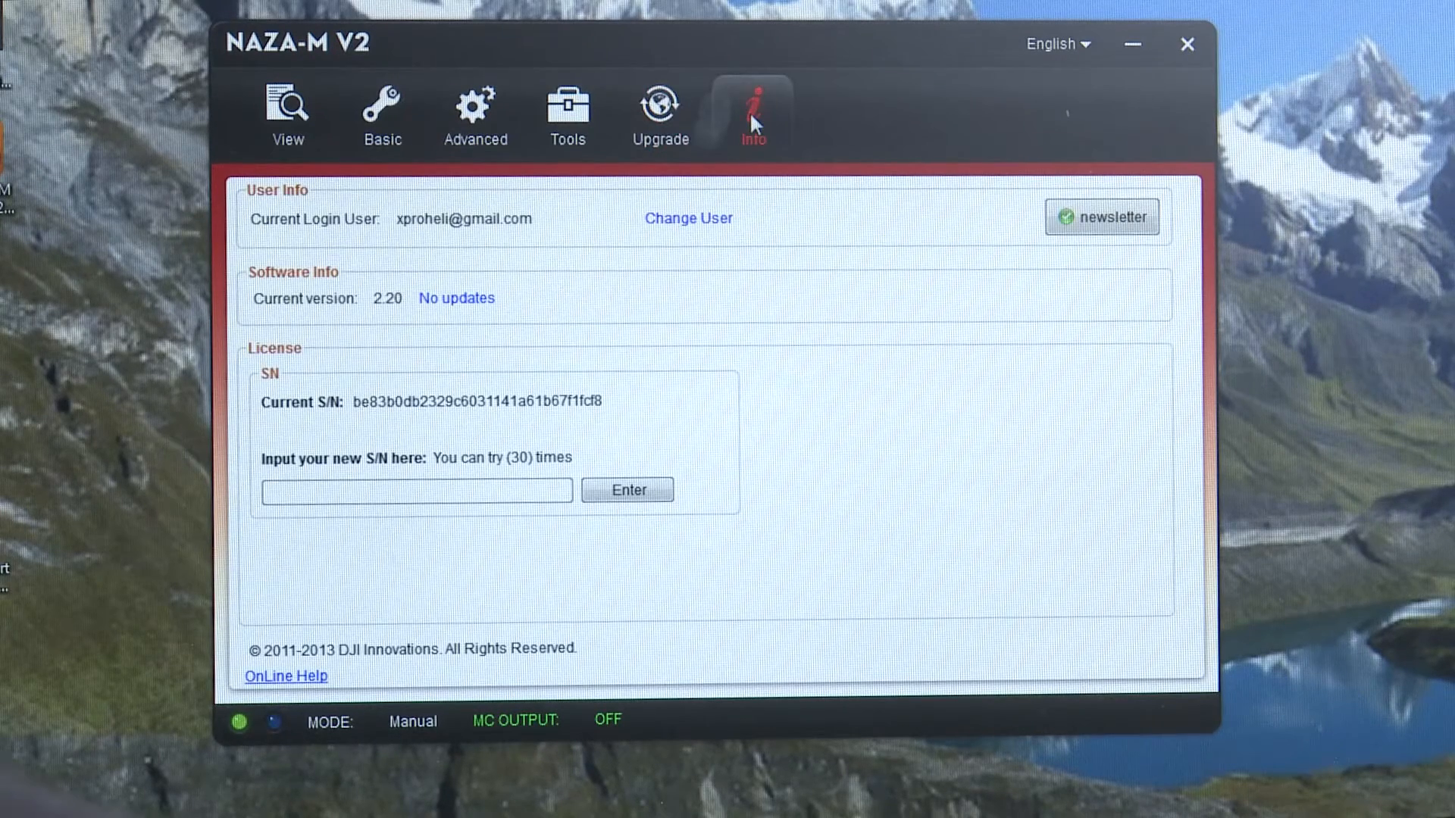
mouse_move(273, 203)
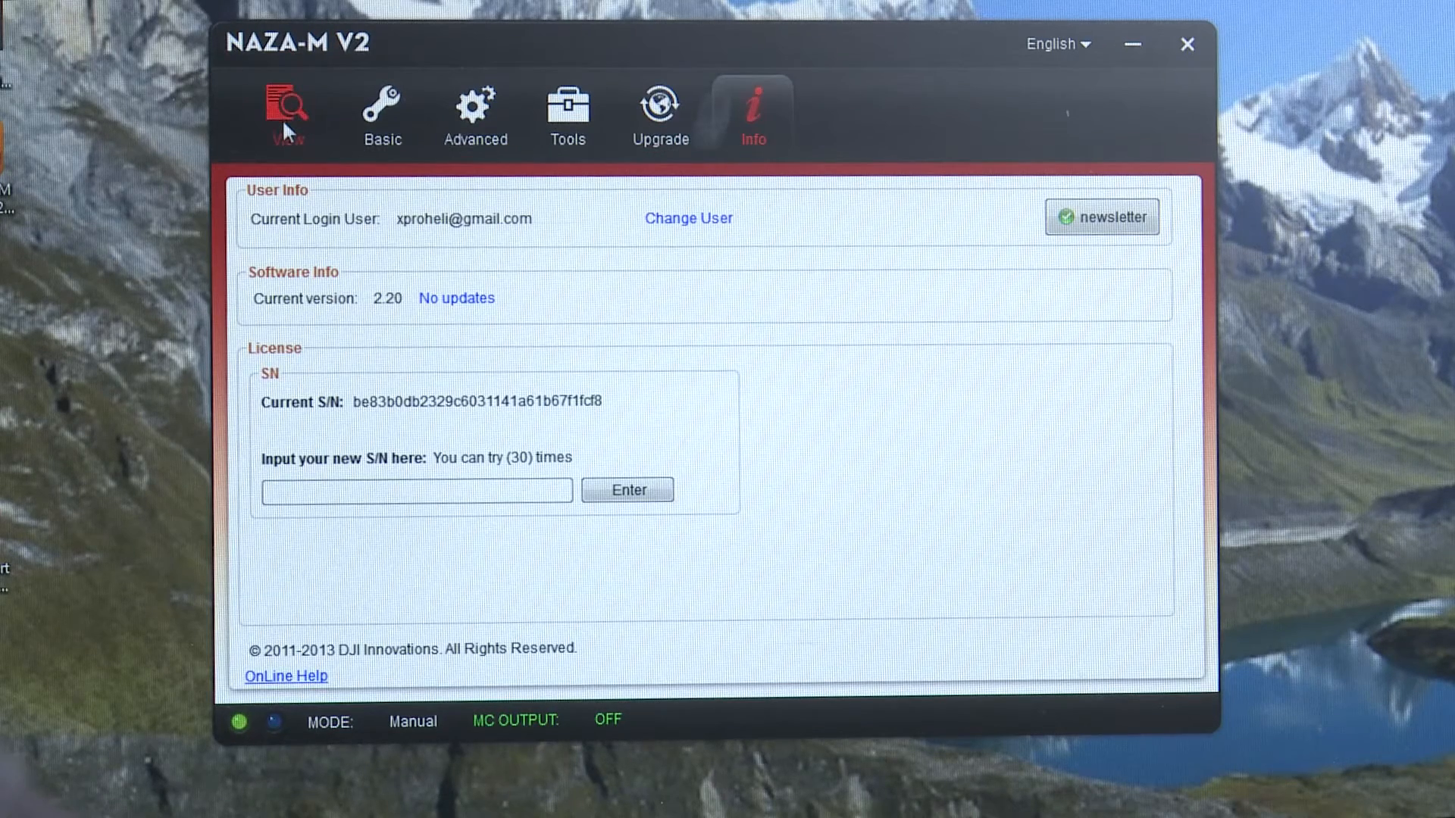
left_click(286, 111)
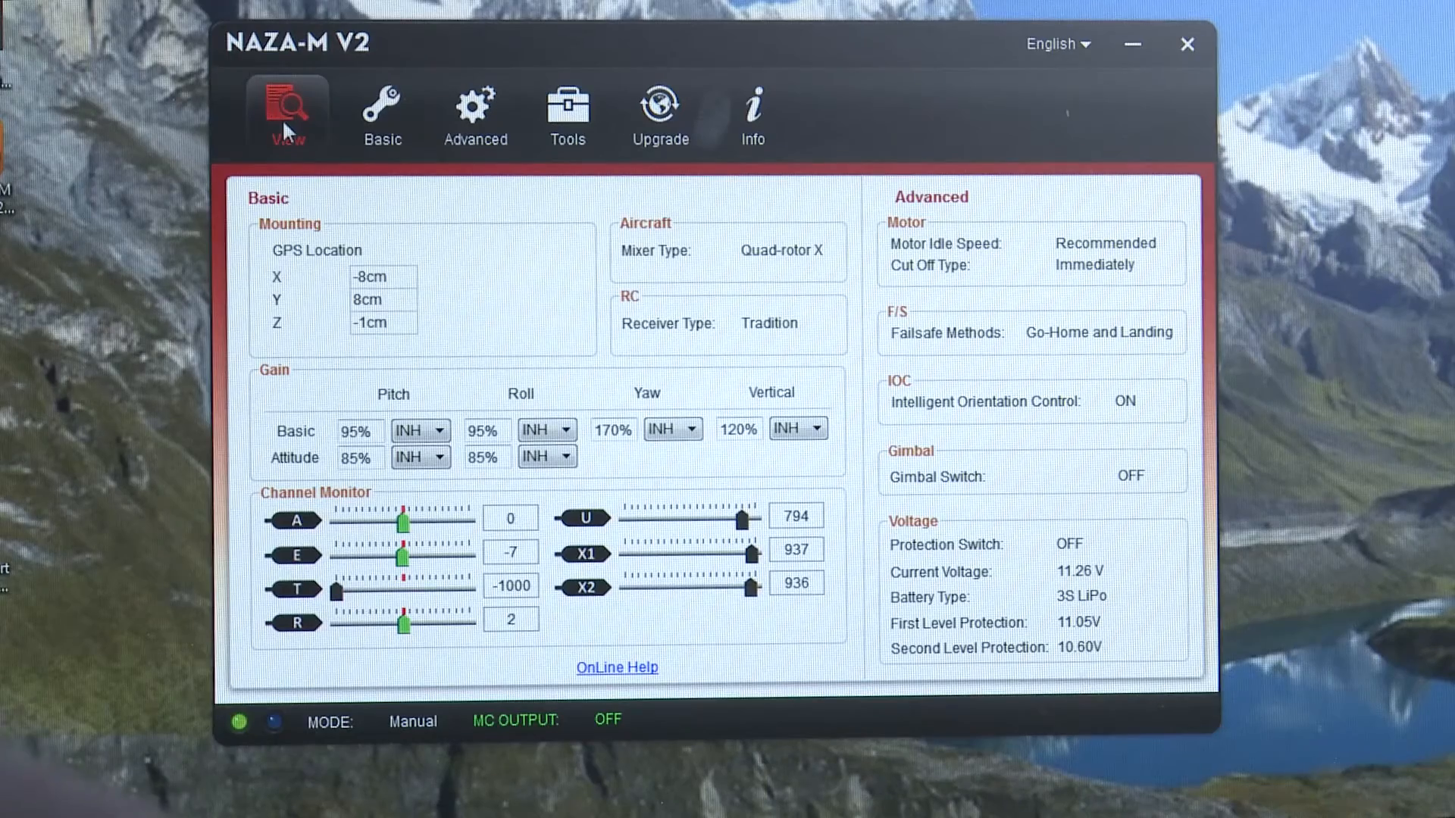
mouse_move(381, 111)
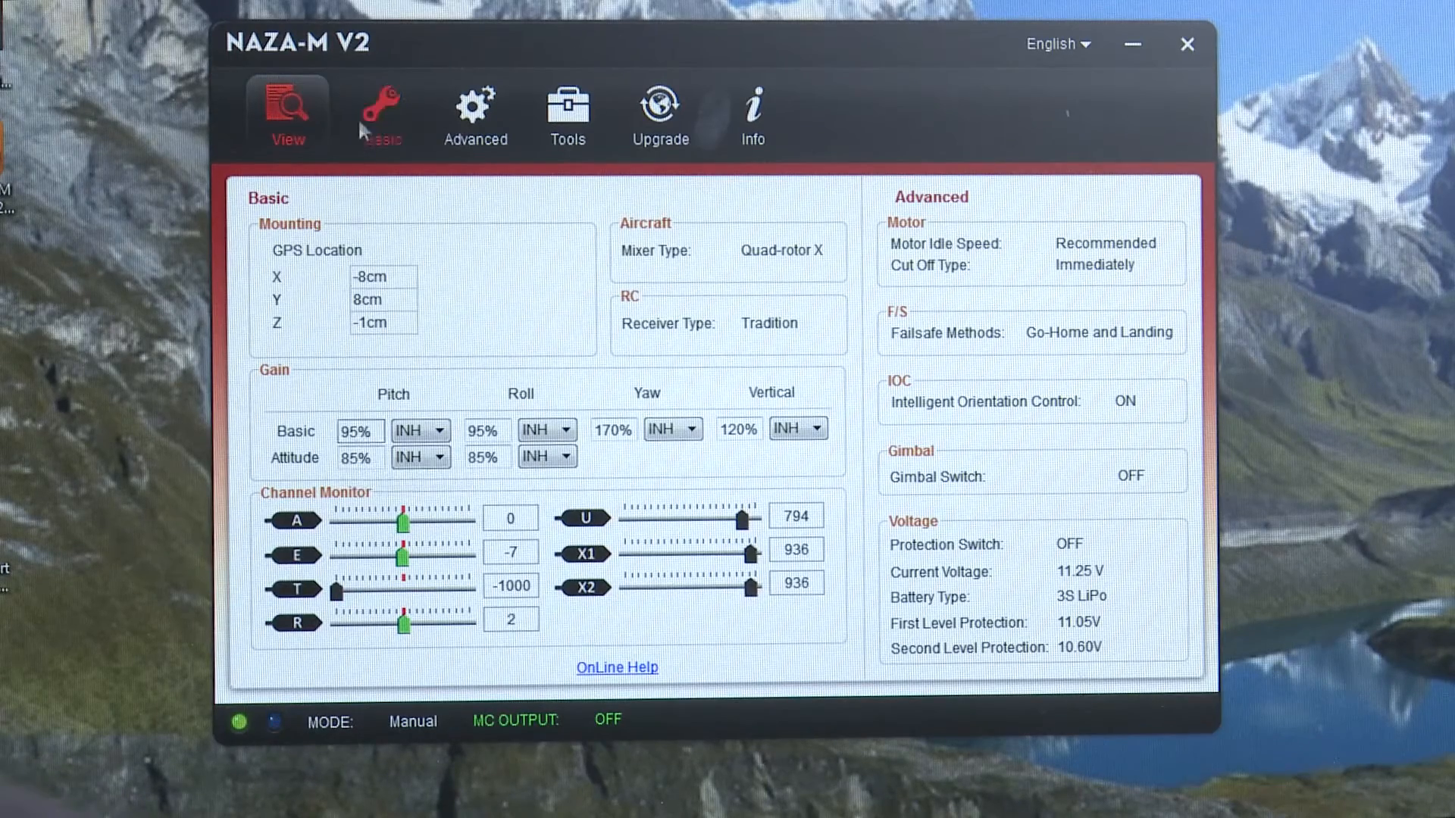
- Open Basic > Gain and select the vertical basic gain field for editing
left_click(381, 116)
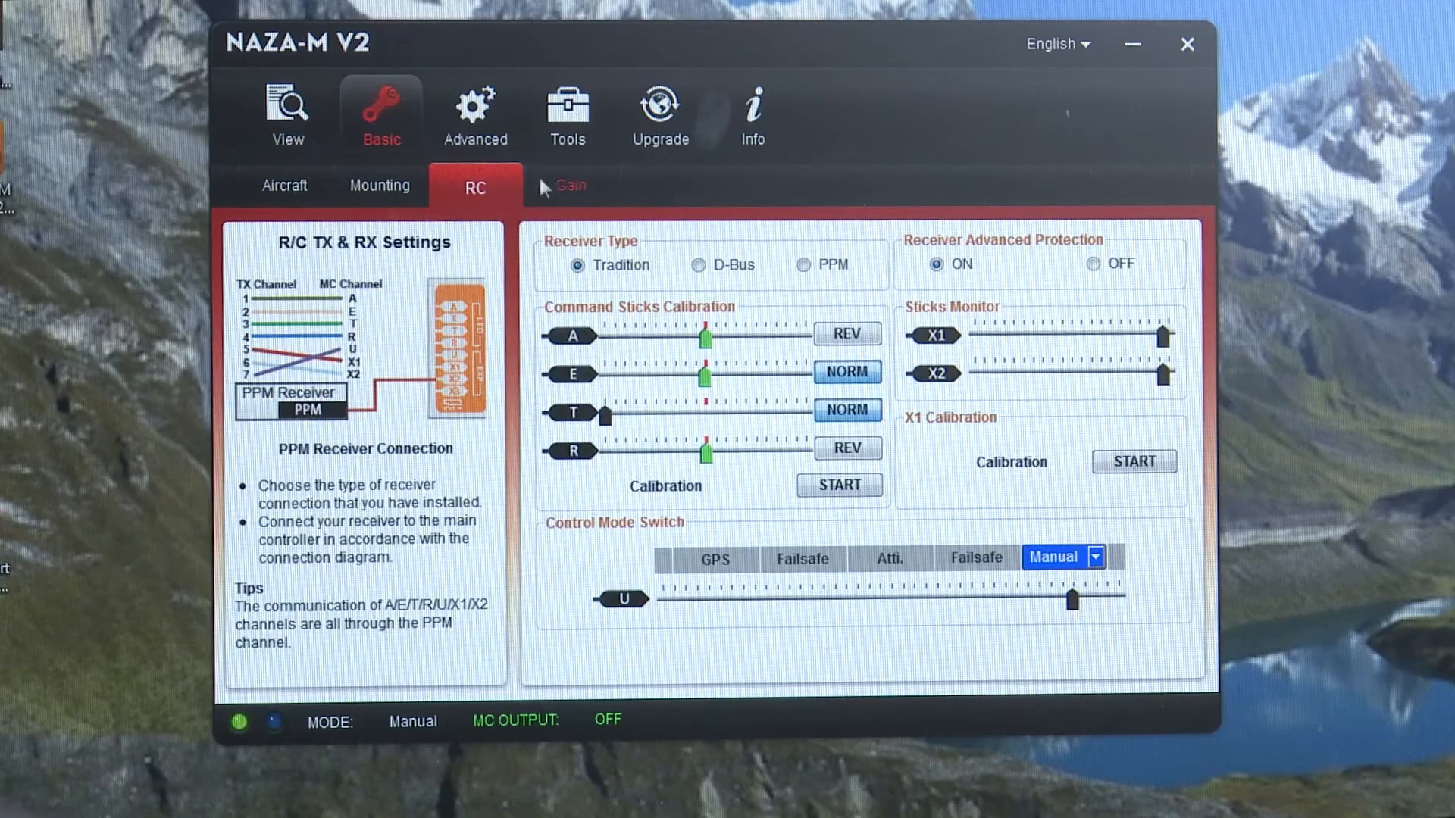
left_click(570, 187)
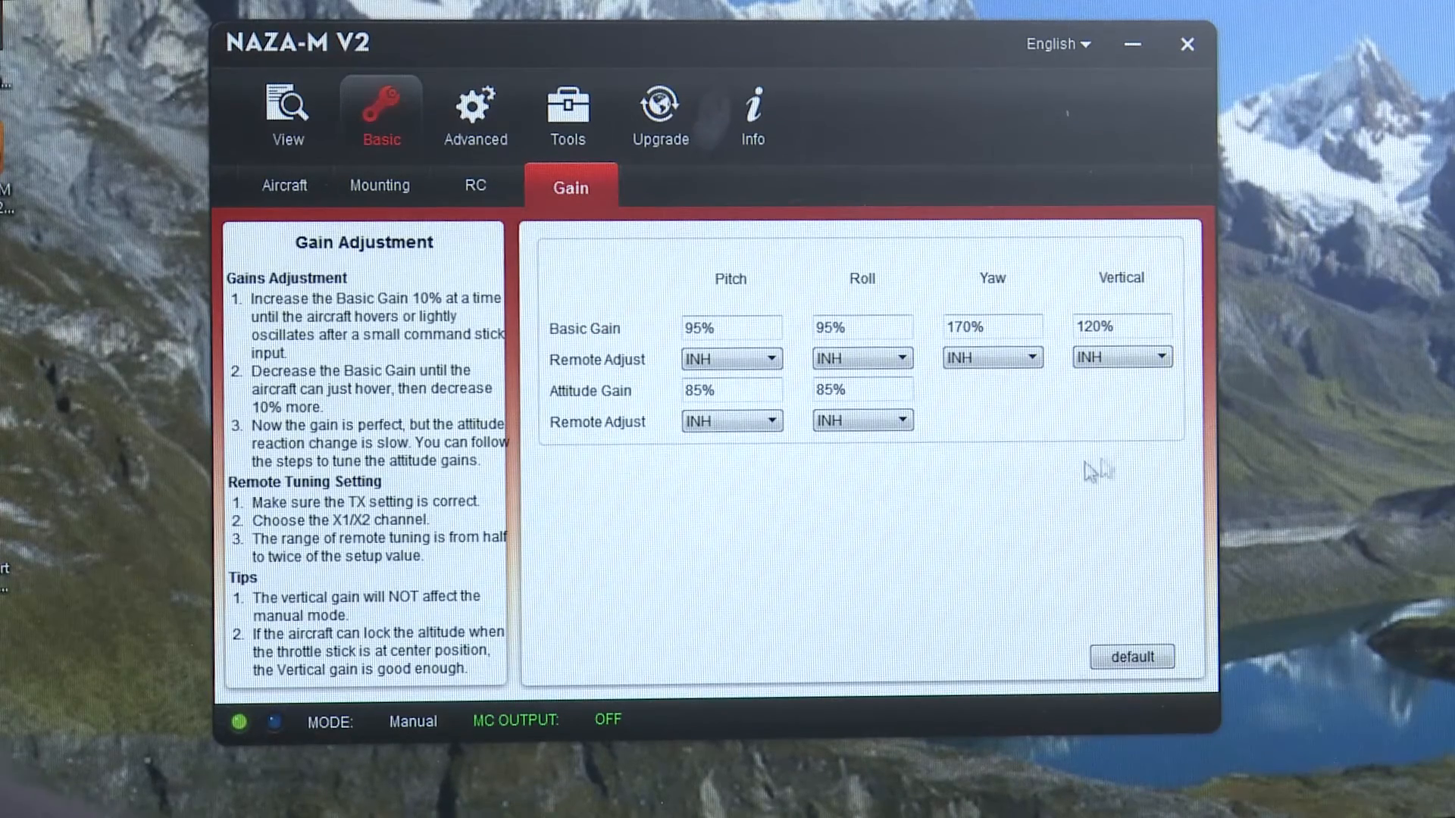
mouse_move(1197, 379)
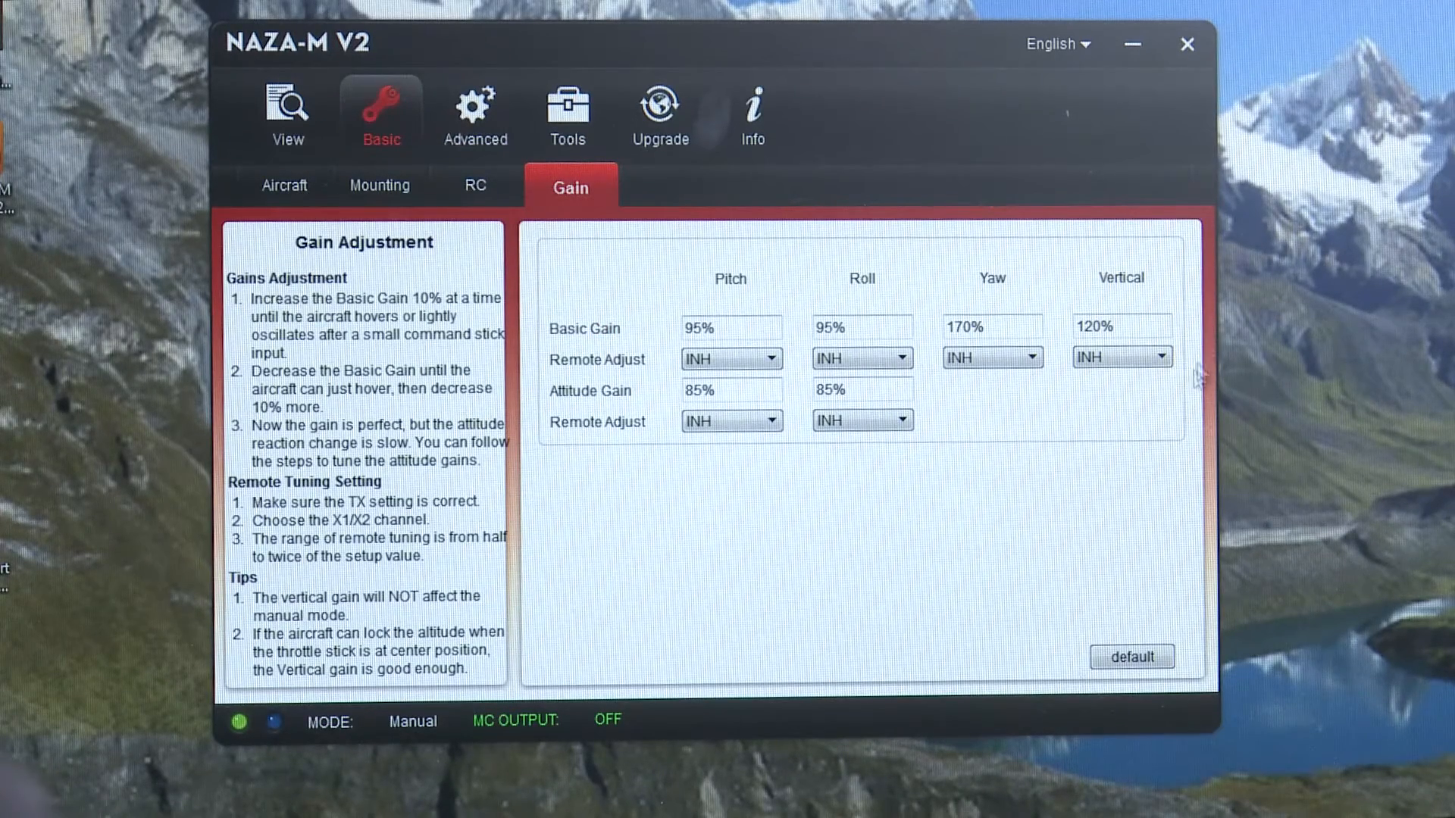
mouse_move(1067, 278)
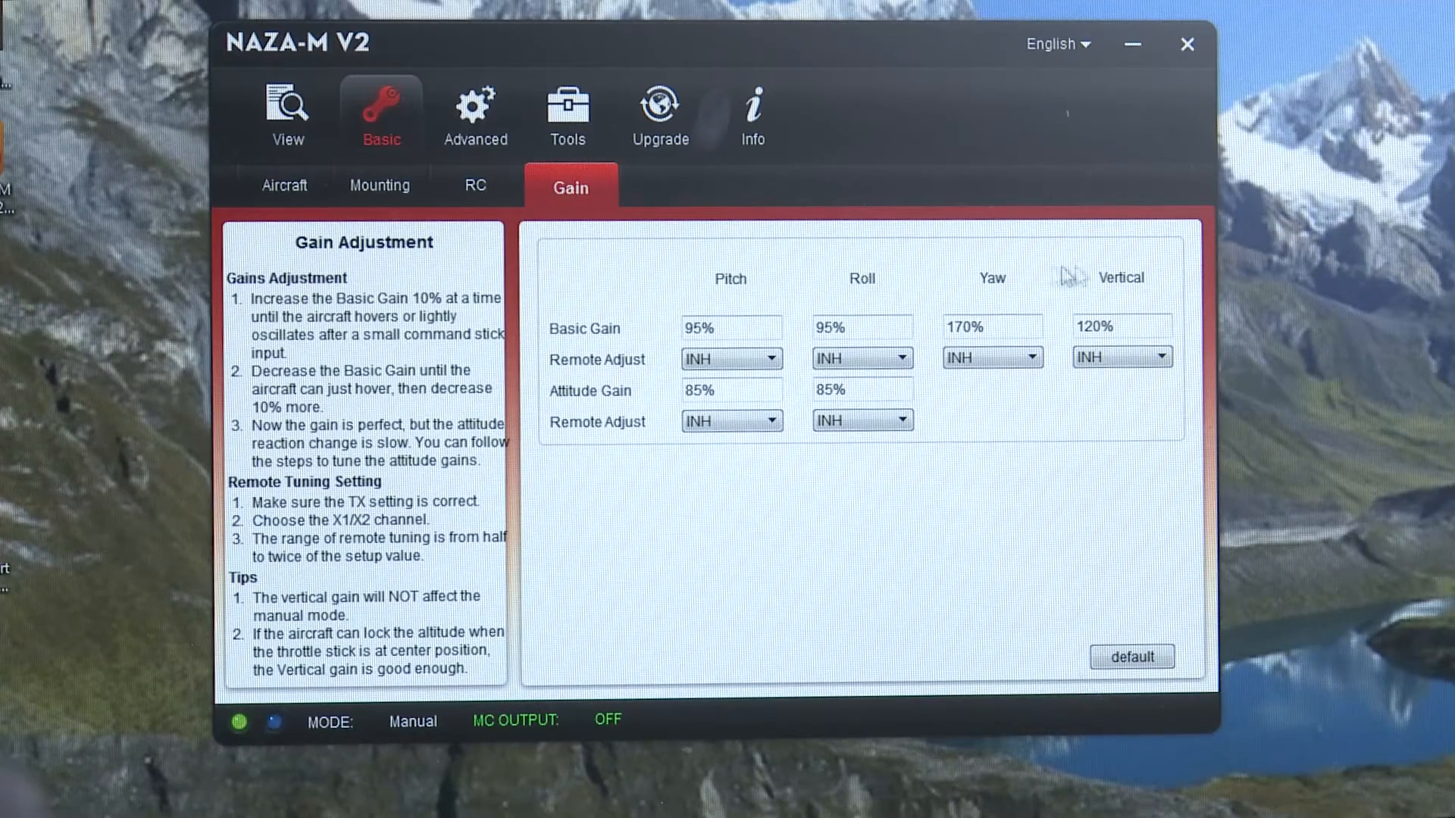
mouse_move(681, 518)
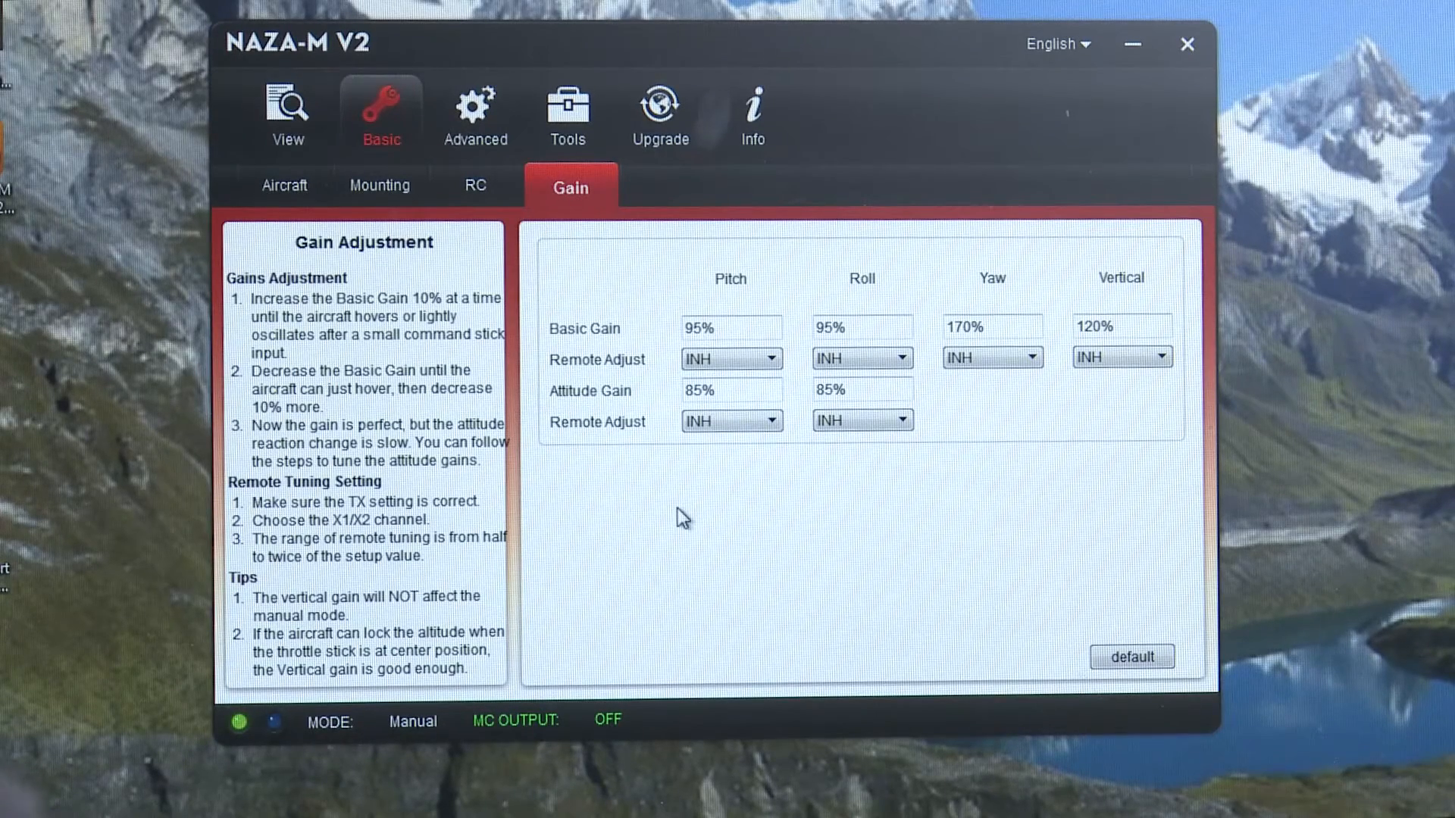
mouse_move(654, 336)
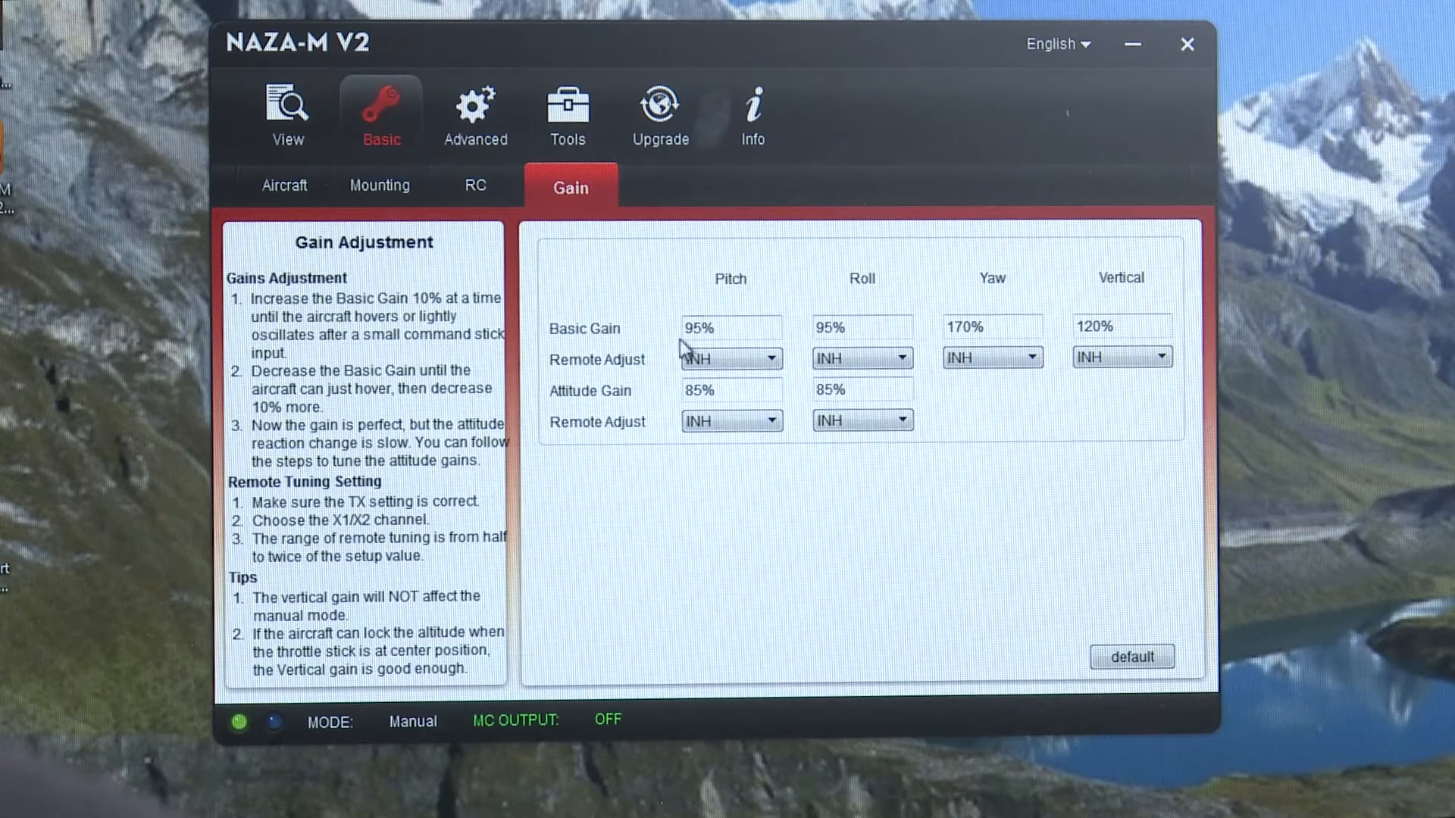
left_click(859, 326)
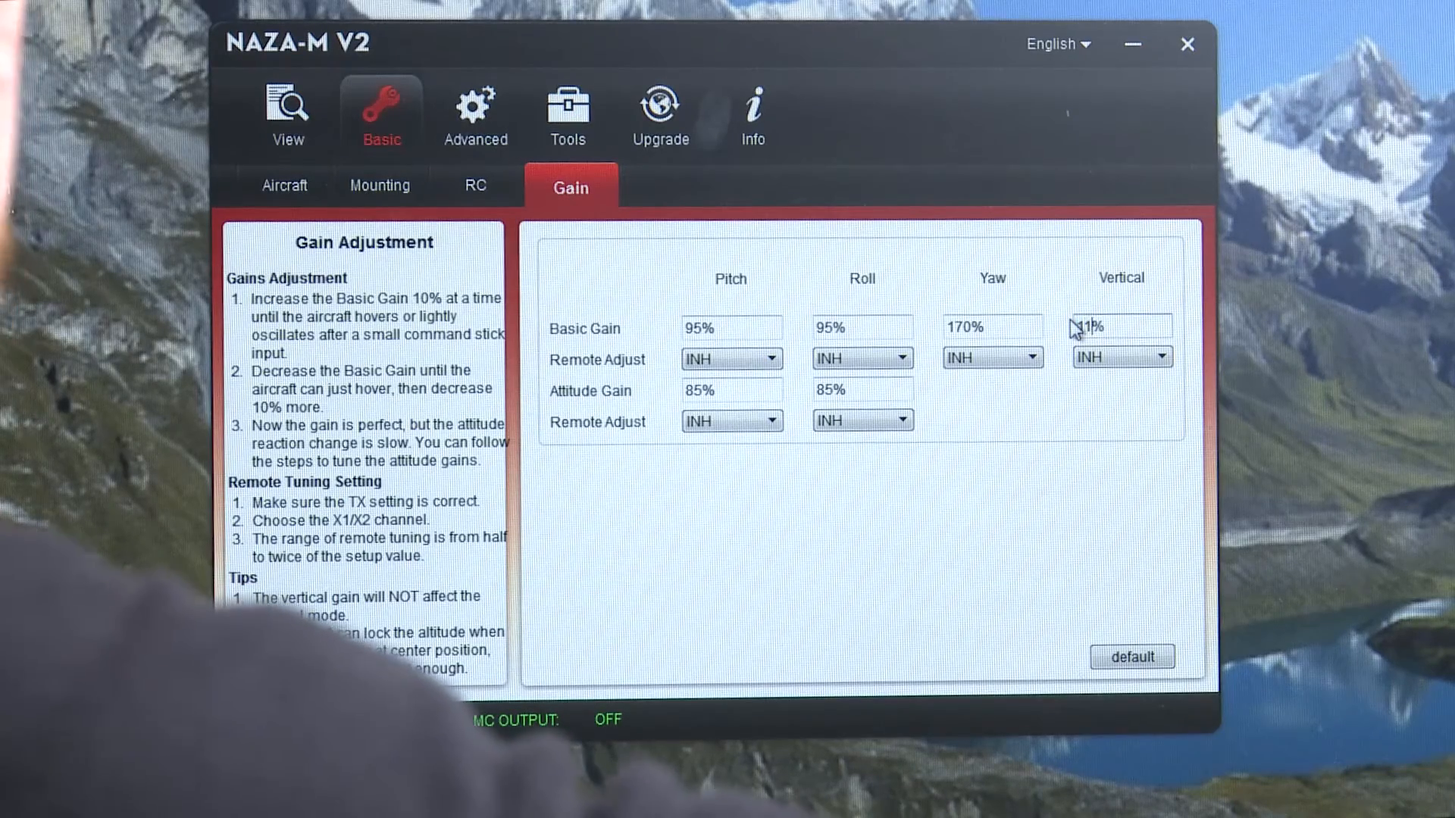
type("110")
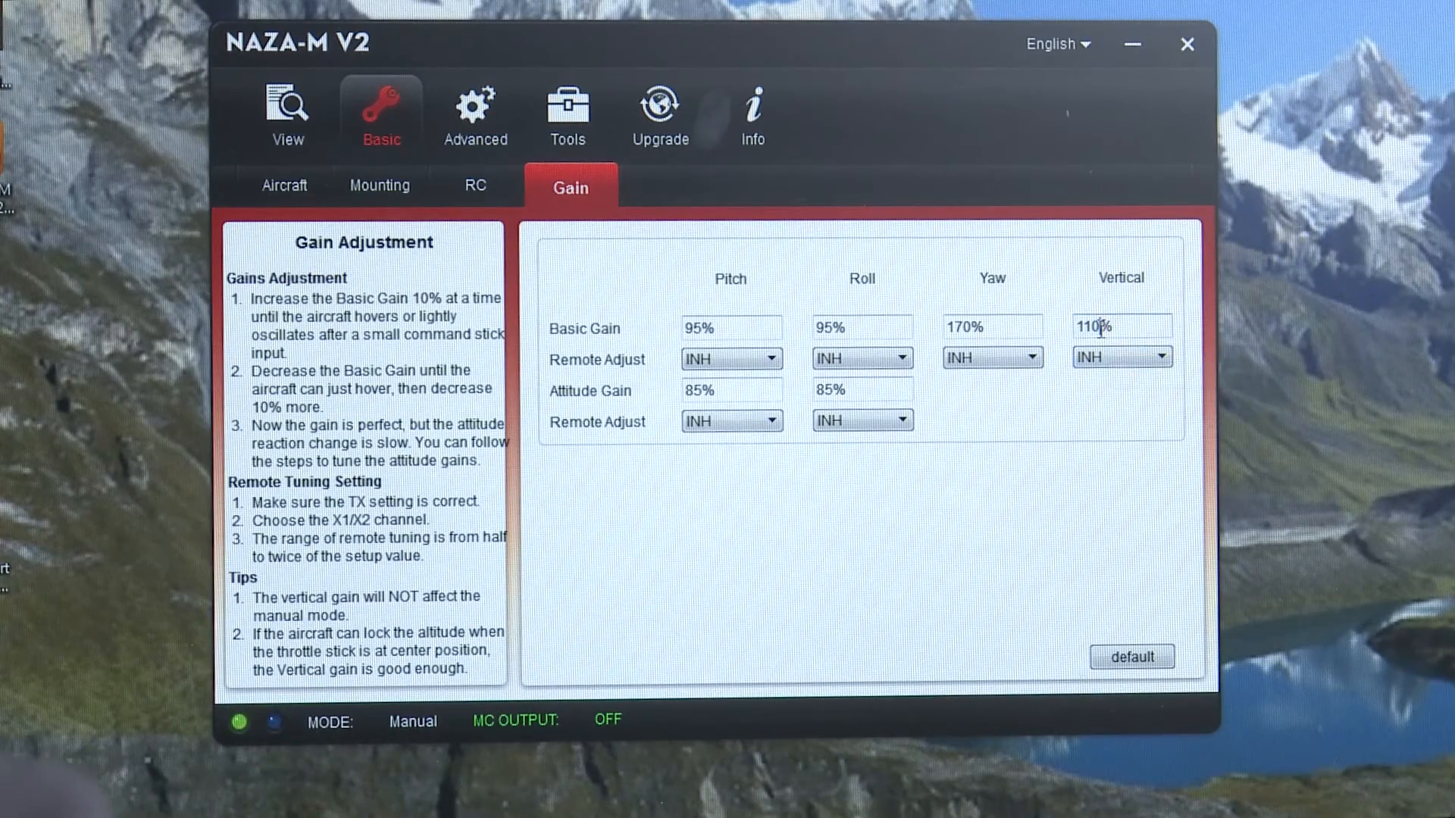
type("1%")
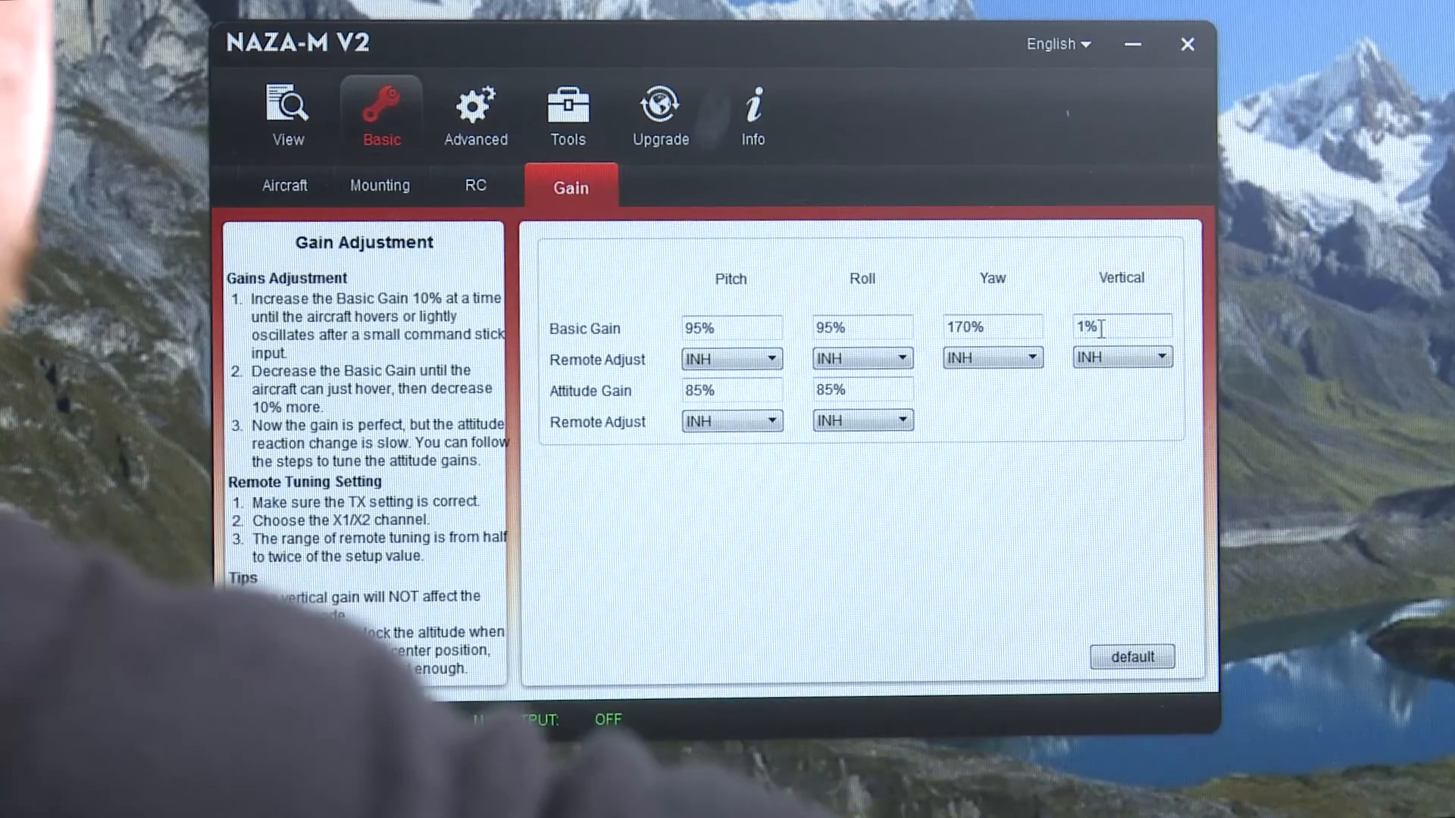
type("120")
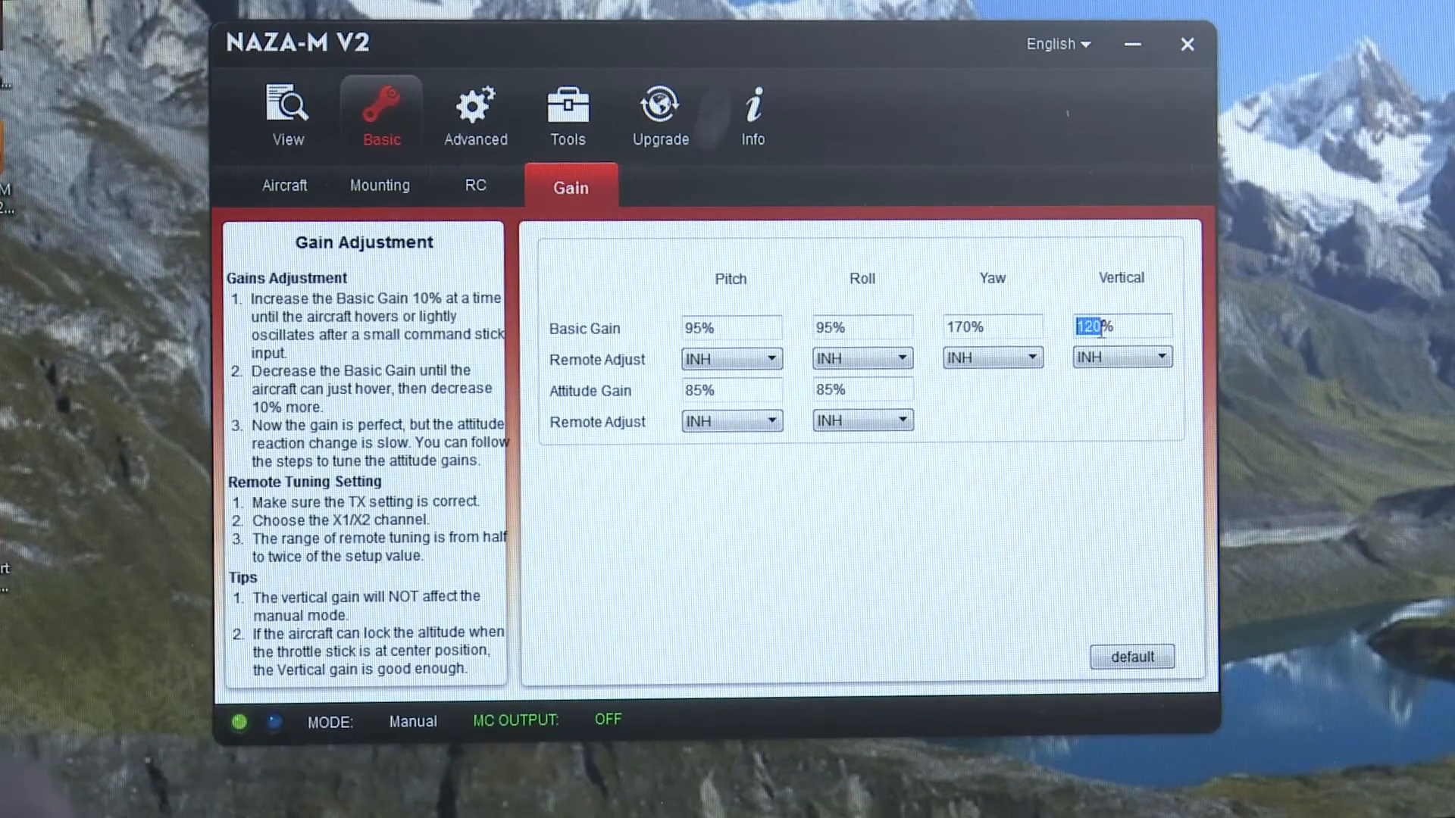
mouse_move(1108, 315)
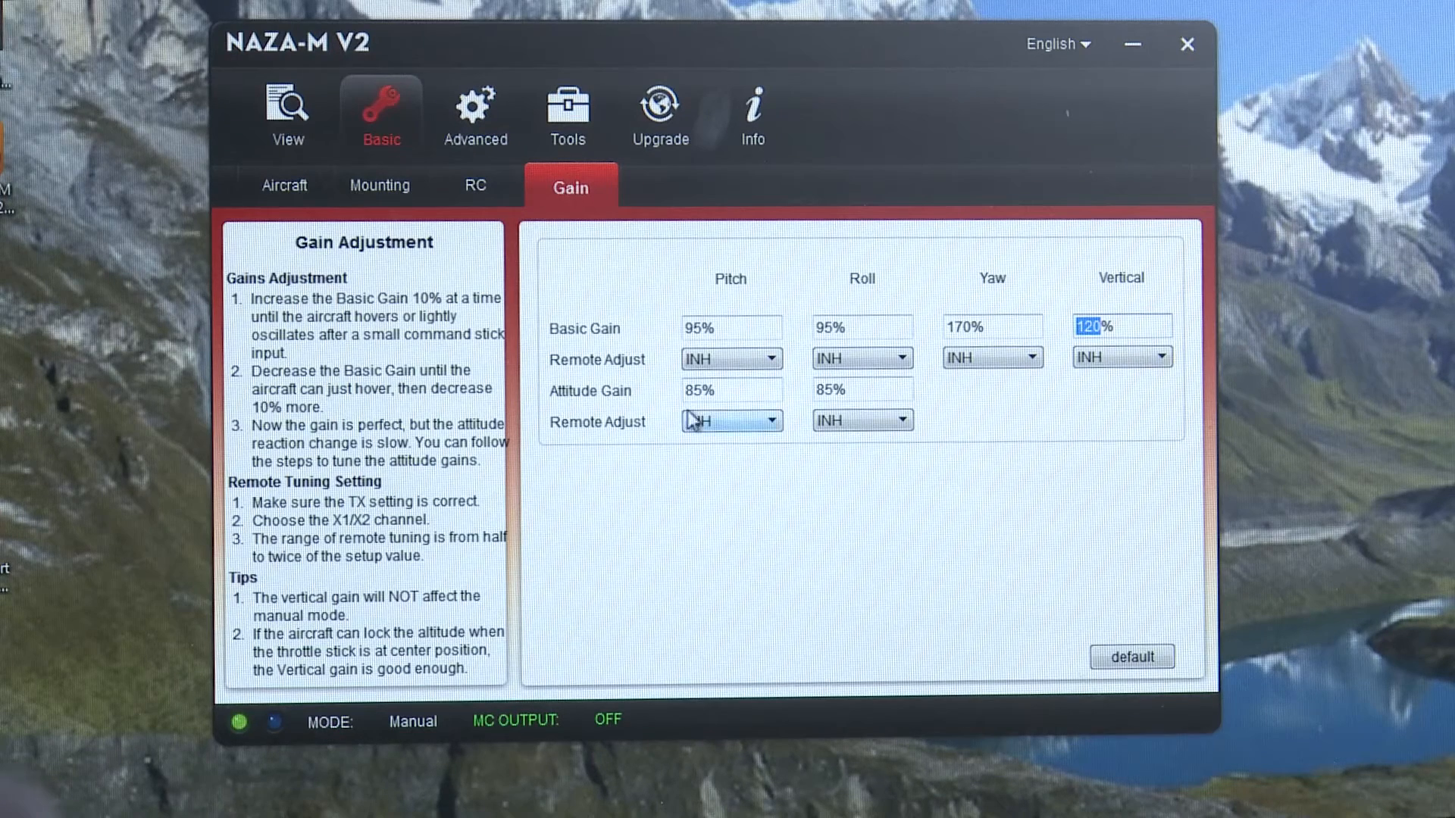
mouse_move(672, 410)
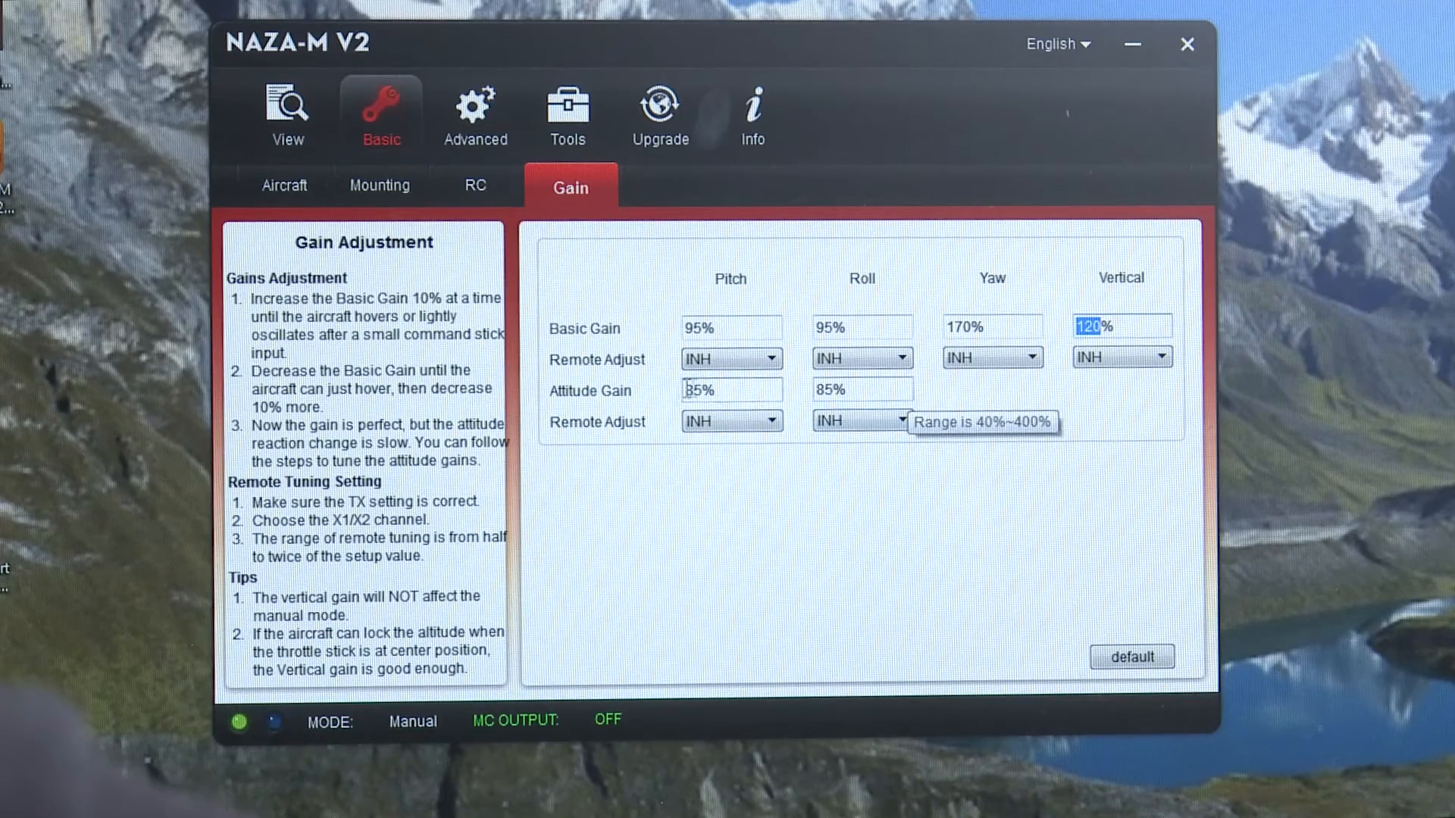
mouse_move(685, 569)
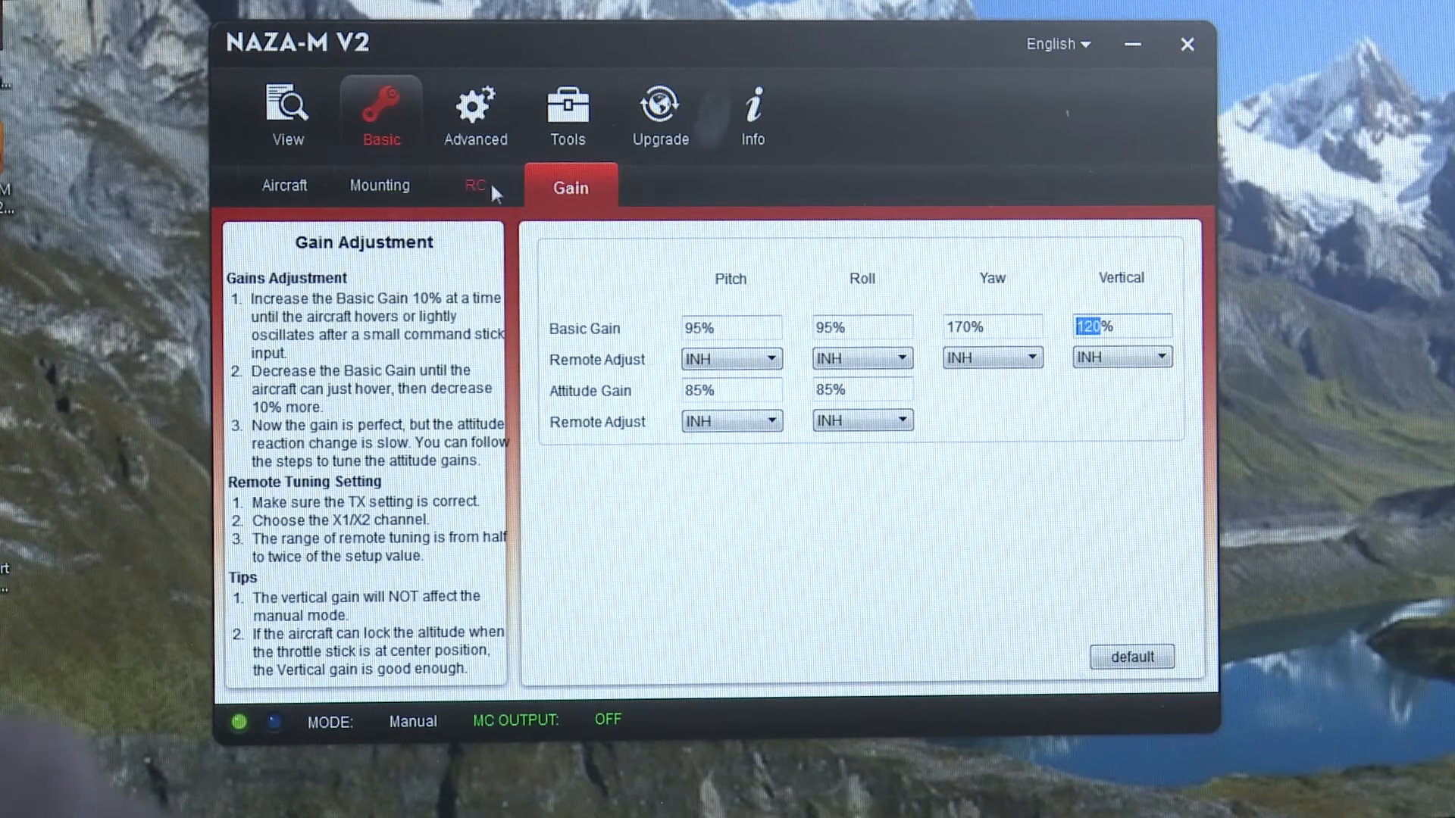
- Review the settings summary, RC and Gain pages, ending on Mounting (GPS X -8, Y 8, Z -1 cm)
left_click(288, 112)
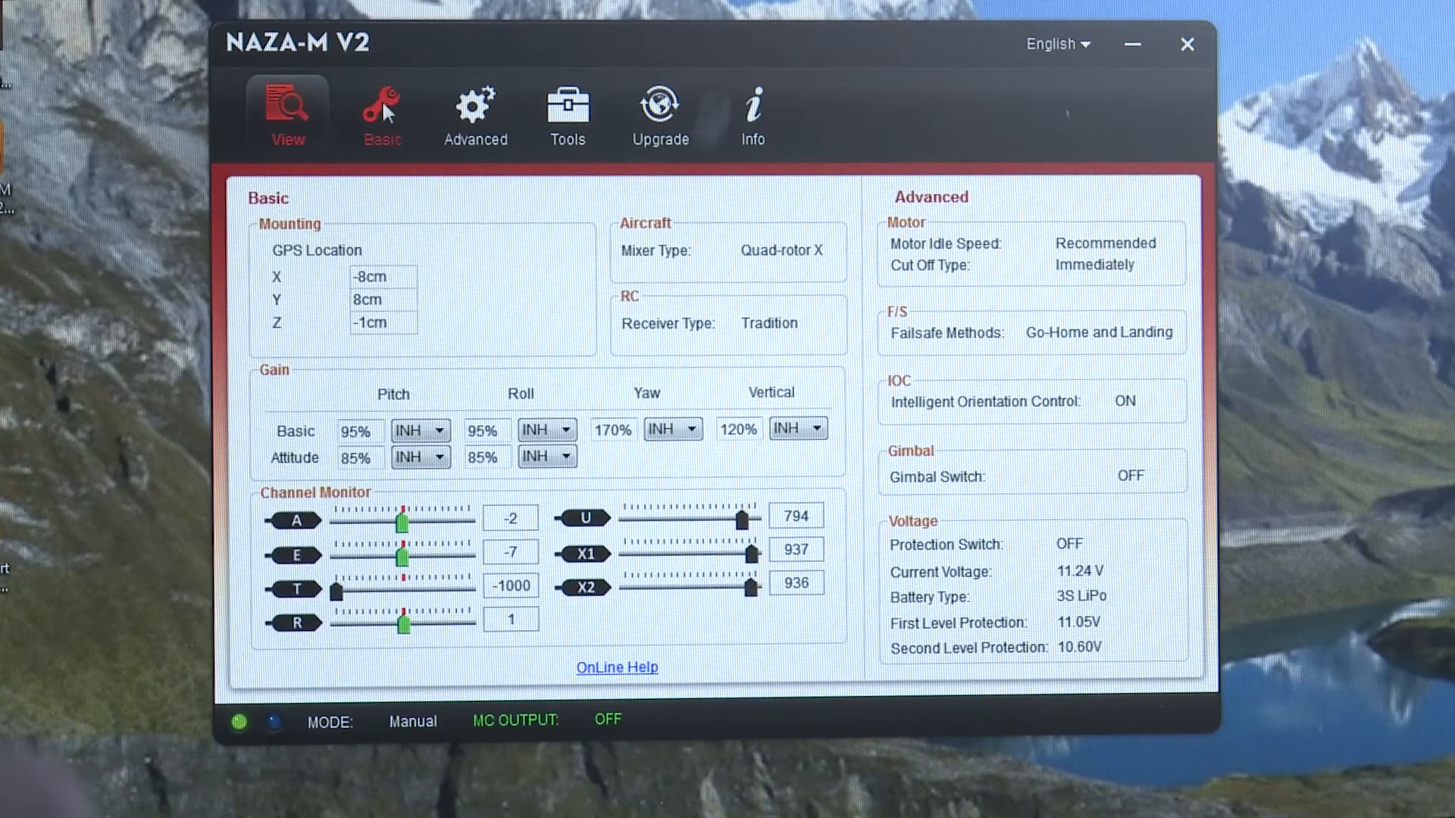
left_click(381, 116)
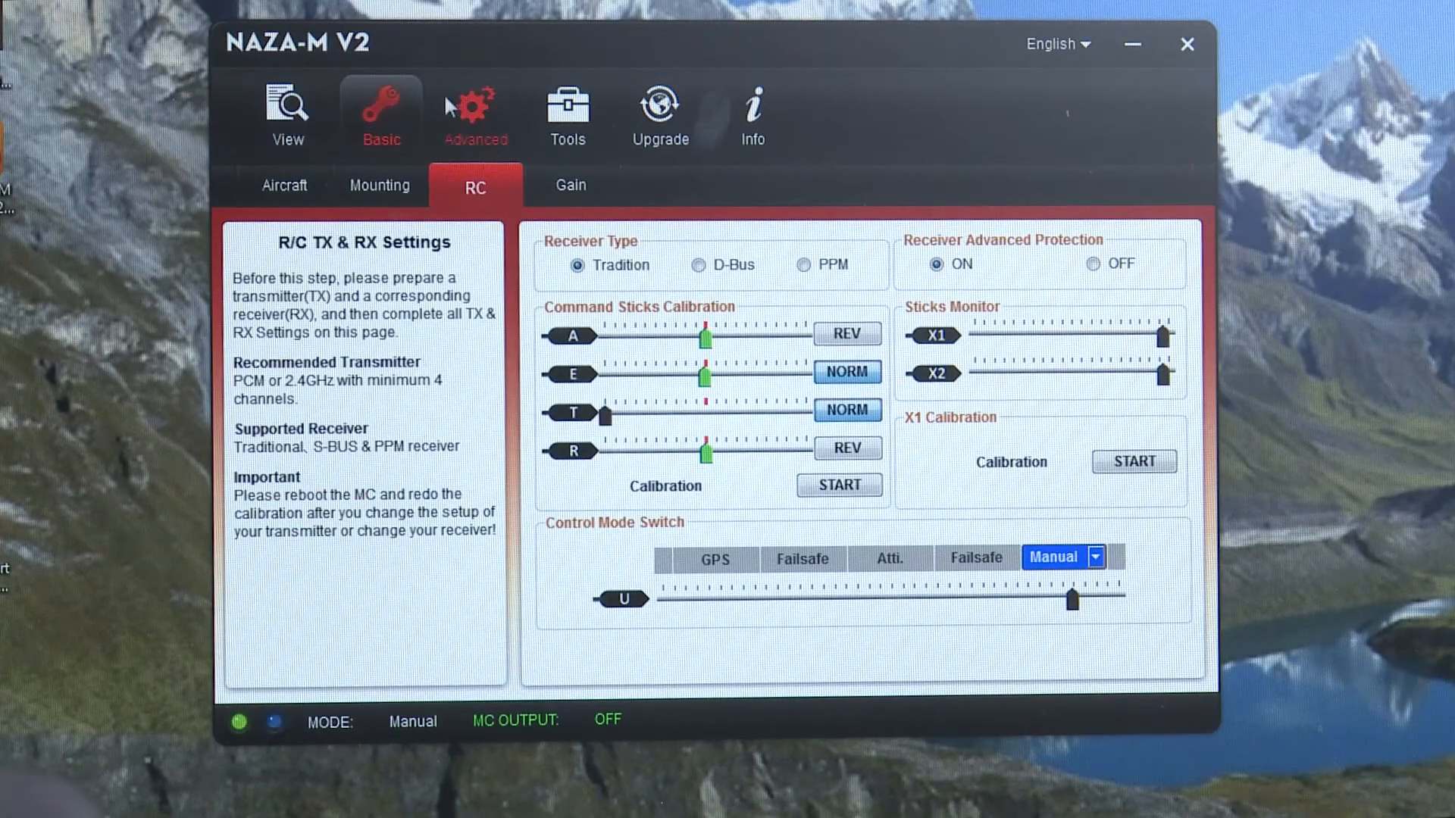
mouse_move(846, 372)
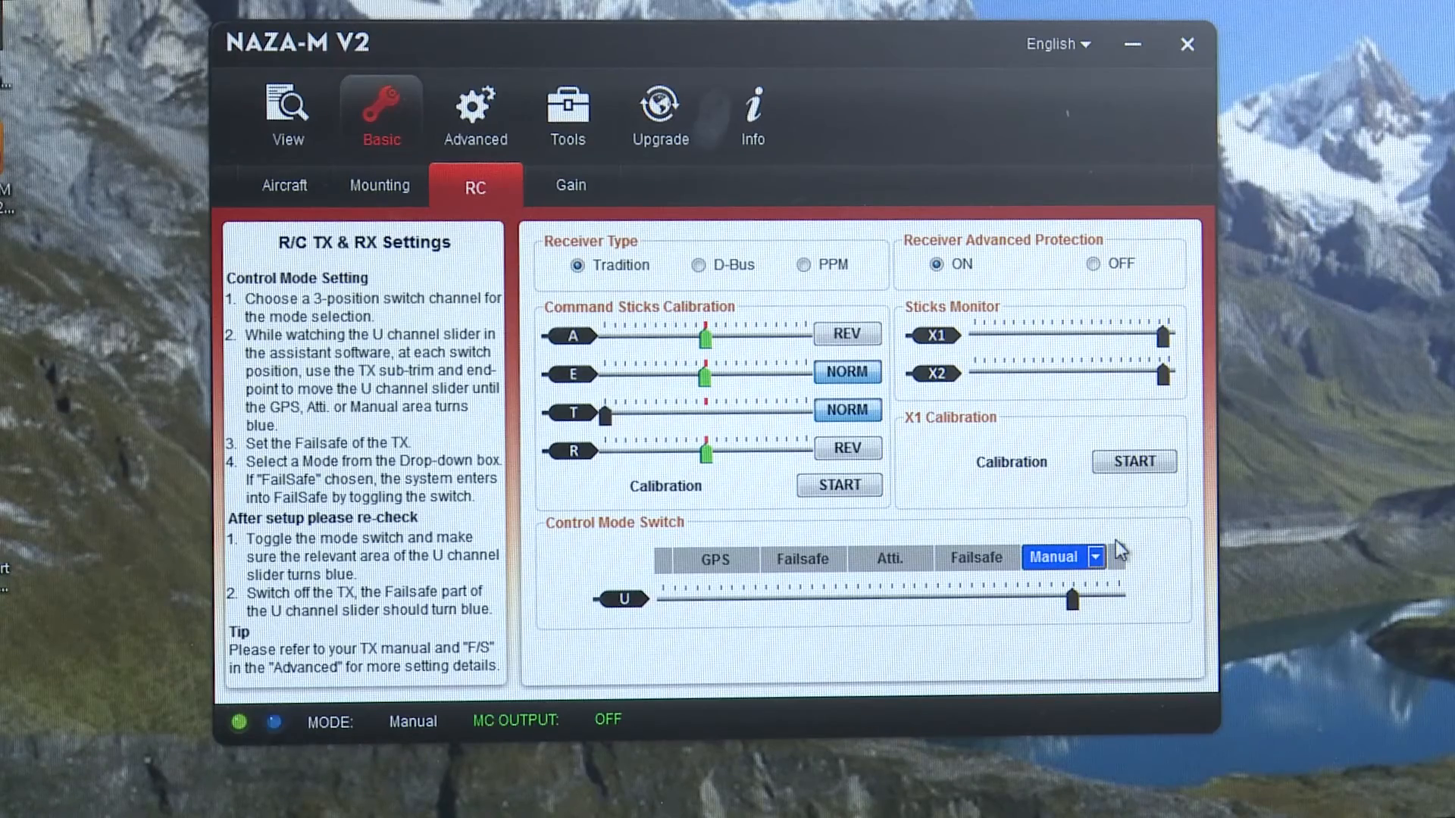
left_click(569, 186)
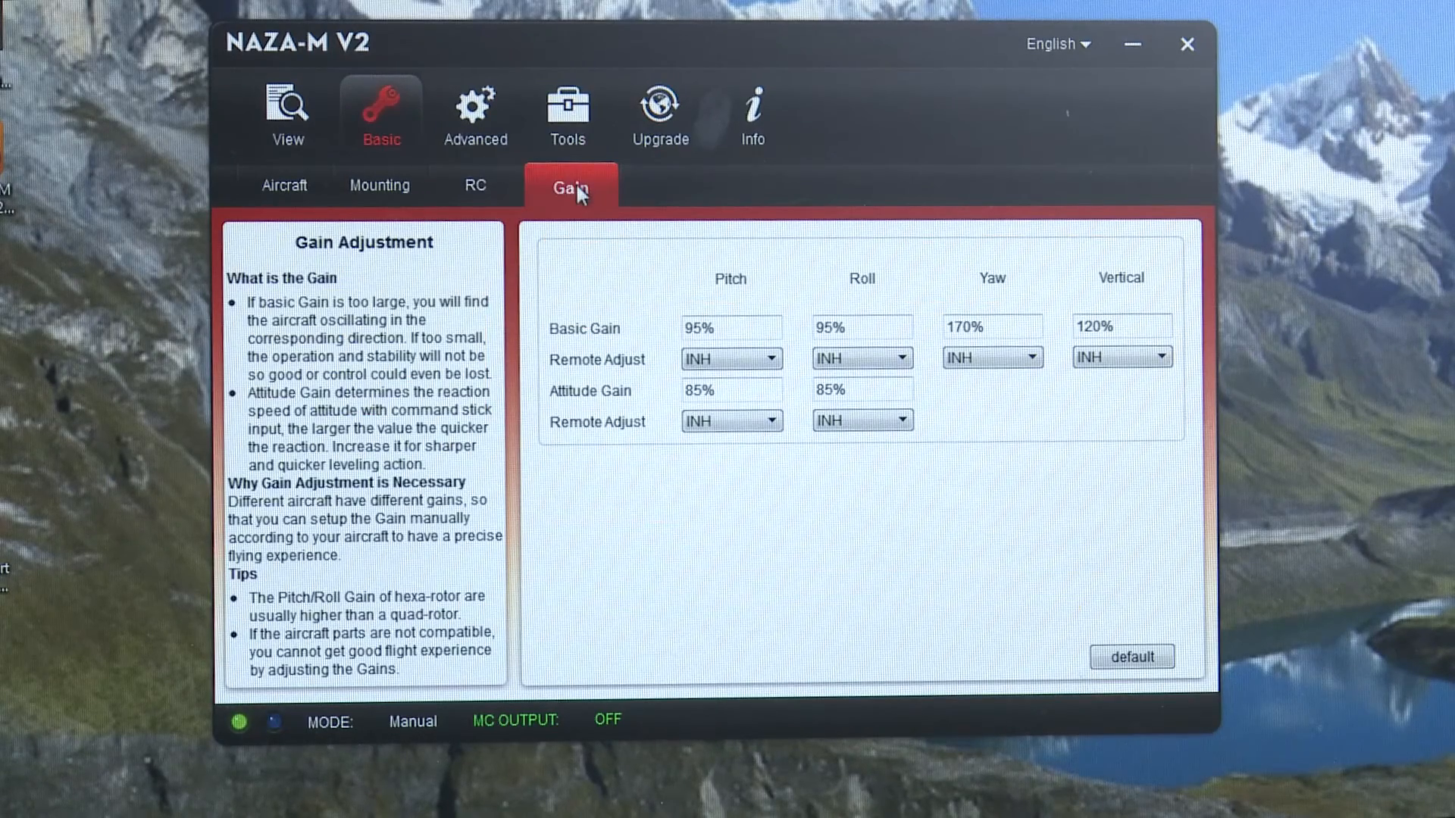
left_click(379, 186)
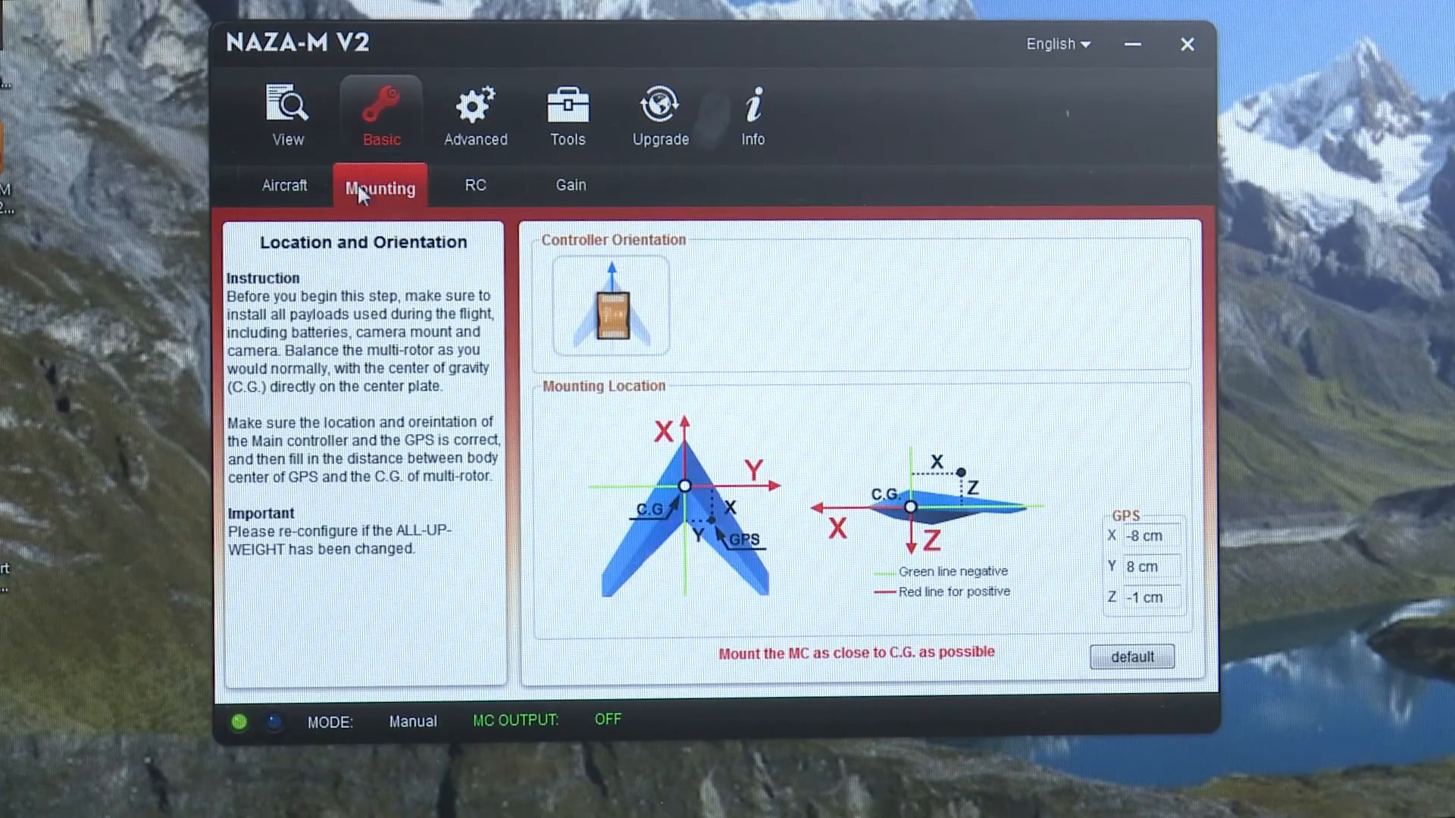